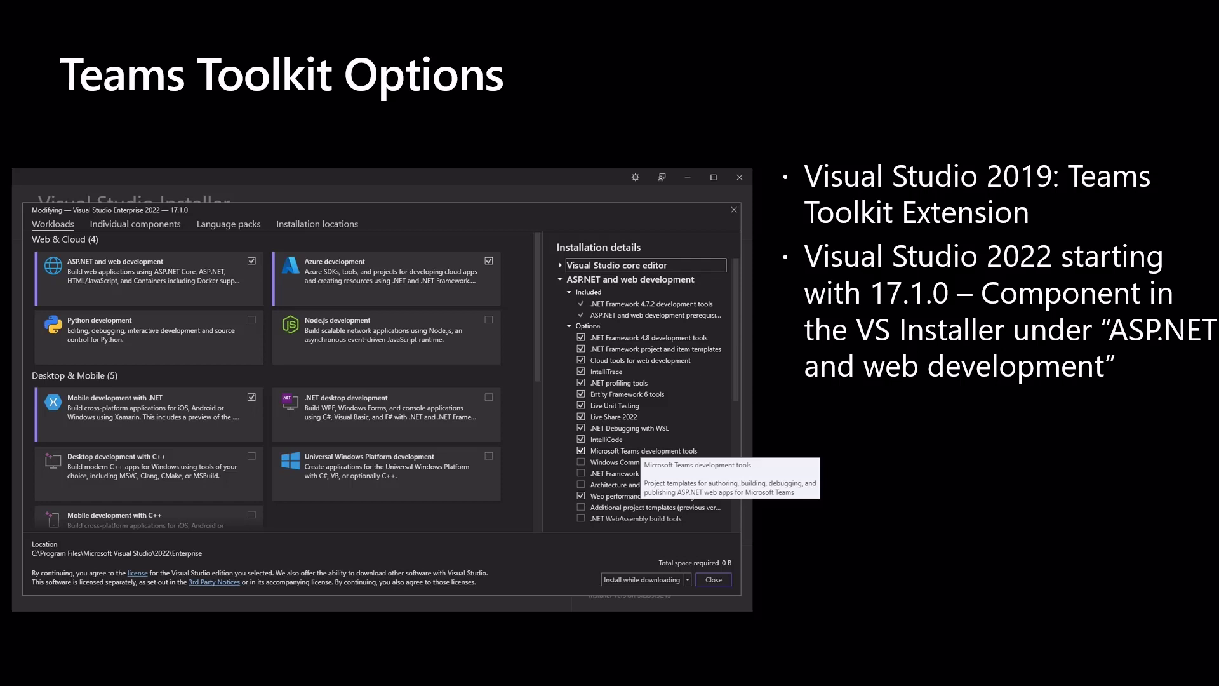
pyautogui.moveTo(798, 584)
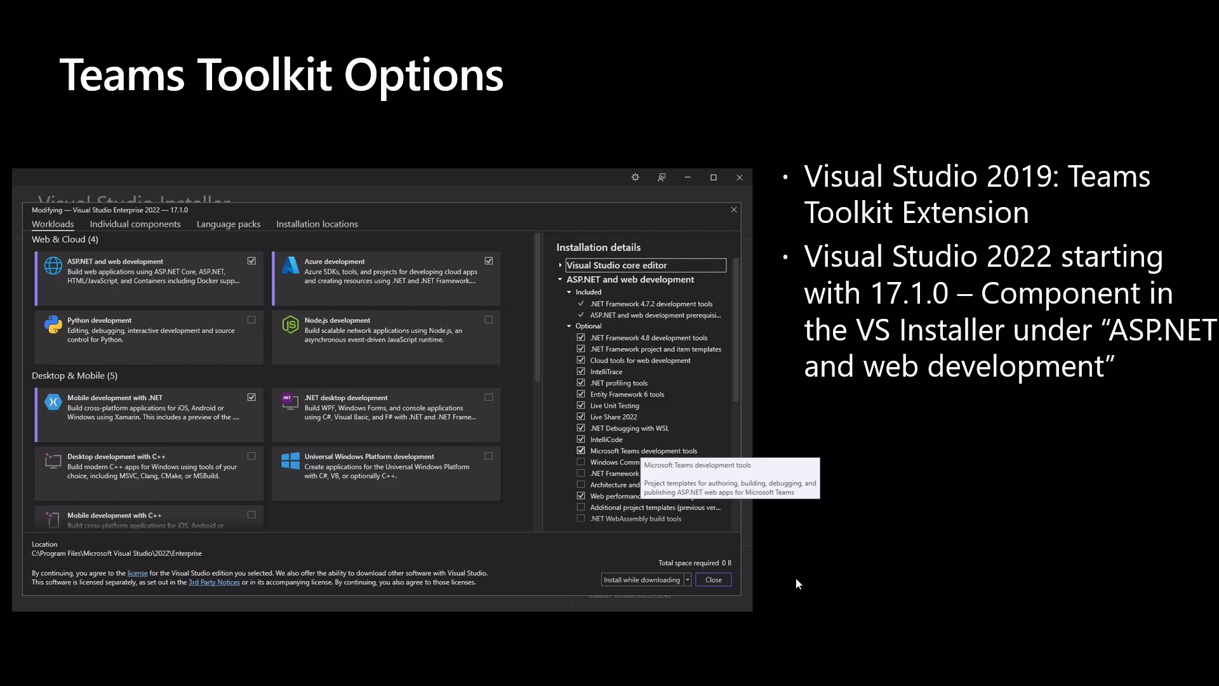
pyautogui.moveTo(542, 158)
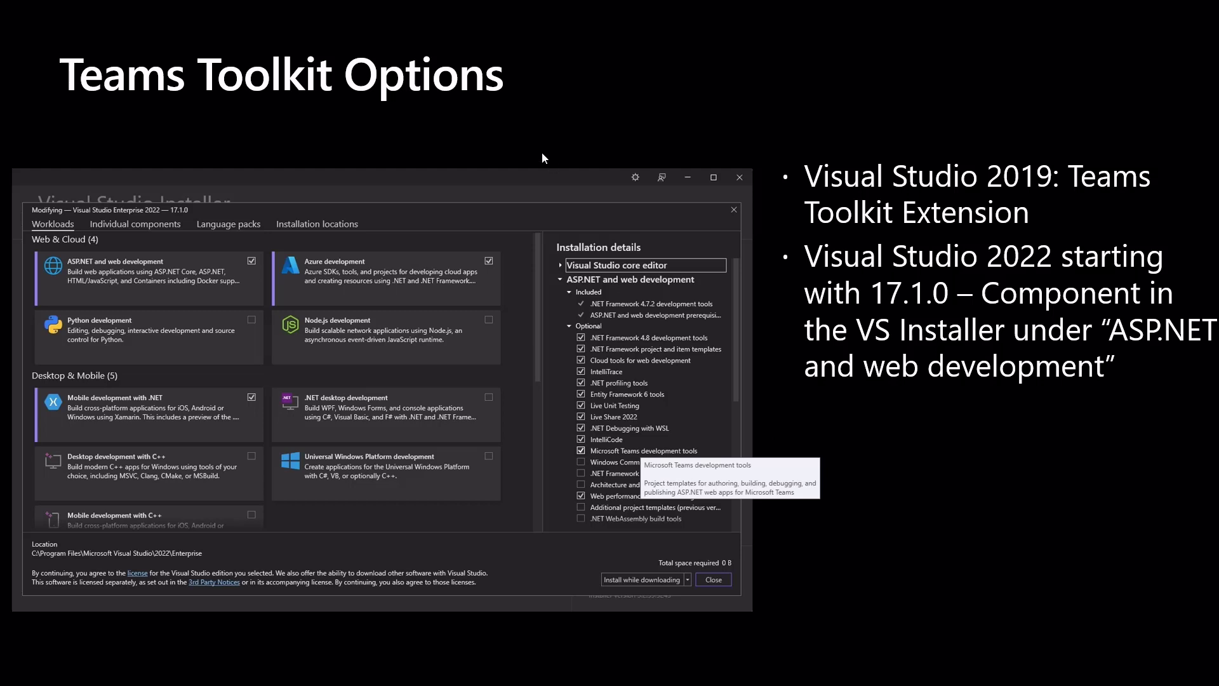
pyautogui.moveTo(612, 447)
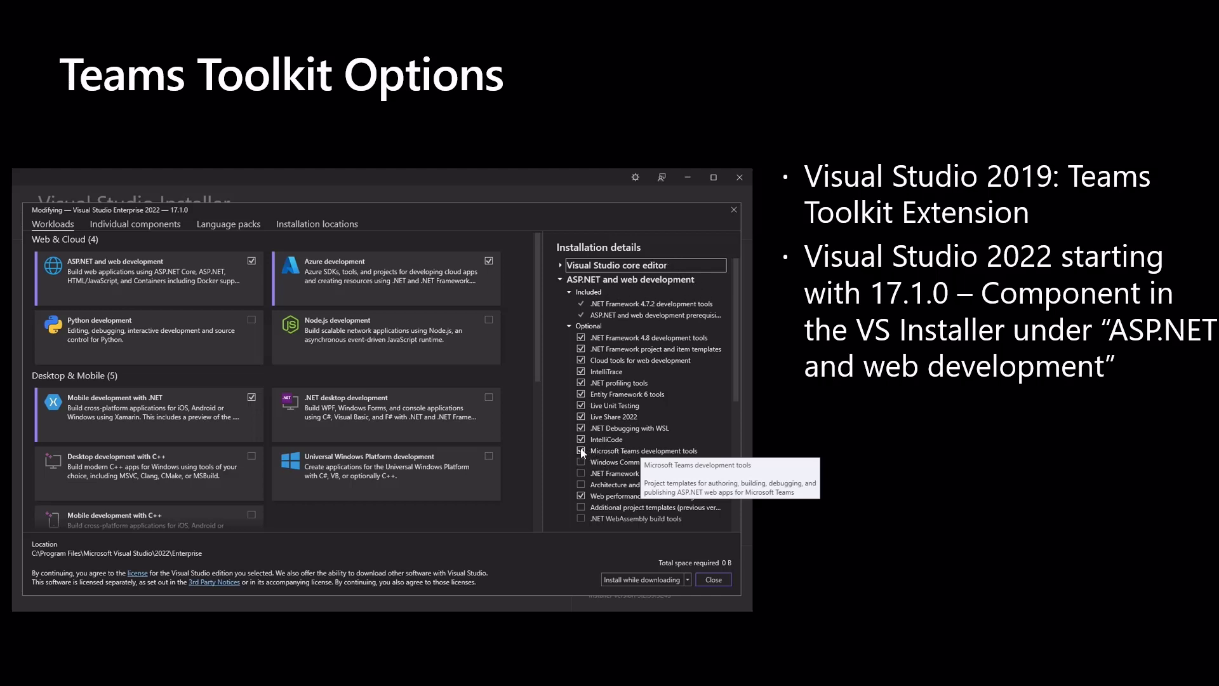
# Step: Advance past the Teams Toolkit Options slide so the slideshow ends at the desktop
pyautogui.click(580, 451)
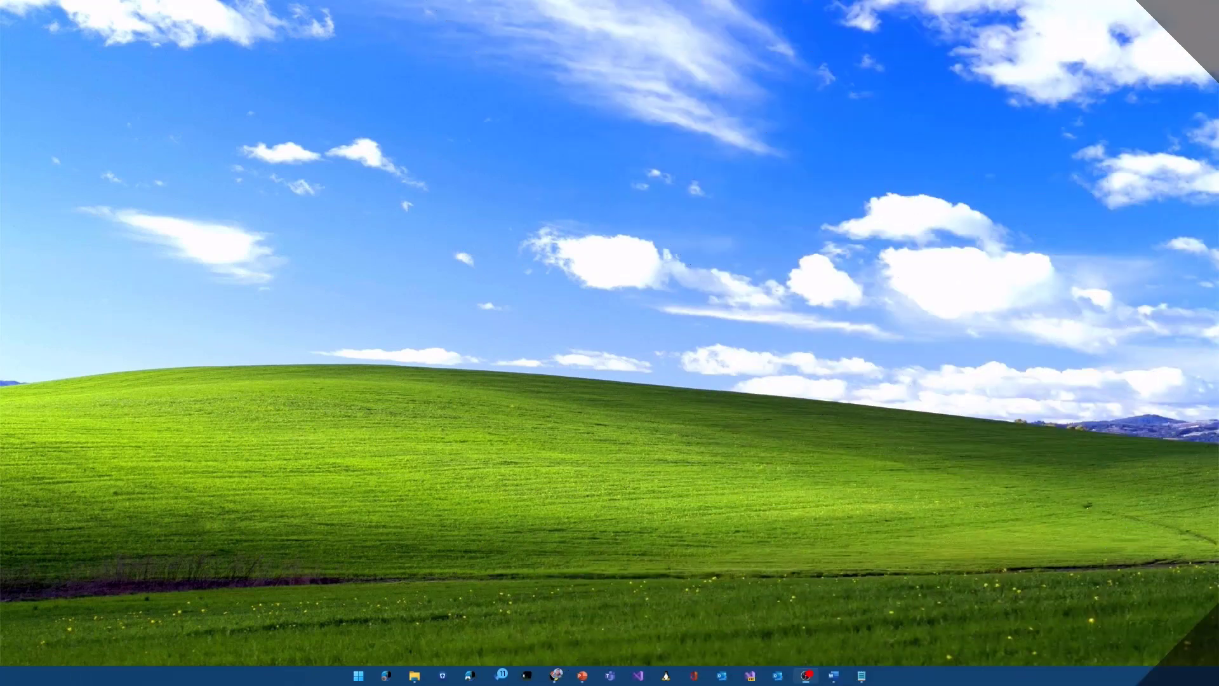
pyautogui.moveTo(733, 433)
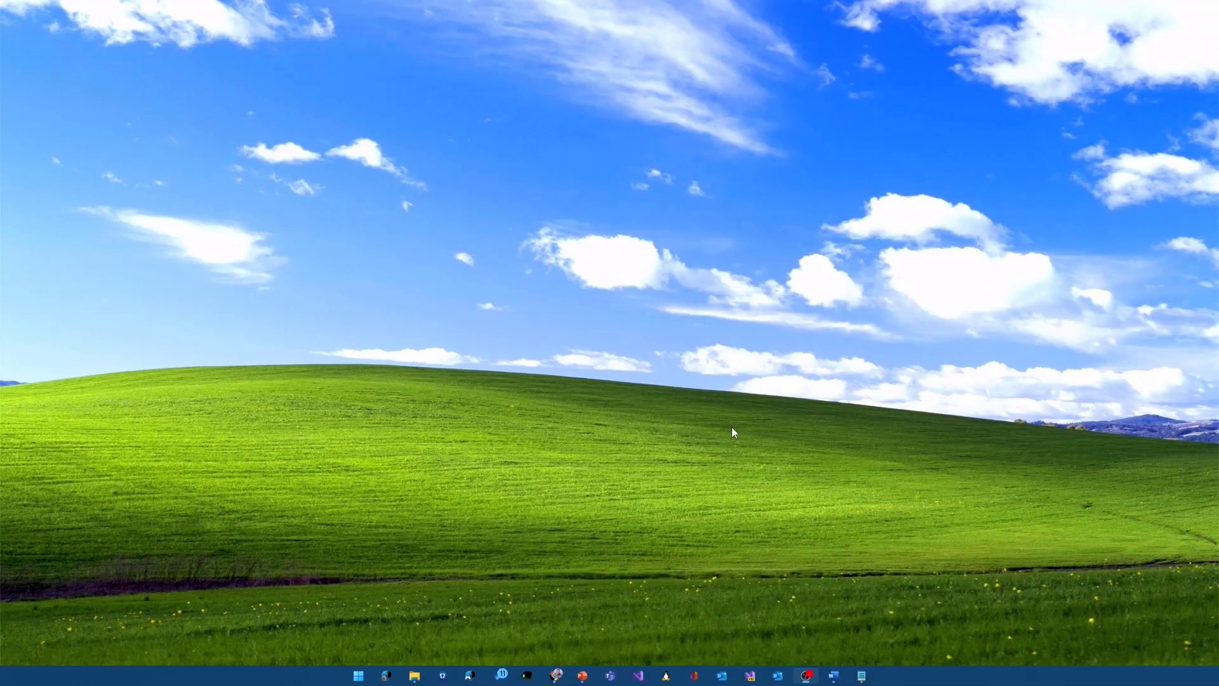
# Step: Launch Visual Studio 2022 from the Windows search by searching 'visu'
pyautogui.write('visu')
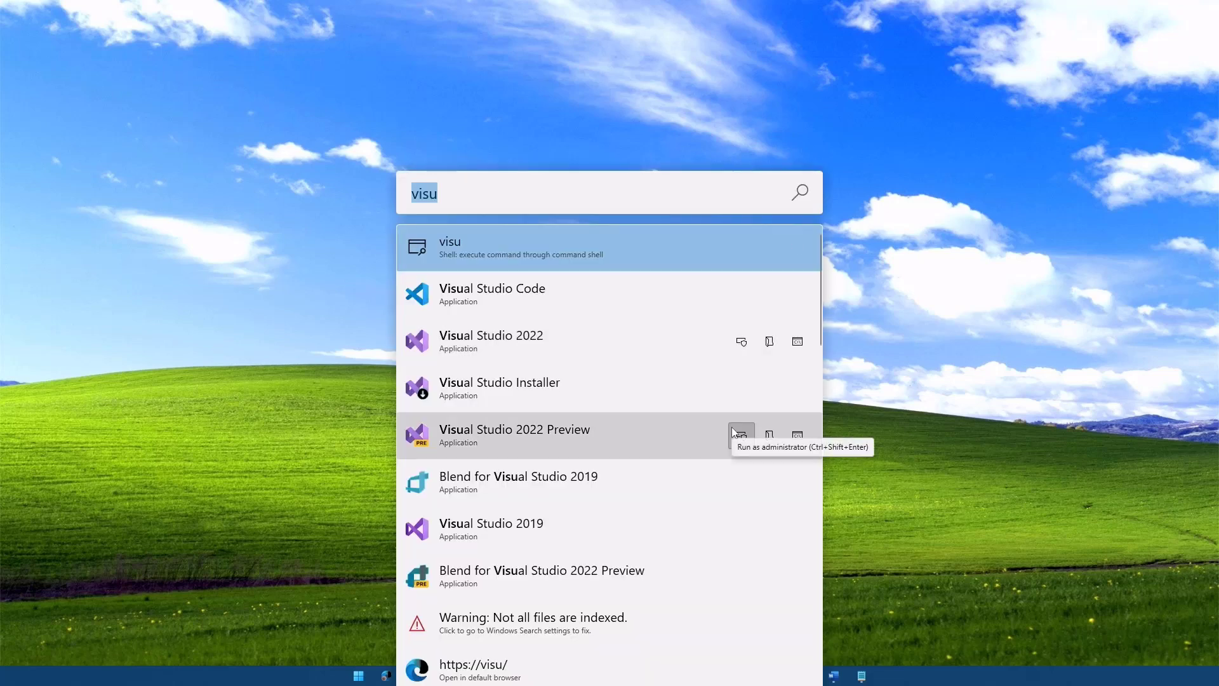
pyautogui.moveTo(516, 342)
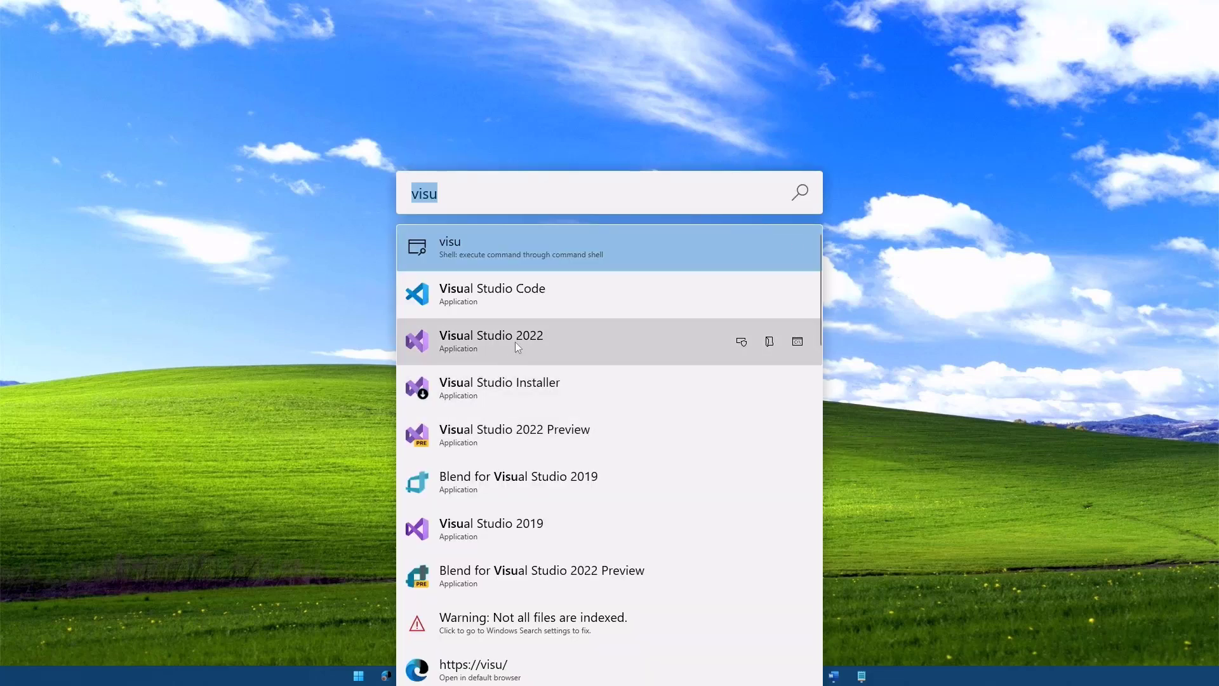
pyautogui.click(491, 340)
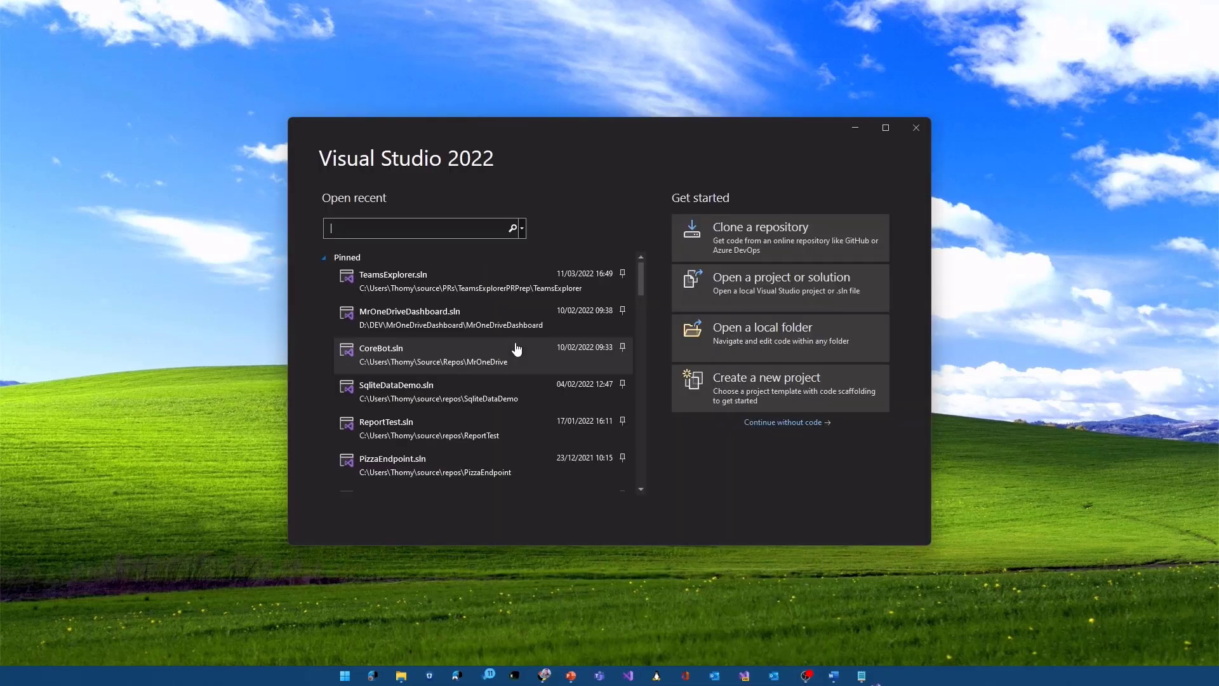
# Step: Create a new Microsoft Teams App project named TTKIntro
pyautogui.click(779, 387)
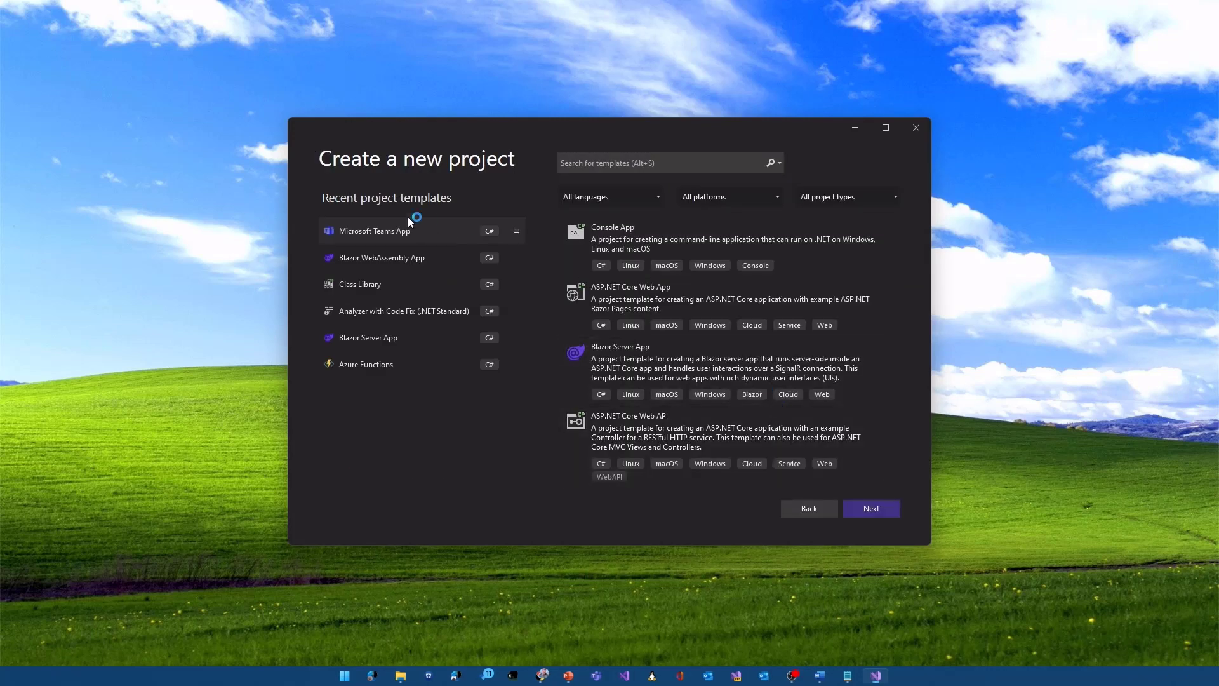
pyautogui.moveTo(419, 242)
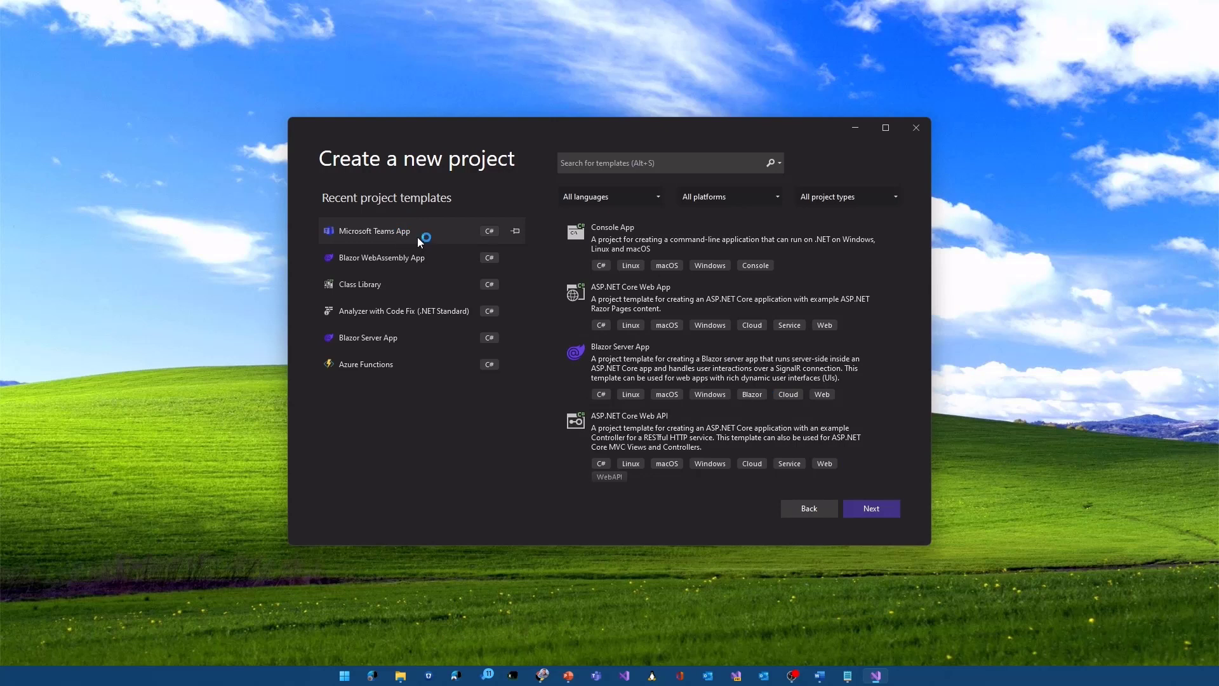
pyautogui.moveTo(448, 234)
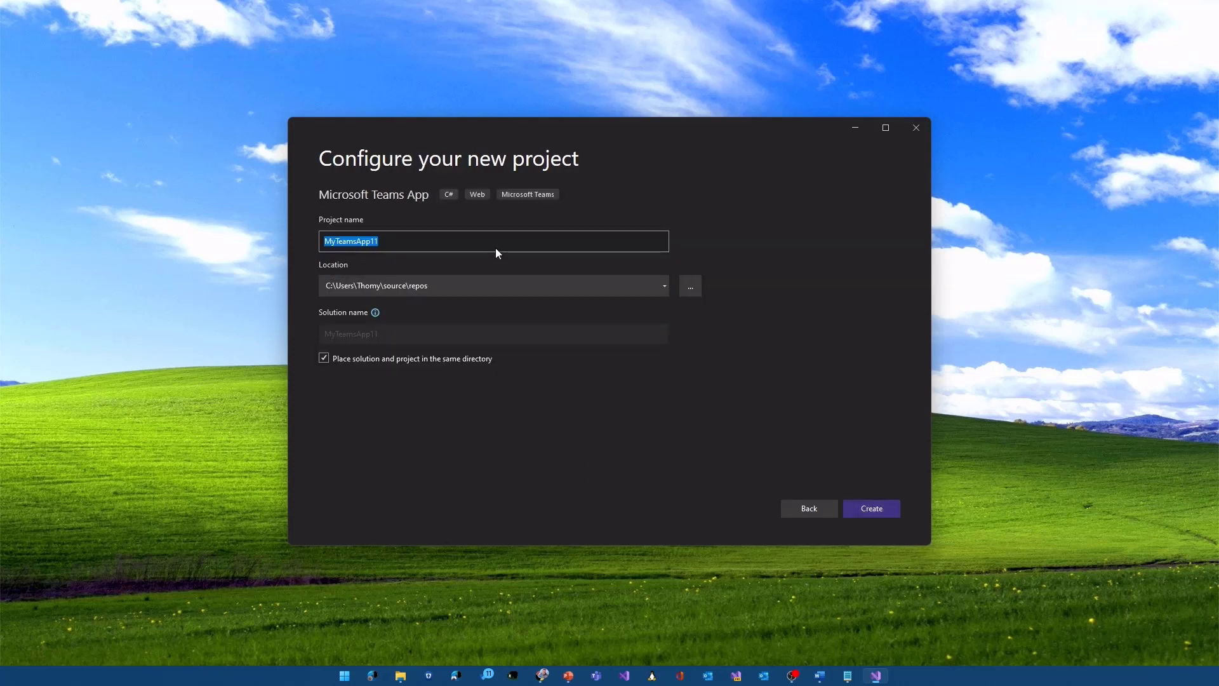
pyautogui.write('TTKInt')
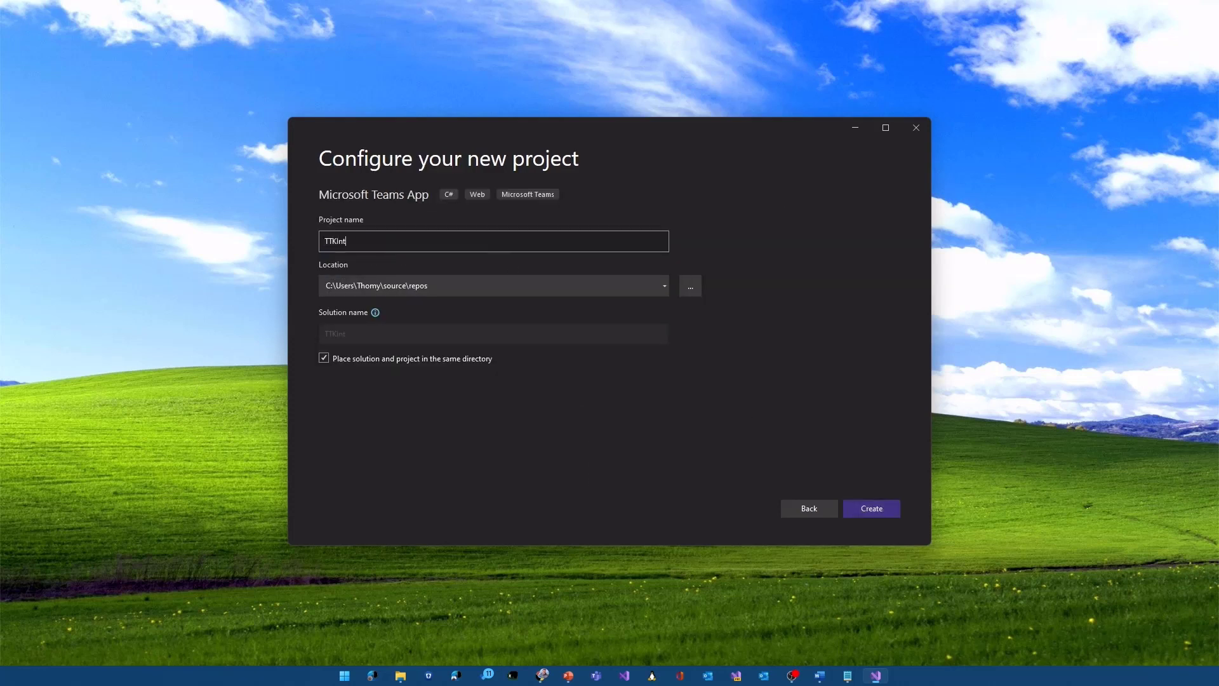
pyautogui.write('ro')
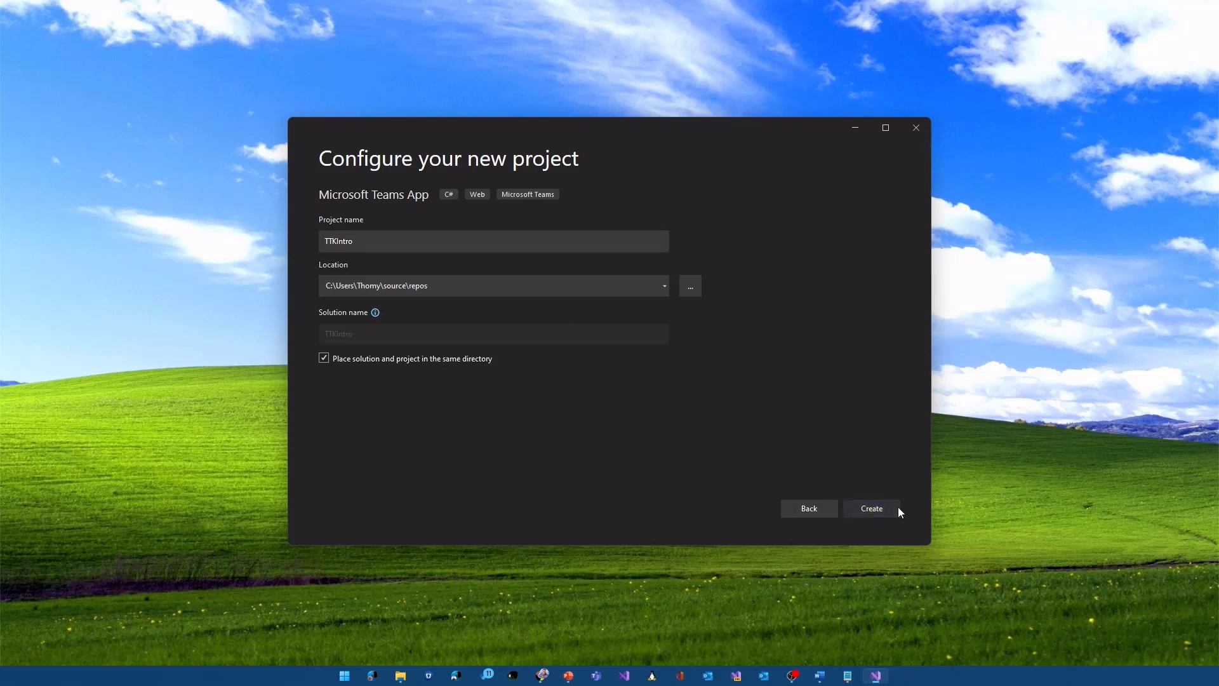
pyautogui.click(871, 508)
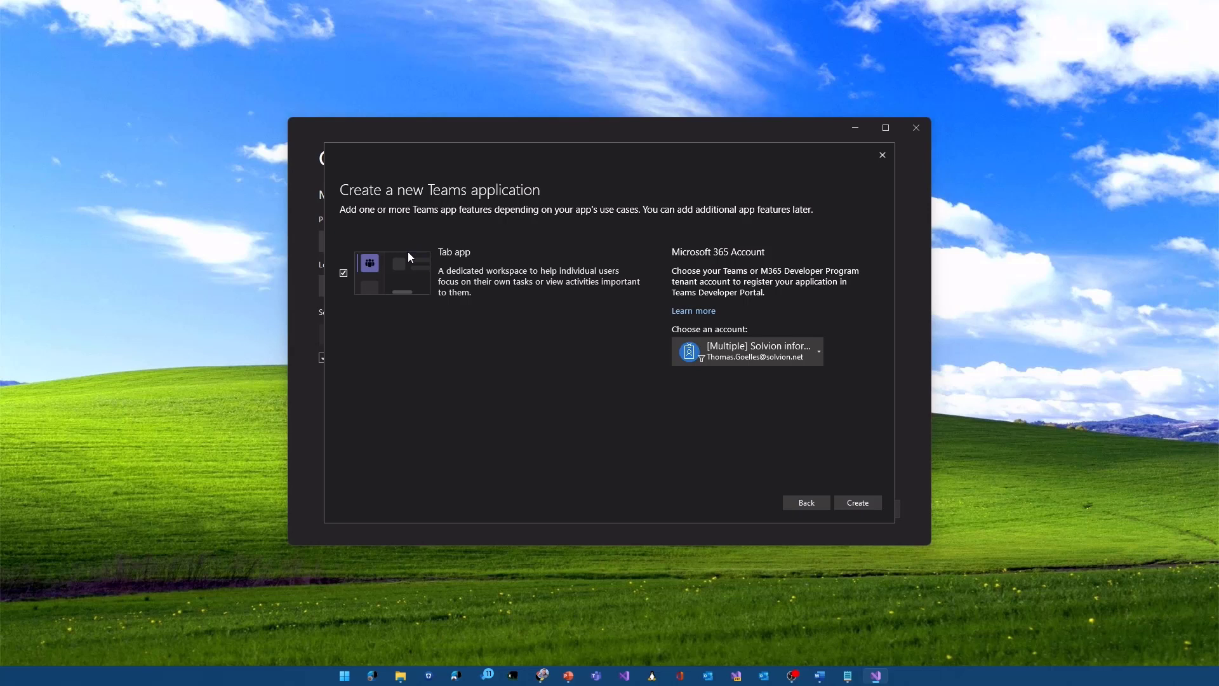
pyautogui.moveTo(314, 294)
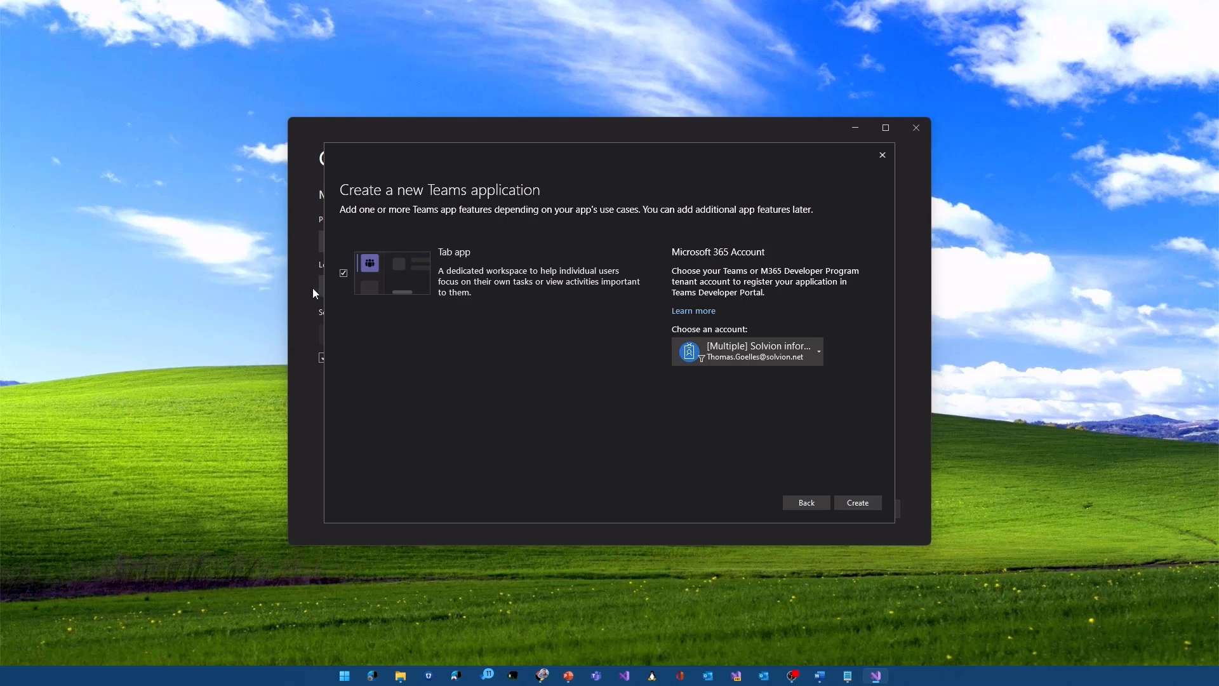
pyautogui.moveTo(468, 259)
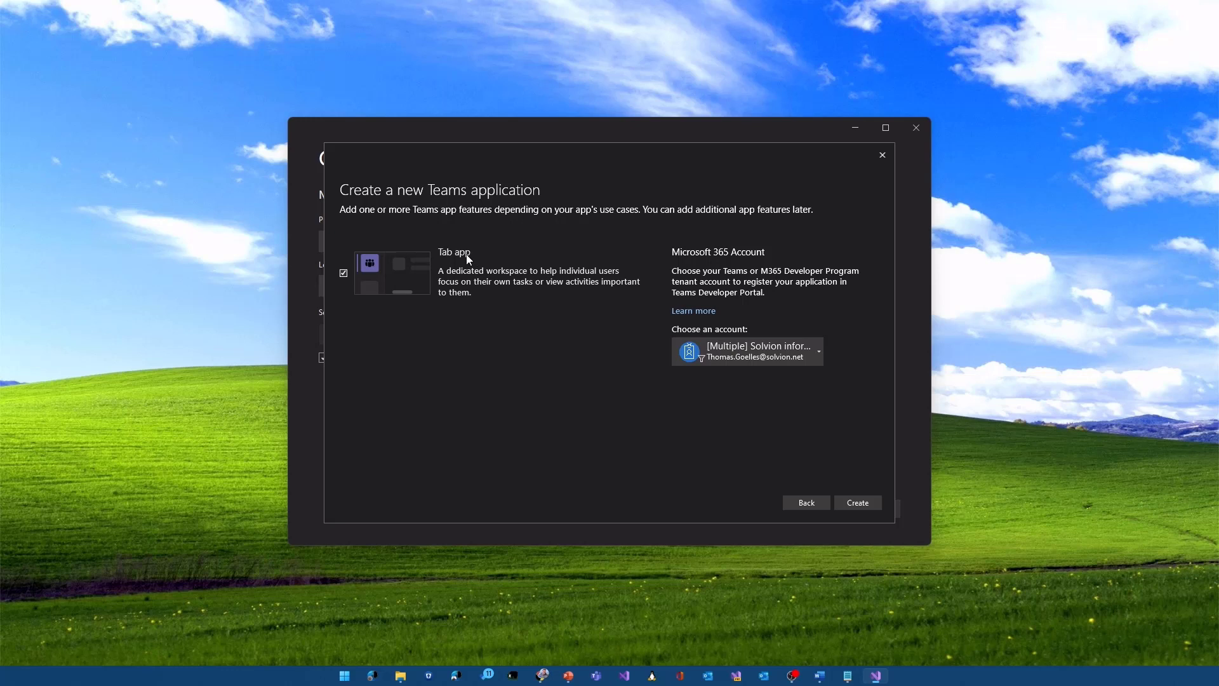
pyautogui.moveTo(549, 193)
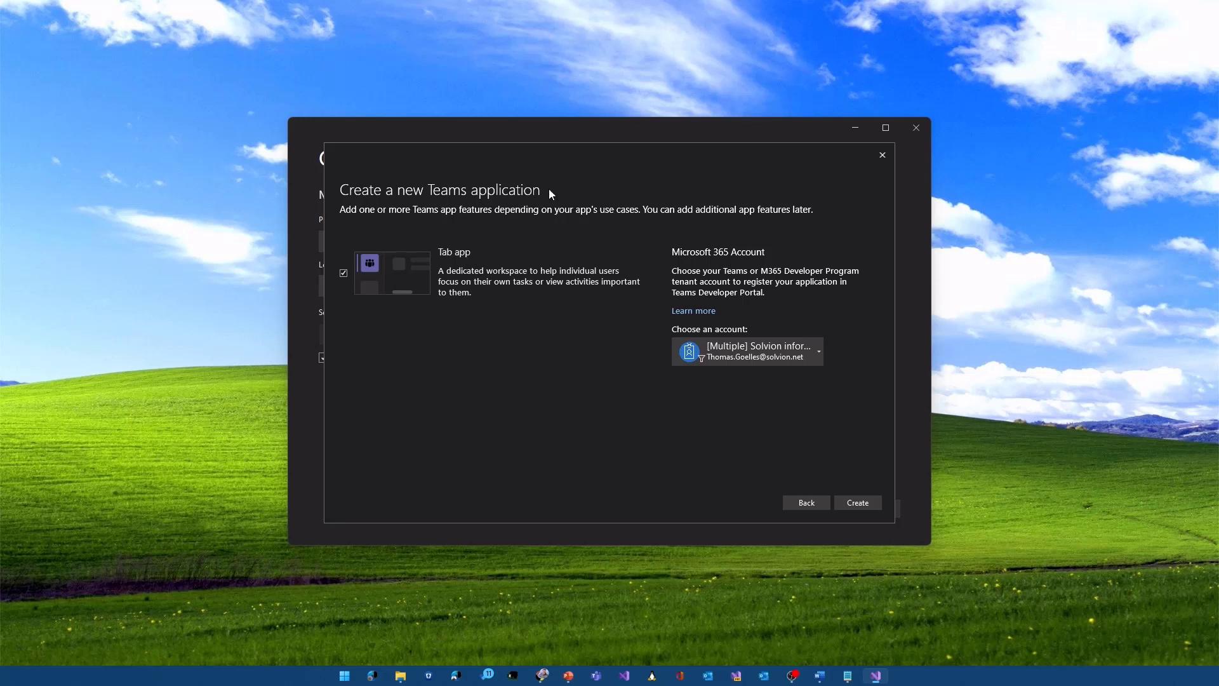
# Step: Choose the tgodev Microsoft 365 developer tenant account for the Tab app
pyautogui.click(817, 350)
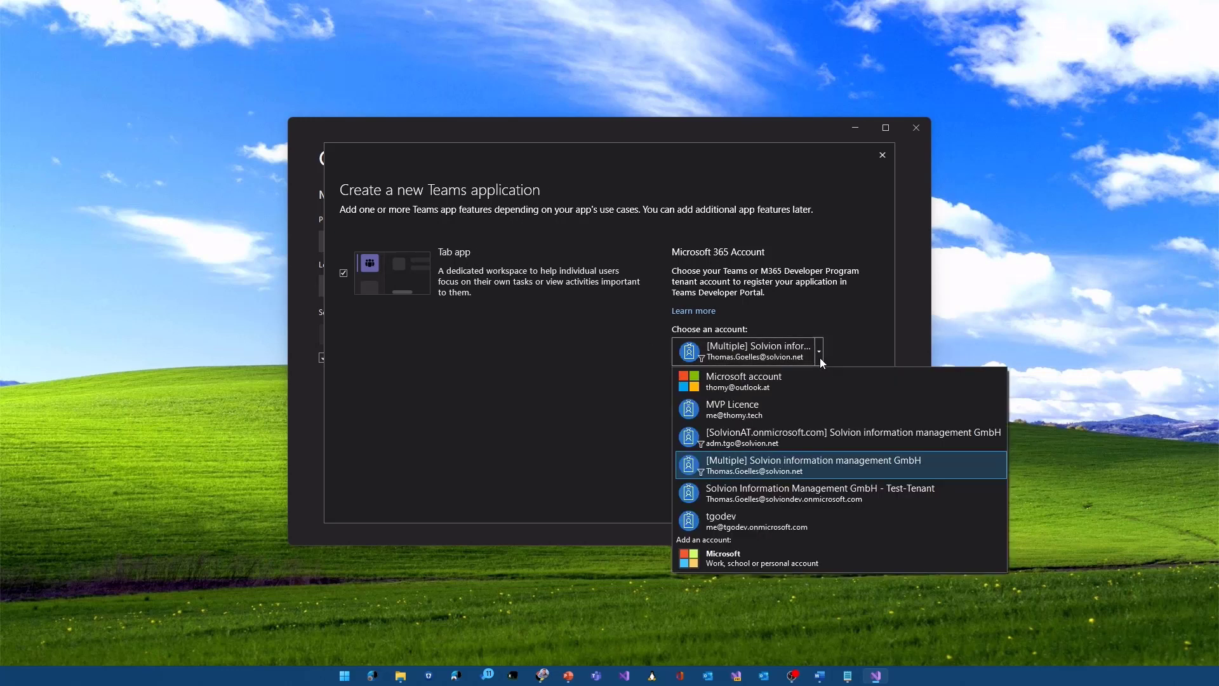
pyautogui.click(719, 520)
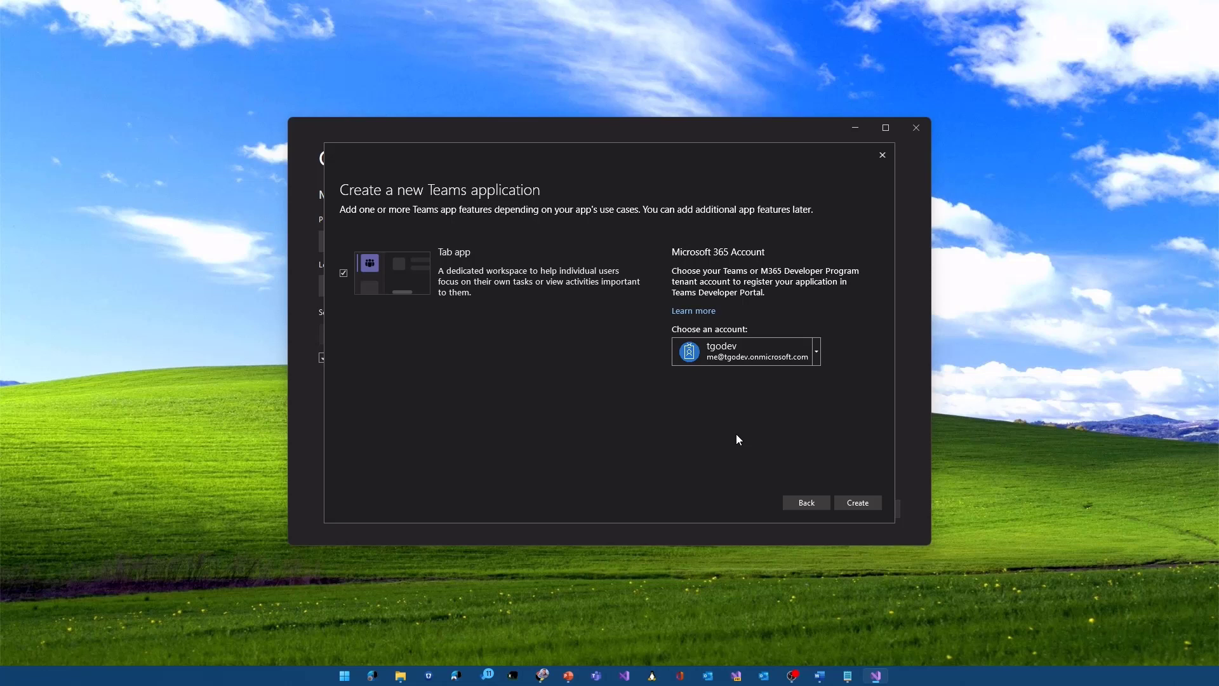
pyautogui.moveTo(792, 318)
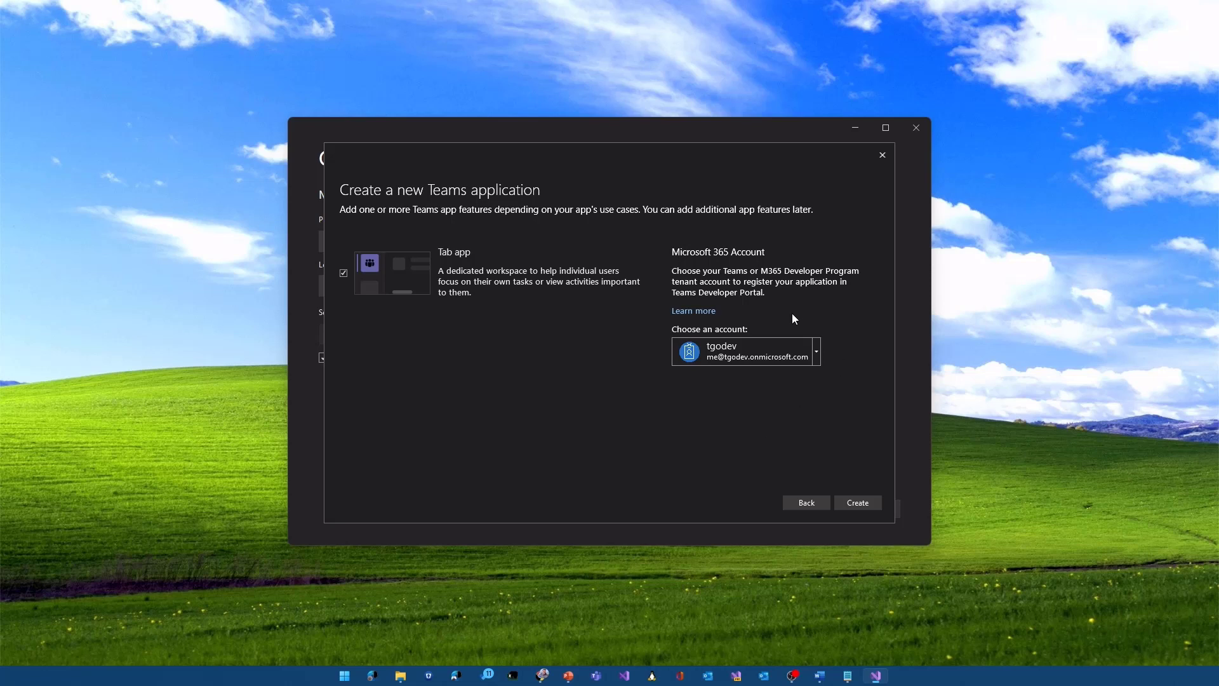
pyautogui.moveTo(687, 321)
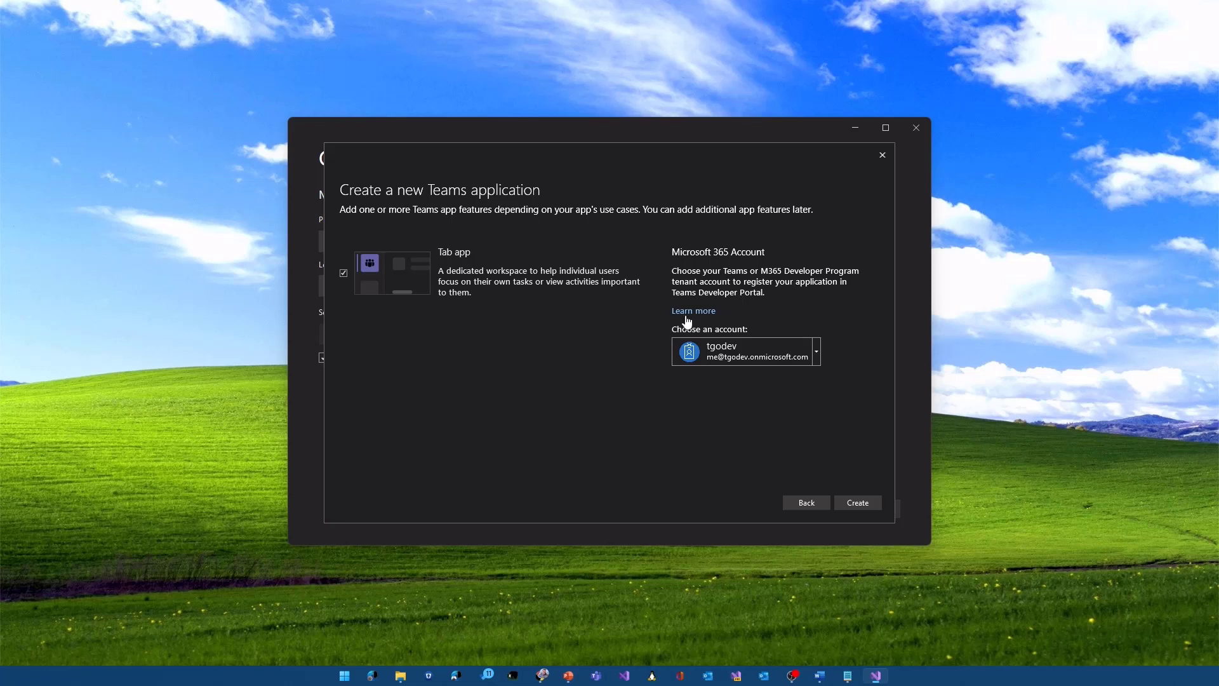
pyautogui.moveTo(793, 441)
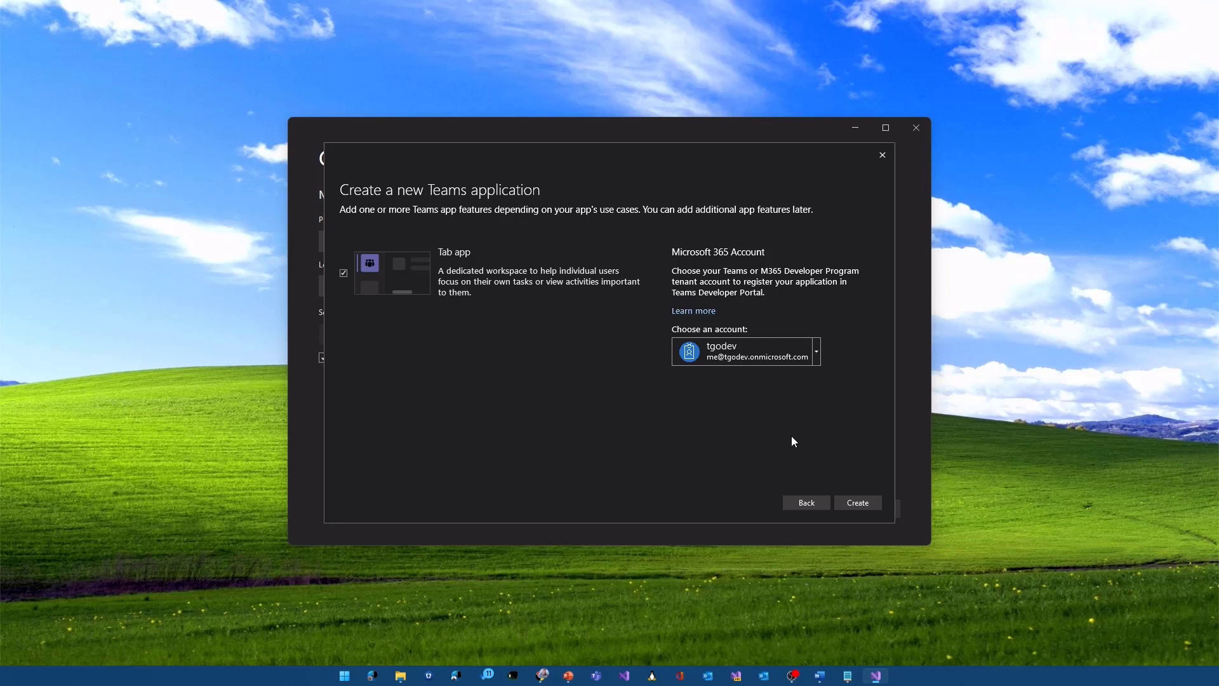
pyautogui.moveTo(697, 474)
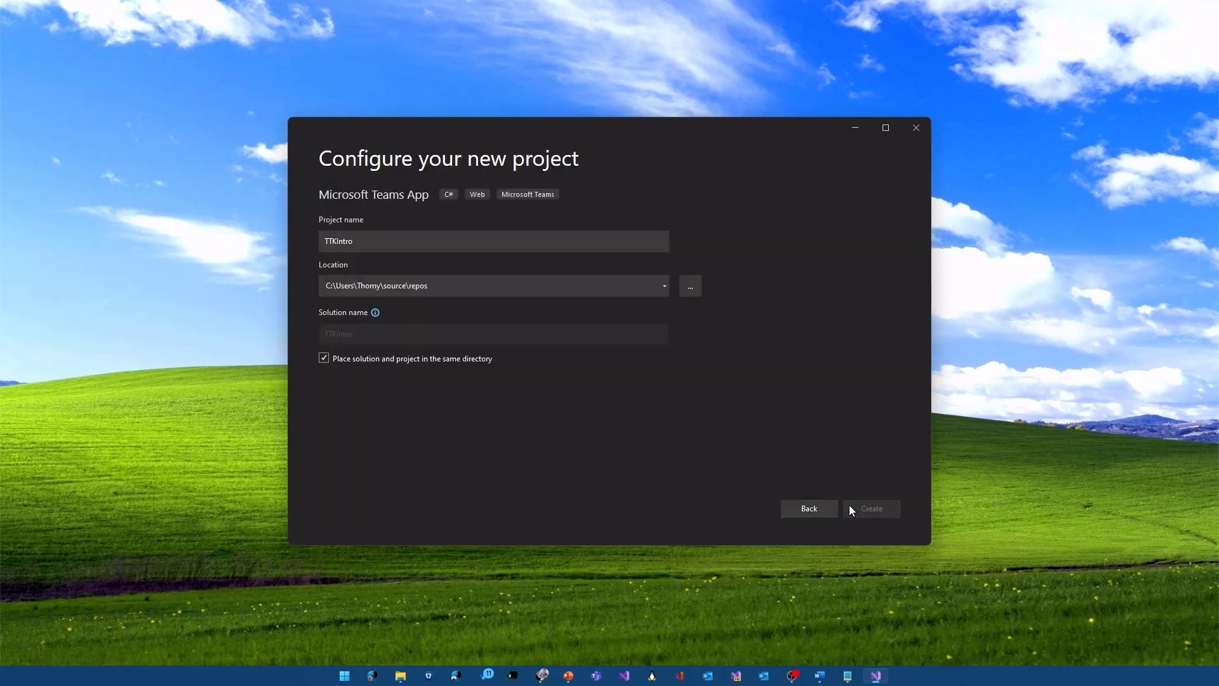
# Step: Create the Teams tab project so the TTKIntro solution opens with GettingStarted.txt
pyautogui.click(870, 508)
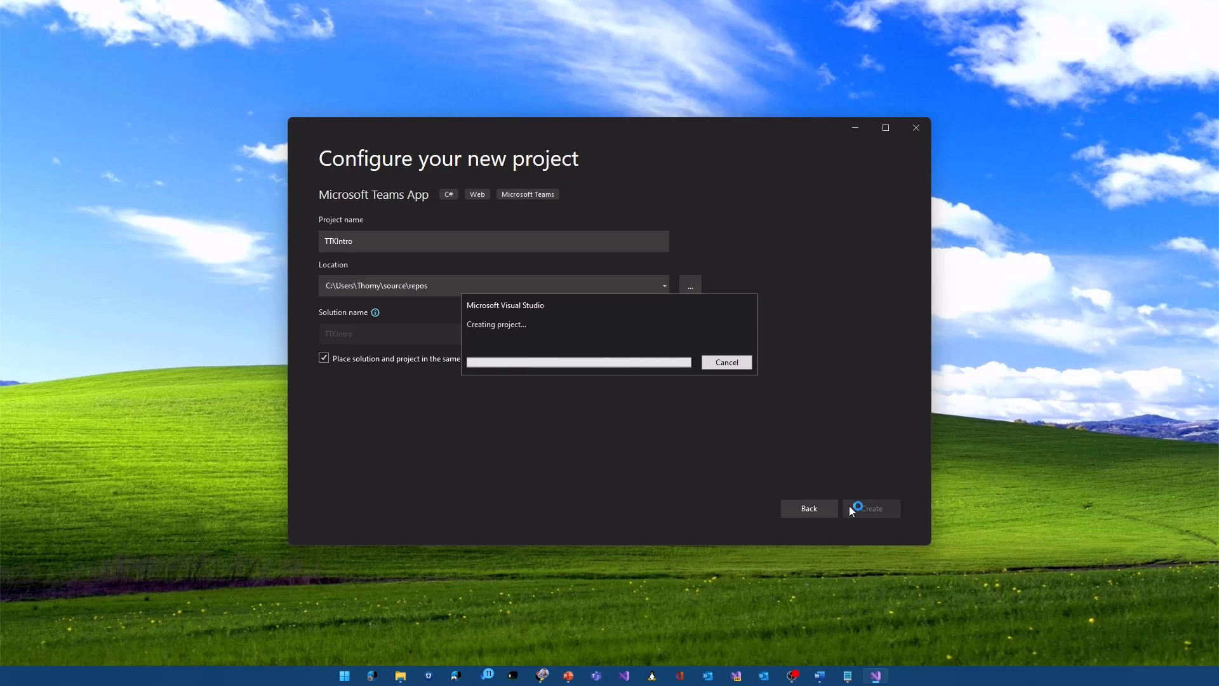
pyautogui.click(871, 508)
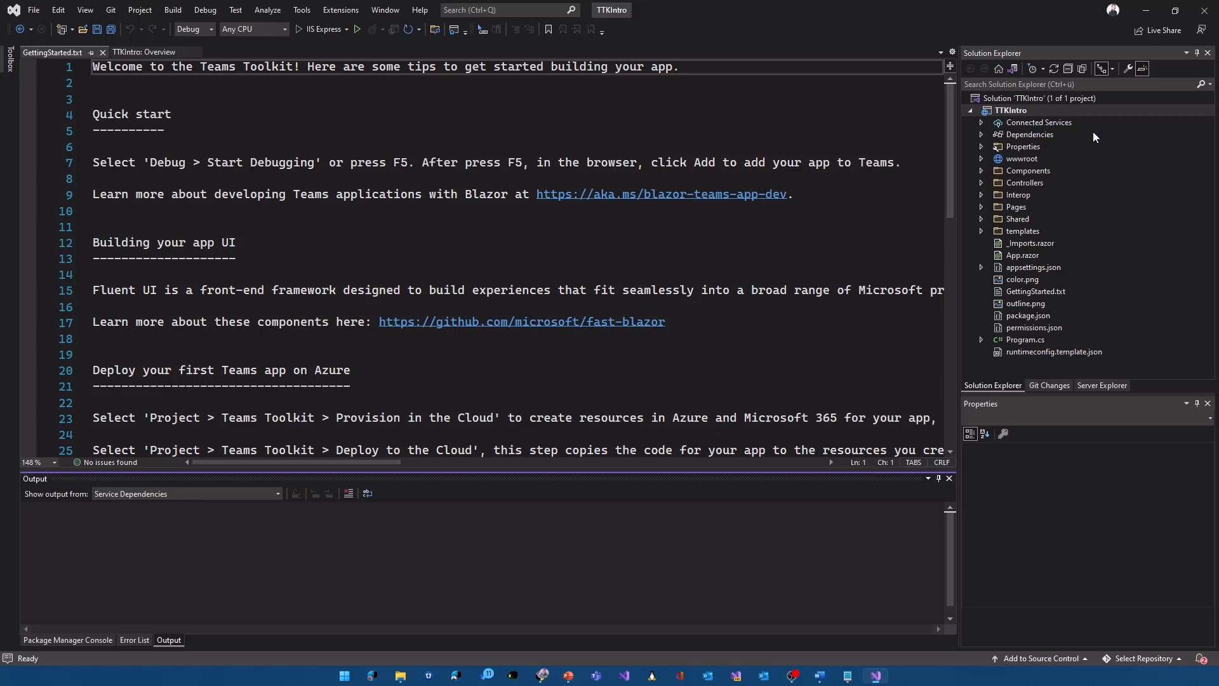
pyautogui.moveTo(1064, 171)
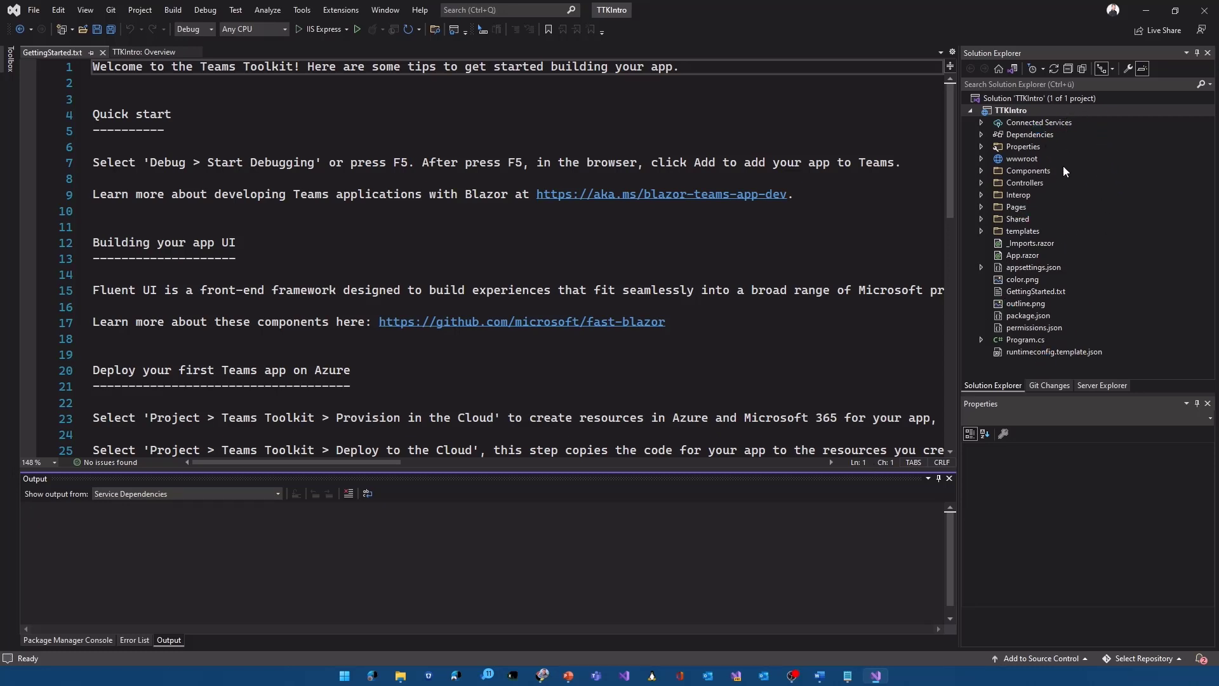
pyautogui.moveTo(1030, 369)
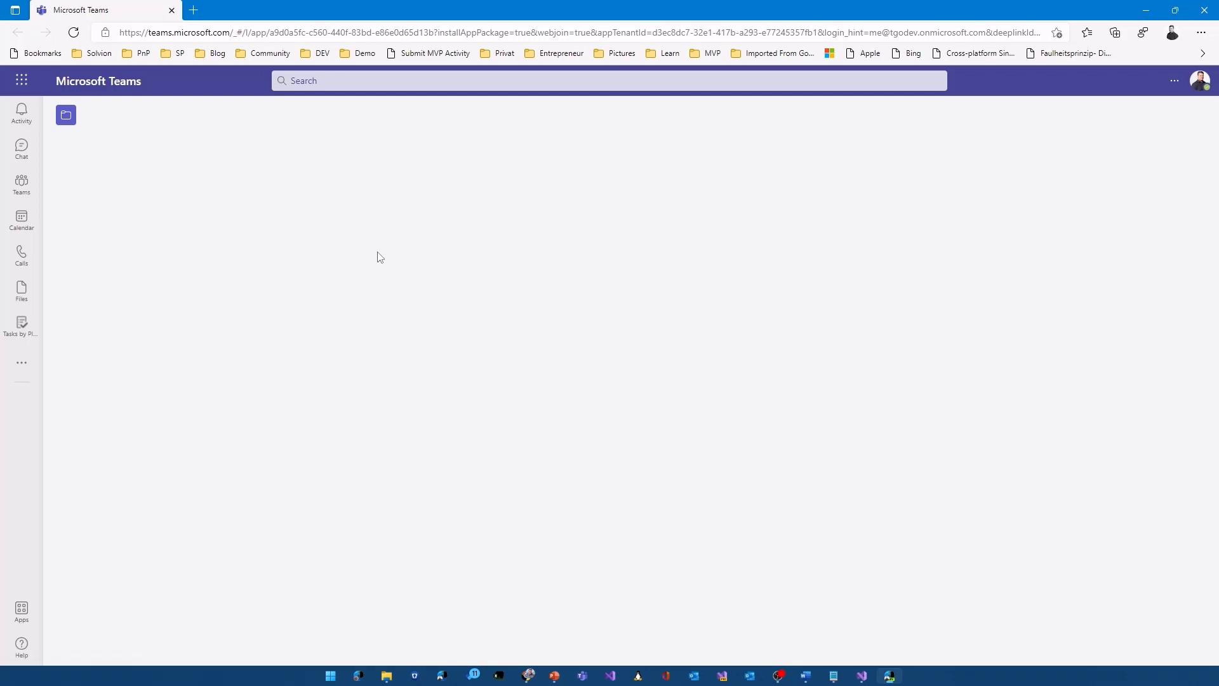
# Step: Add the sideloaded TTKIntro app to Teams from its app details dialog
pyautogui.click(65, 114)
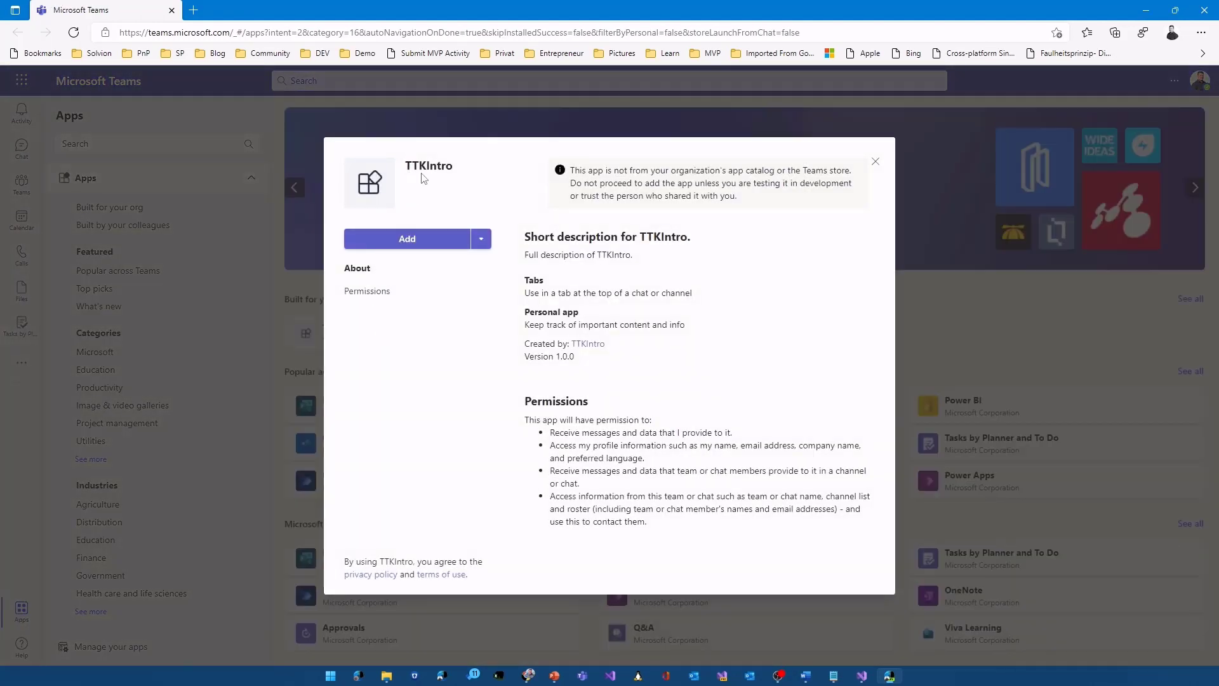
pyautogui.moveTo(425, 245)
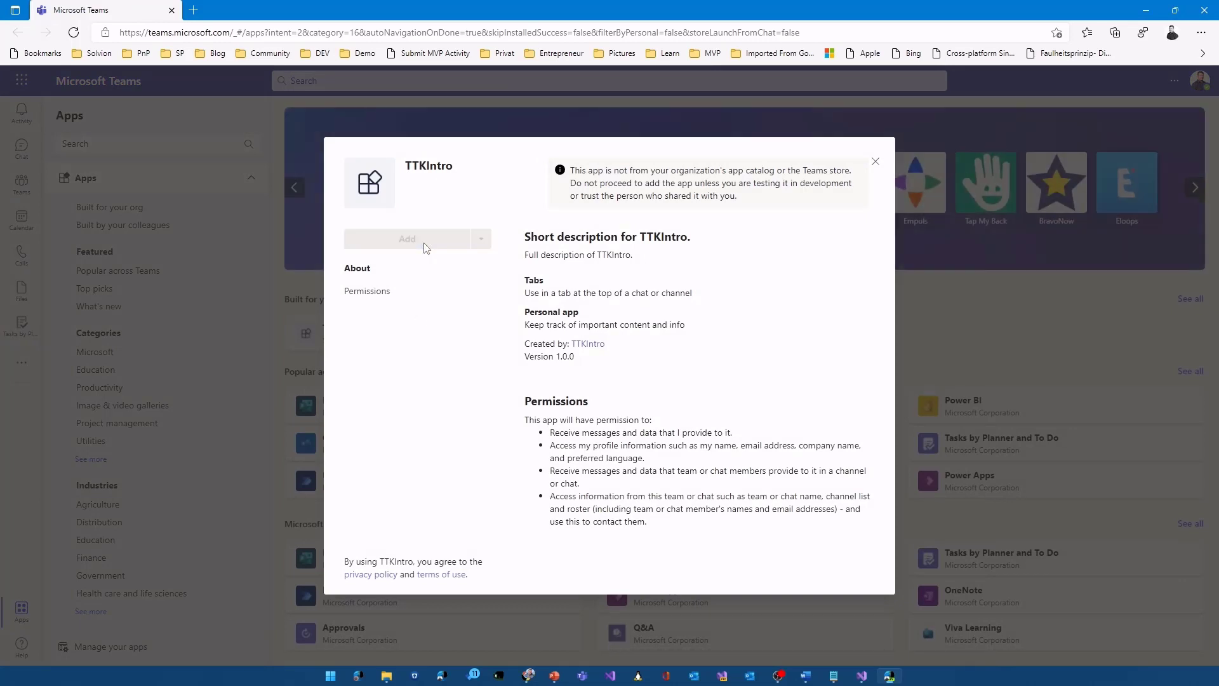
pyautogui.click(407, 238)
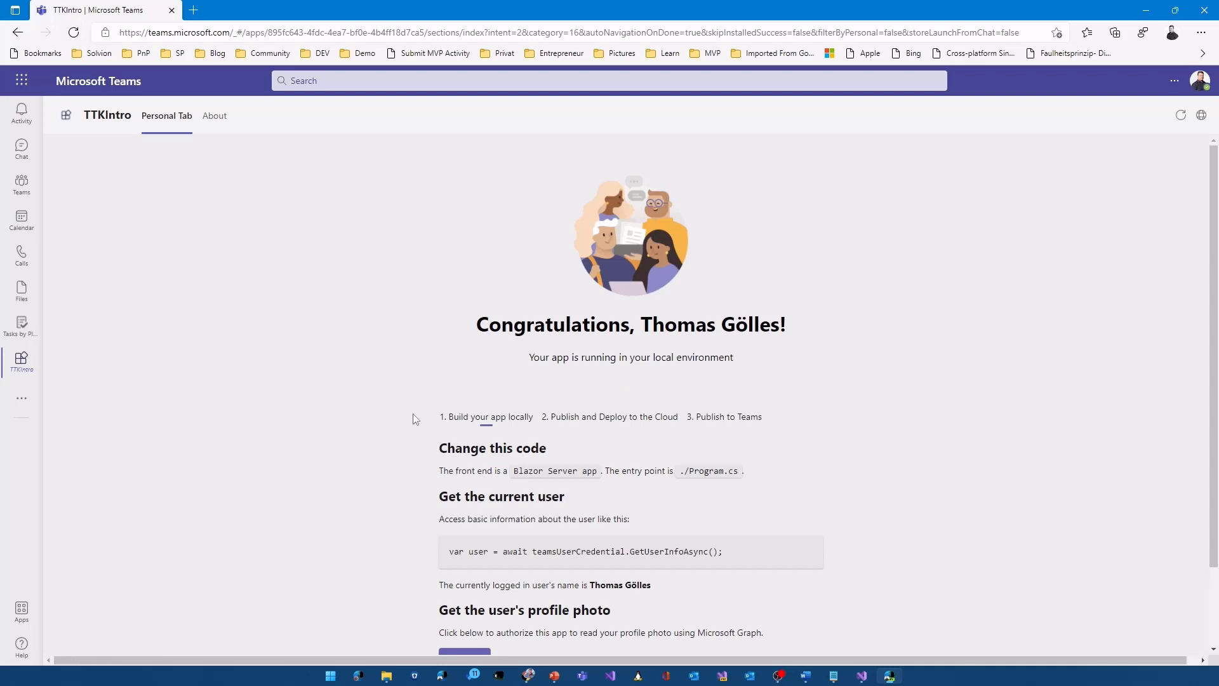
pyautogui.moveTo(790, 246)
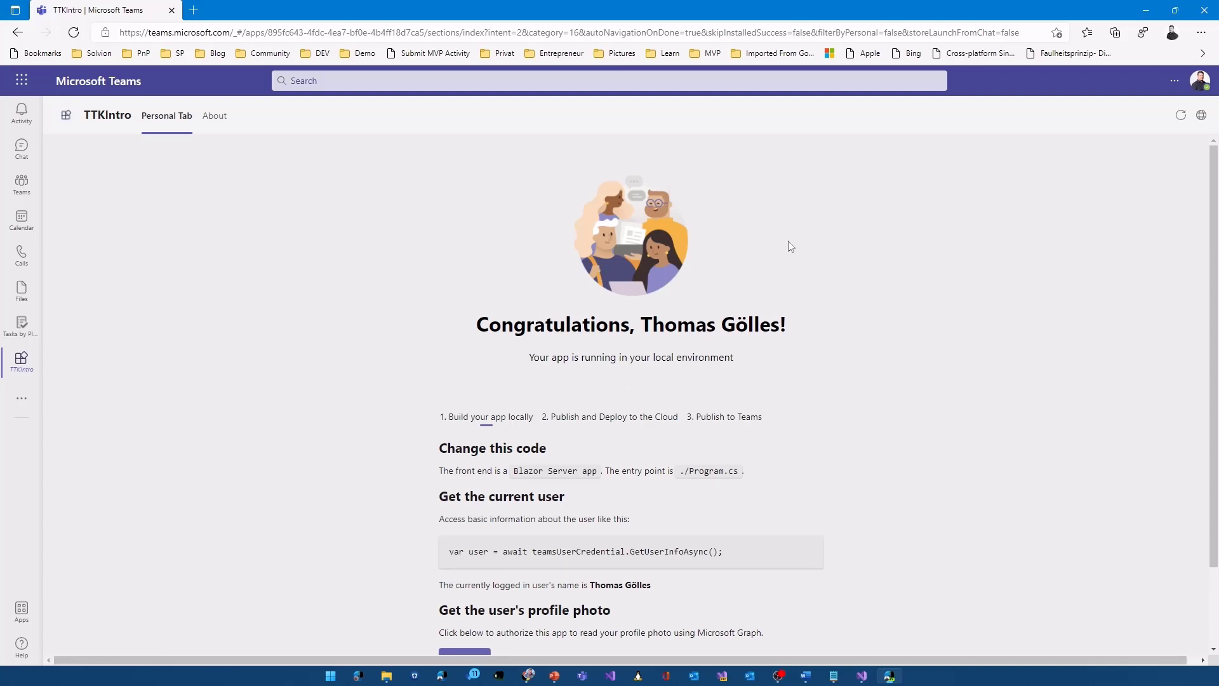
pyautogui.moveTo(637, 300)
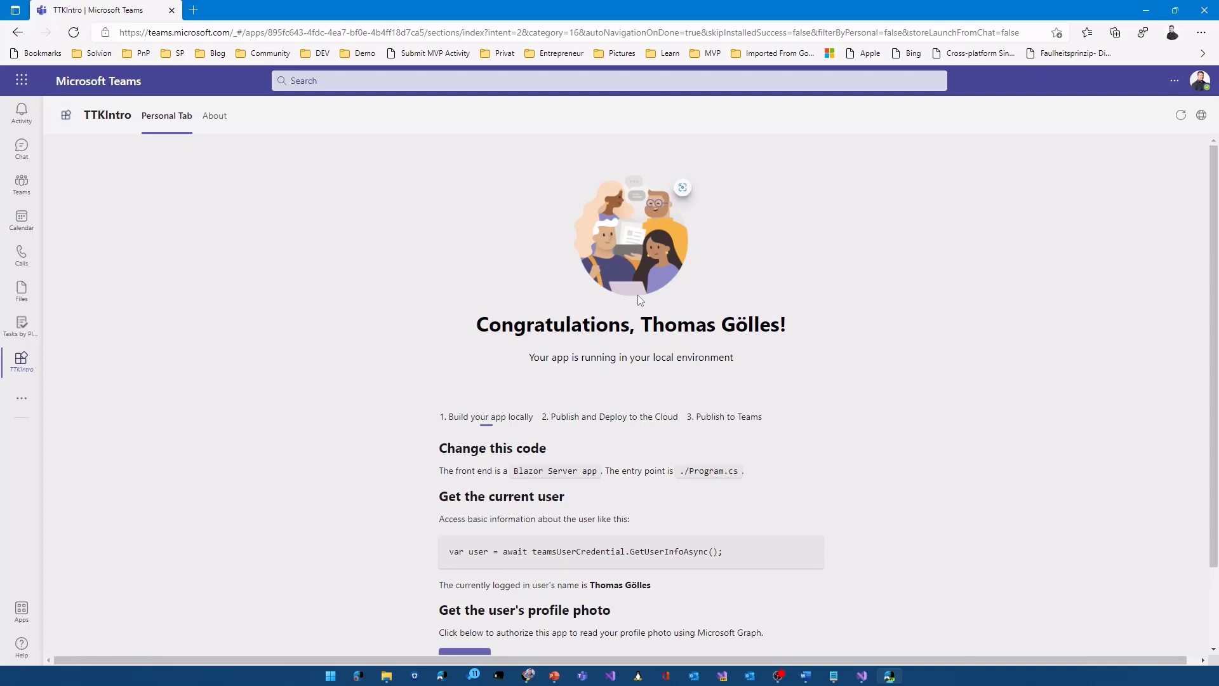
# Step: Highlight the signed-in user's name and scroll to the profile photo Authorize section
pyautogui.doubleClick(711, 323)
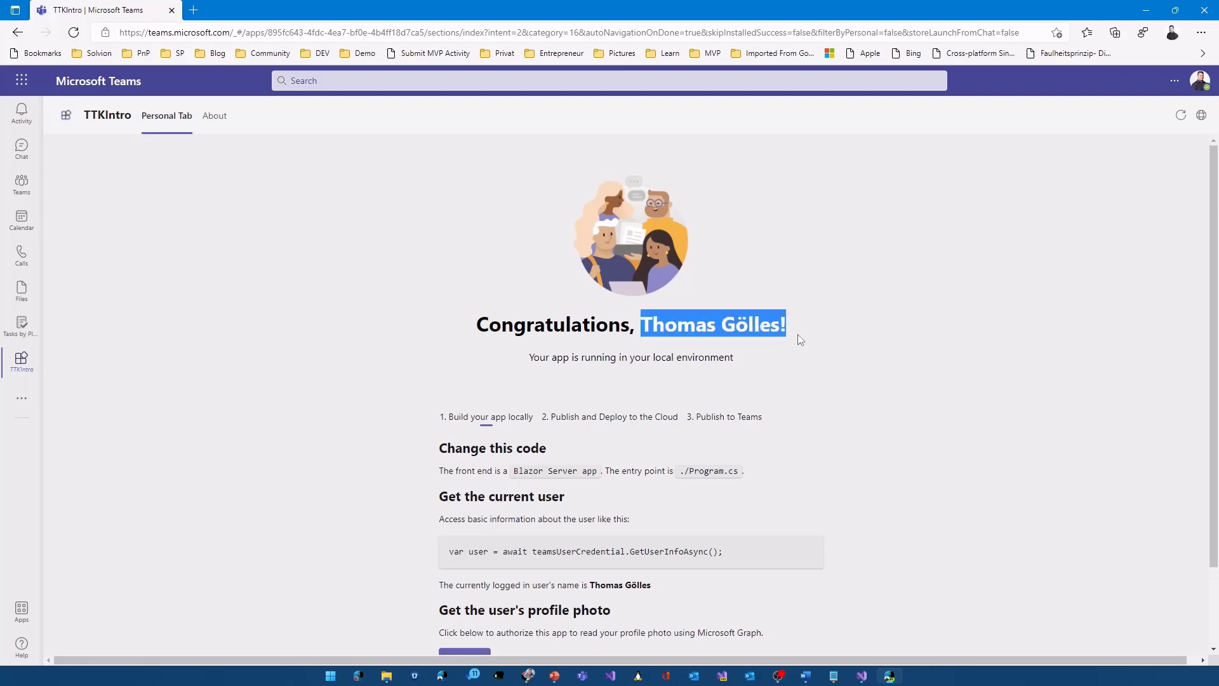
pyautogui.moveTo(1115, 84)
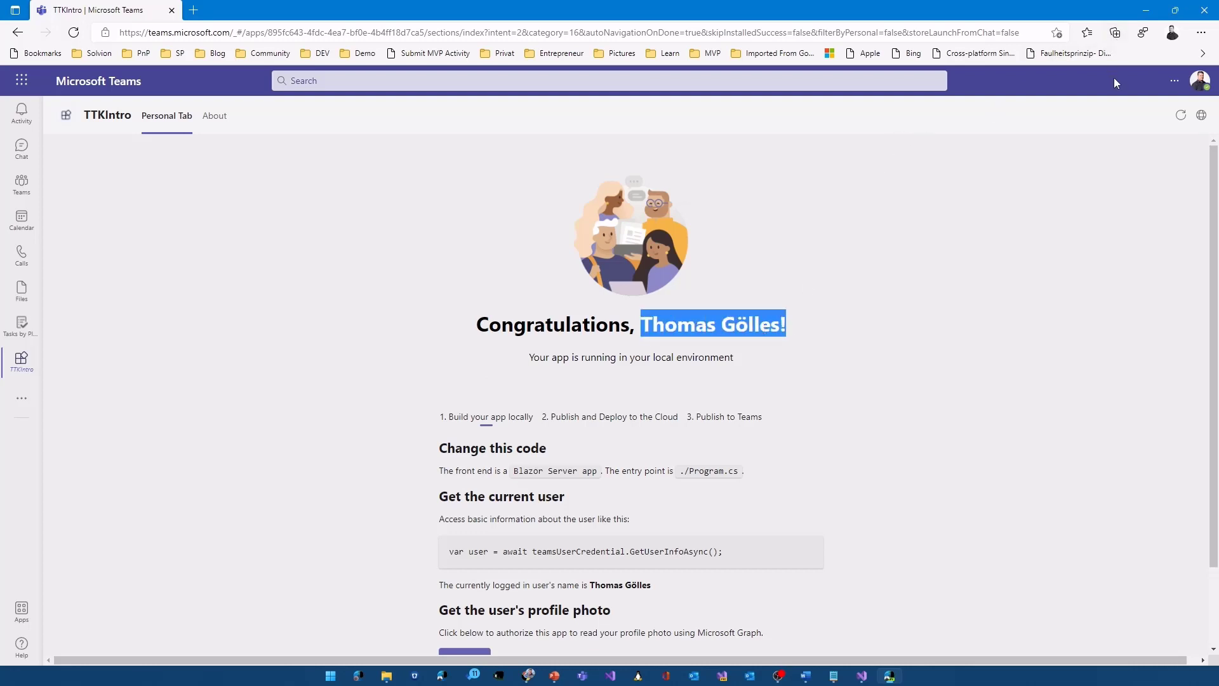
pyautogui.scroll(-3)
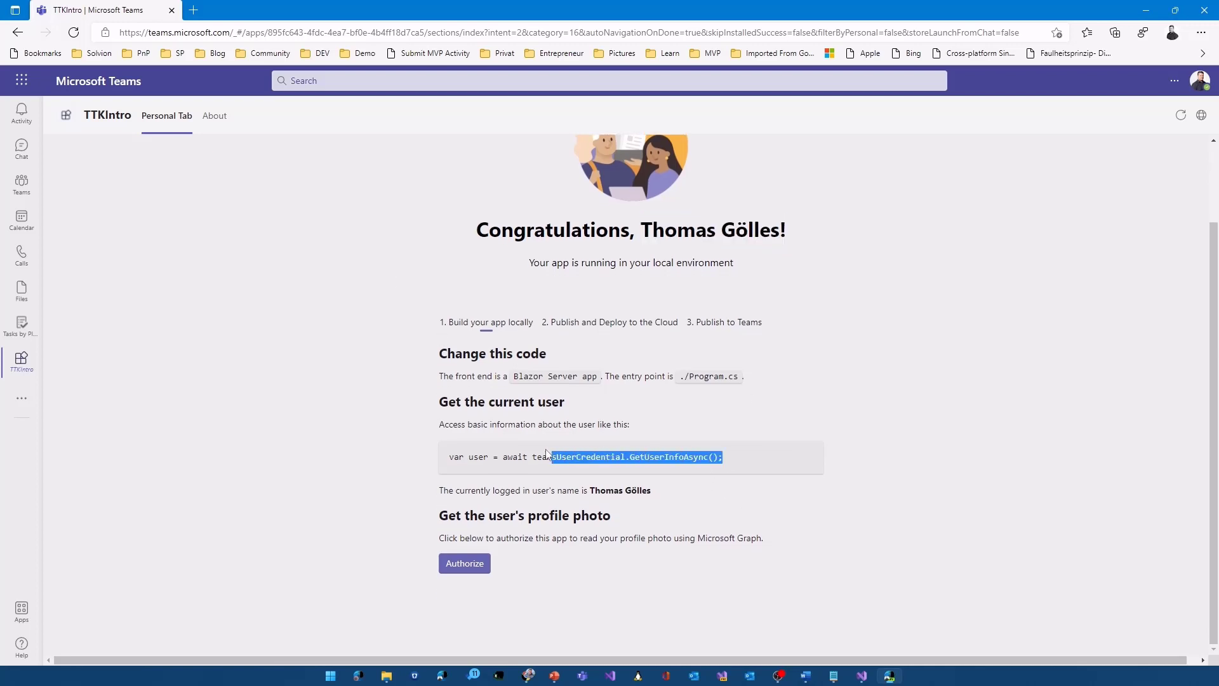
pyautogui.click(562, 470)
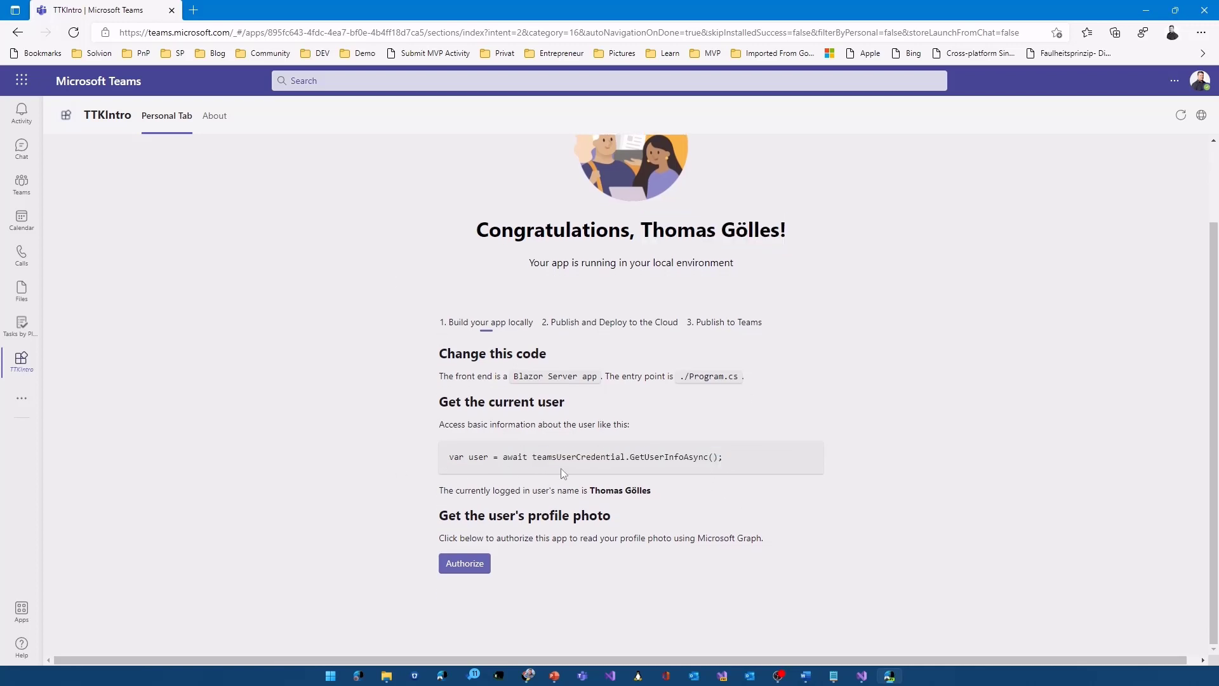
pyautogui.moveTo(652, 486)
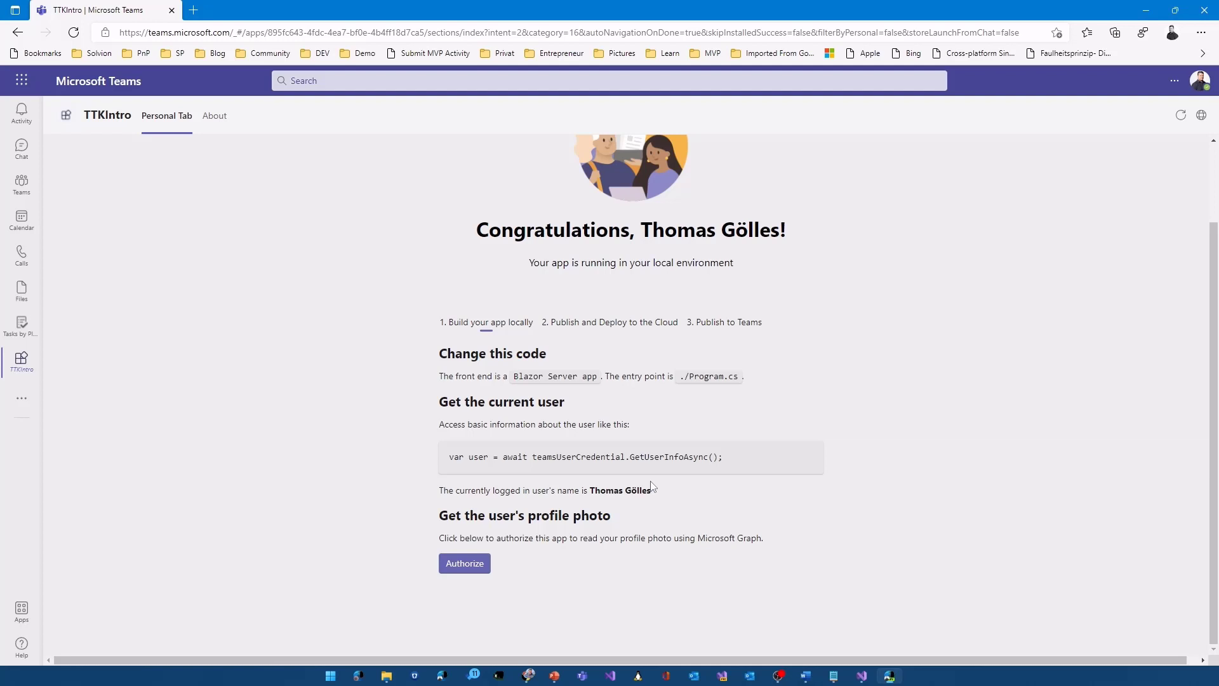
pyautogui.moveTo(749, 458)
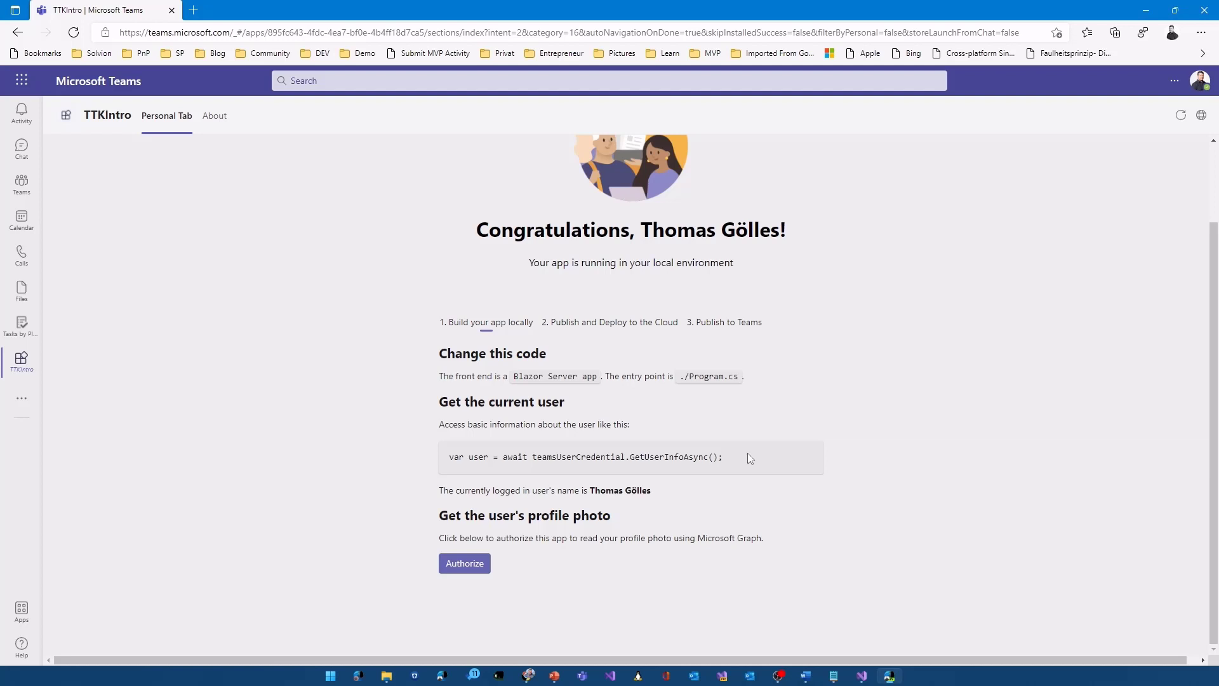
pyautogui.moveTo(500, 614)
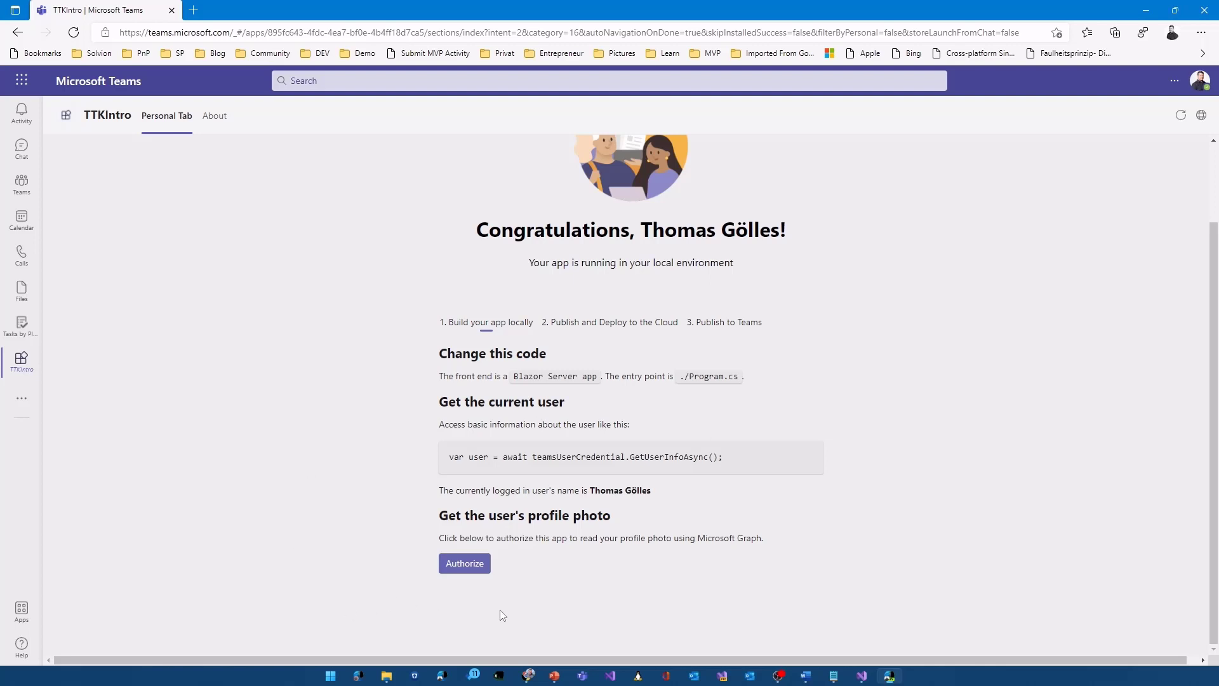
pyautogui.moveTo(650, 485)
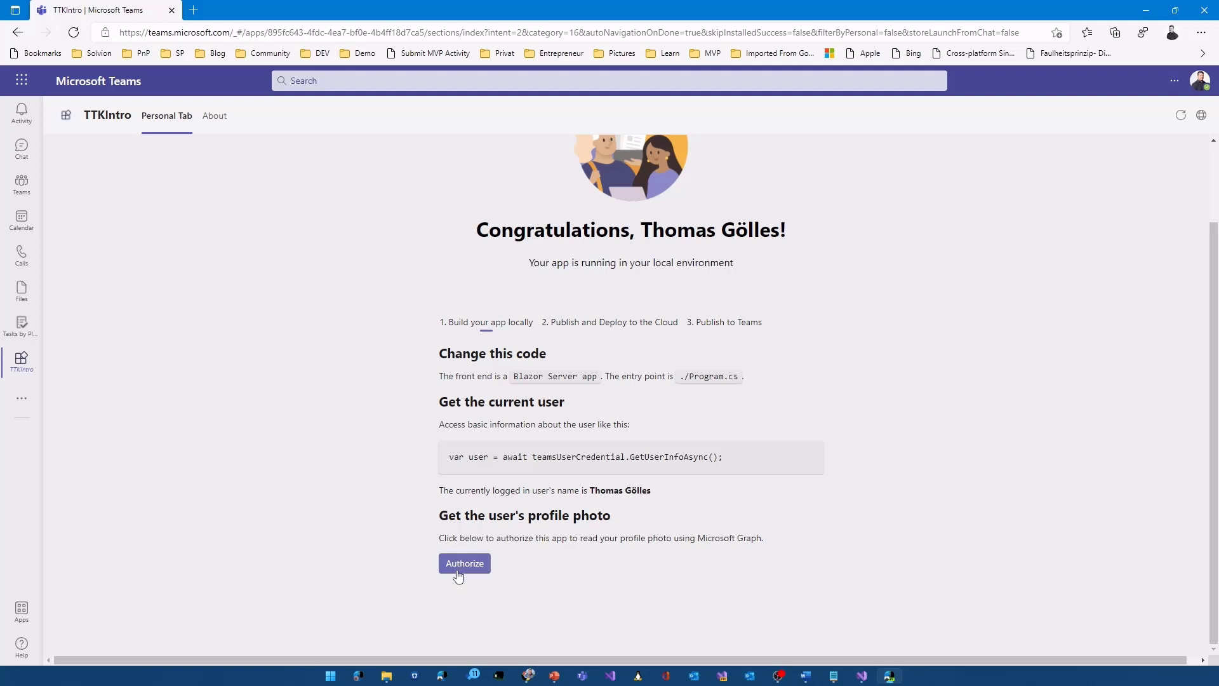
# Step: Authorize profile photo access, consenting on behalf of the organization and accepting the permissions
pyautogui.click(465, 563)
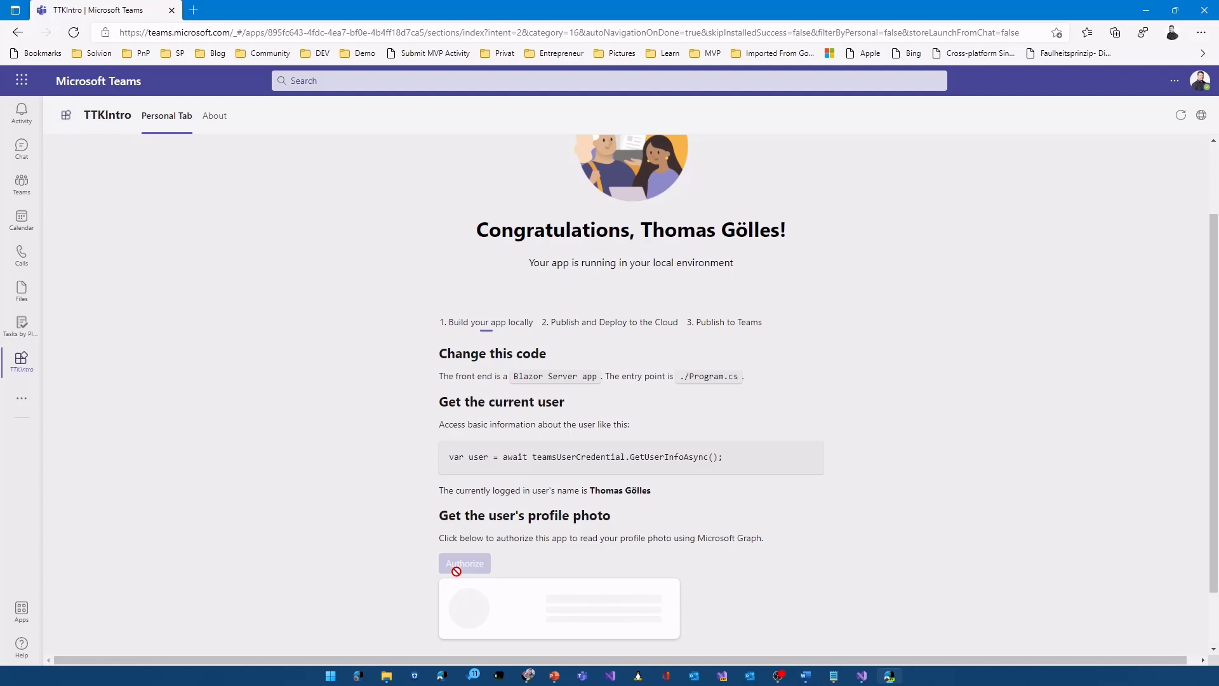
pyautogui.click(465, 562)
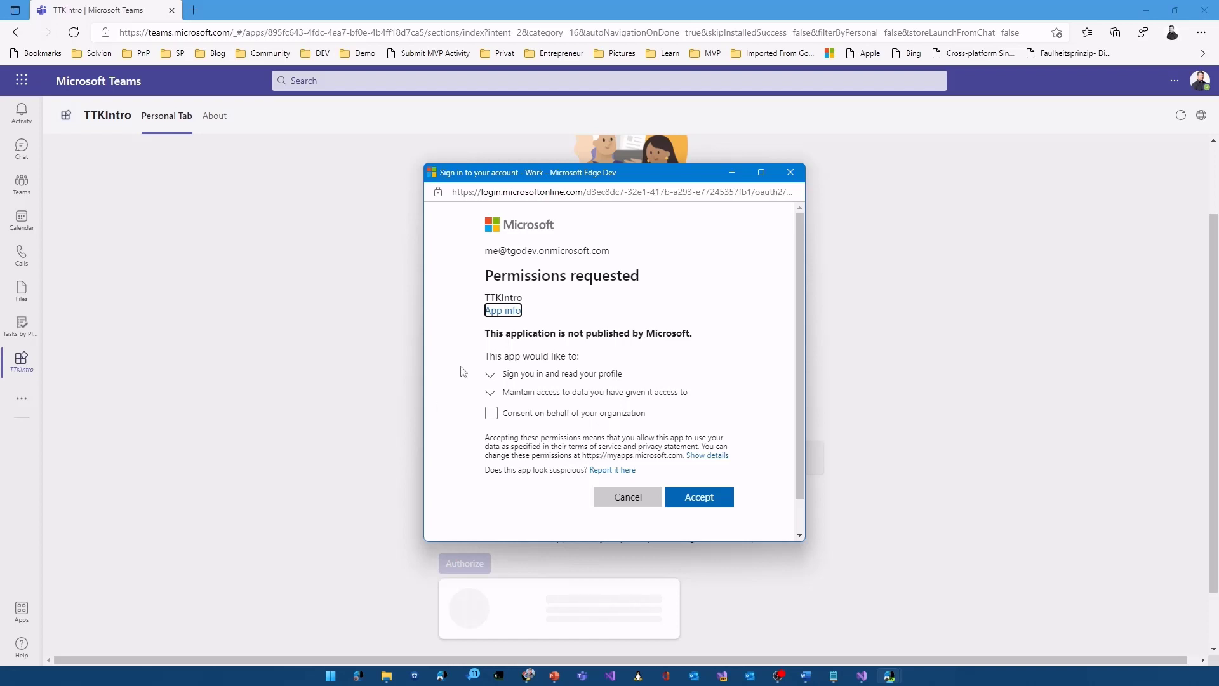
pyautogui.moveTo(483, 338)
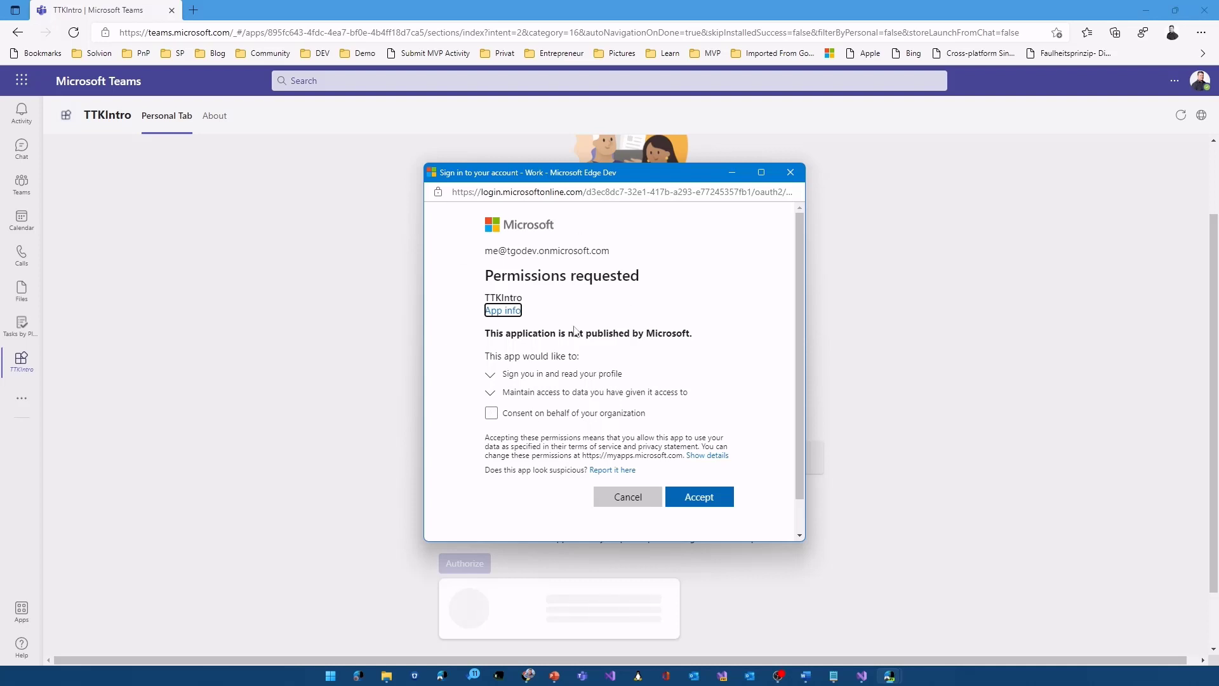
pyautogui.moveTo(491, 425)
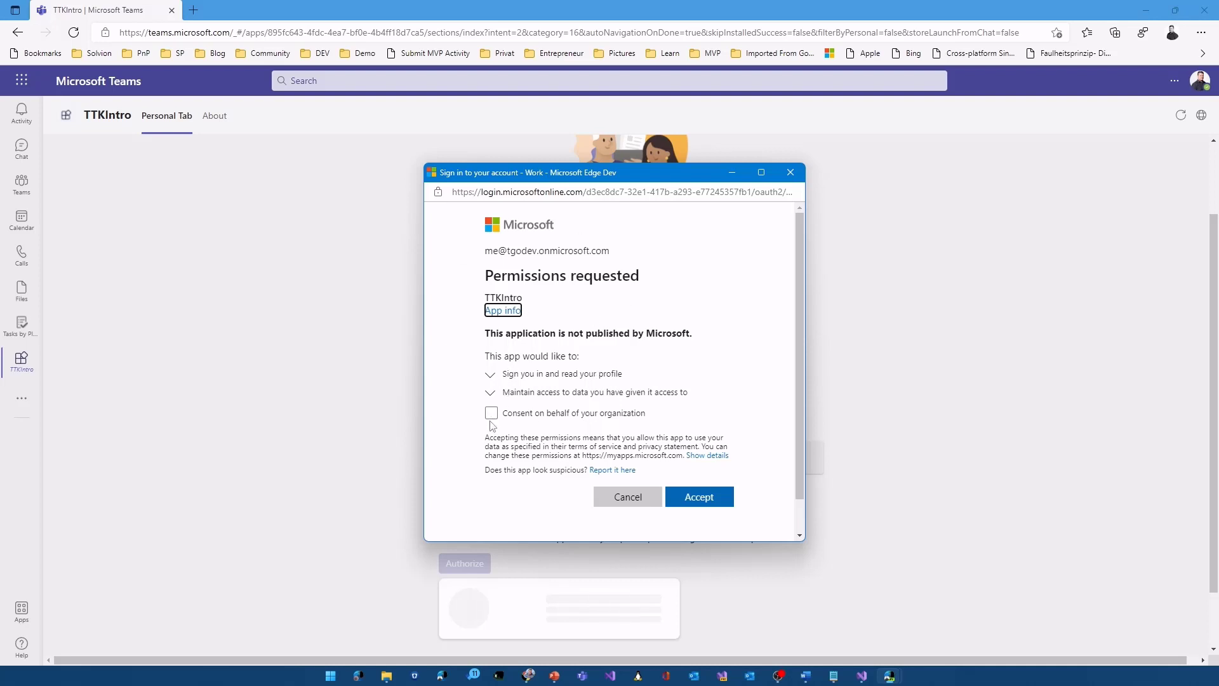
pyautogui.click(490, 412)
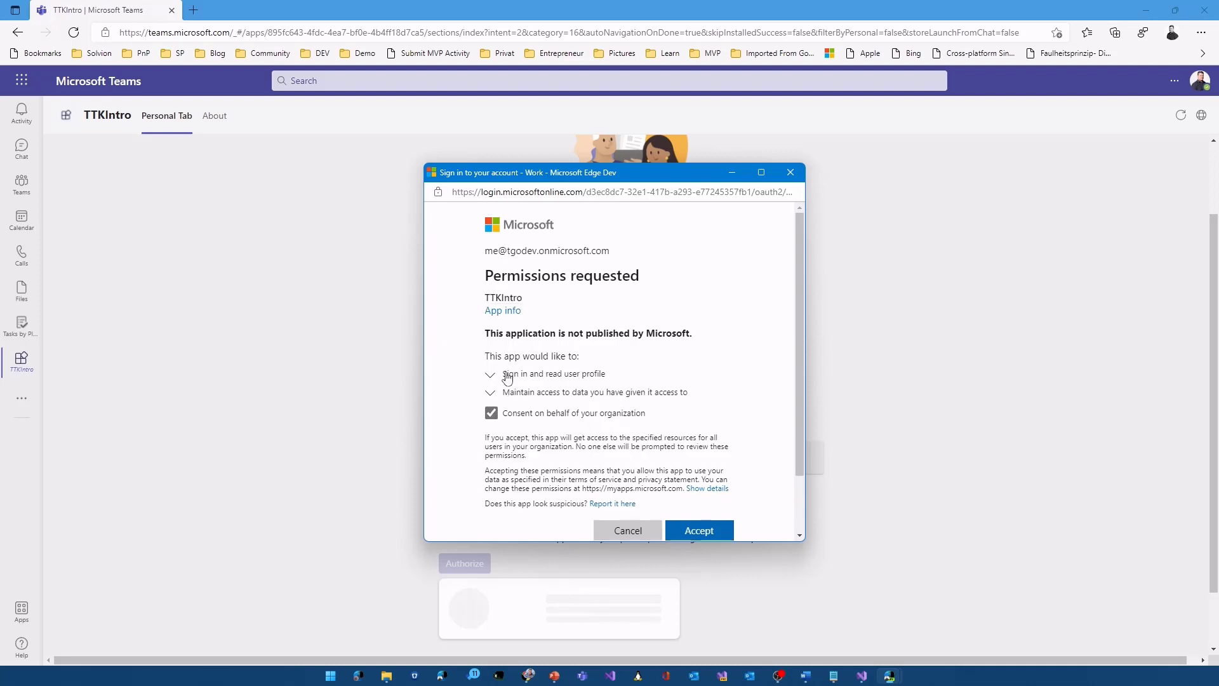
pyautogui.scroll(-3)
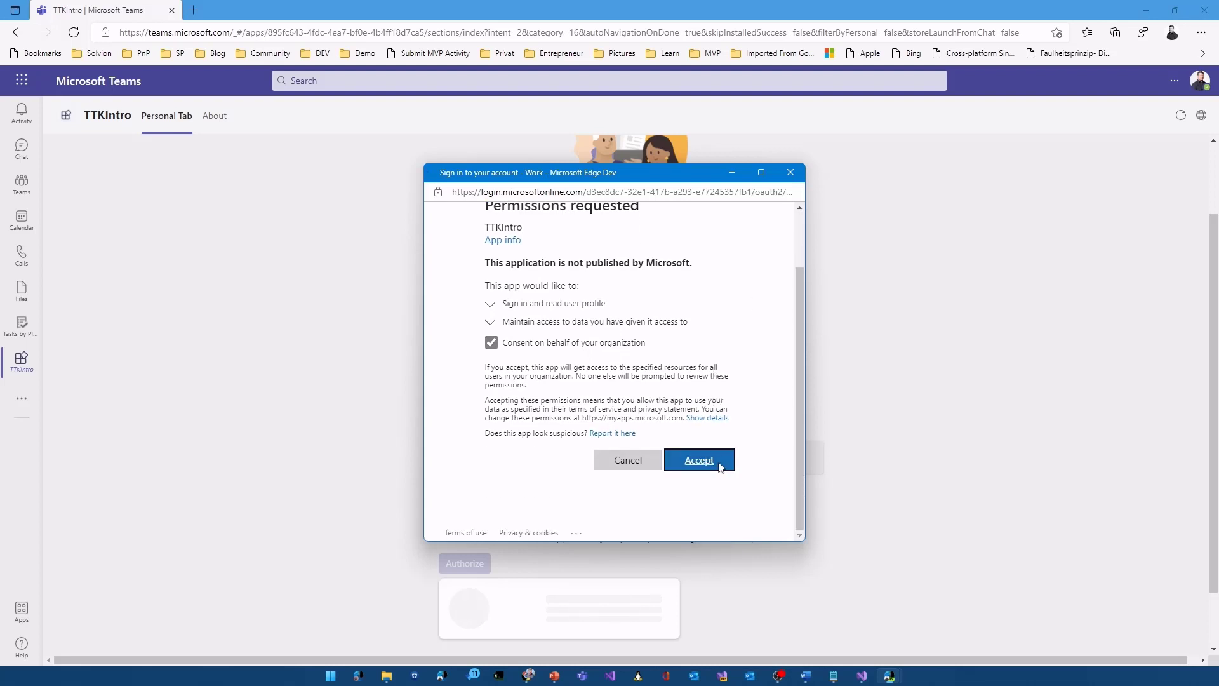
pyautogui.click(698, 459)
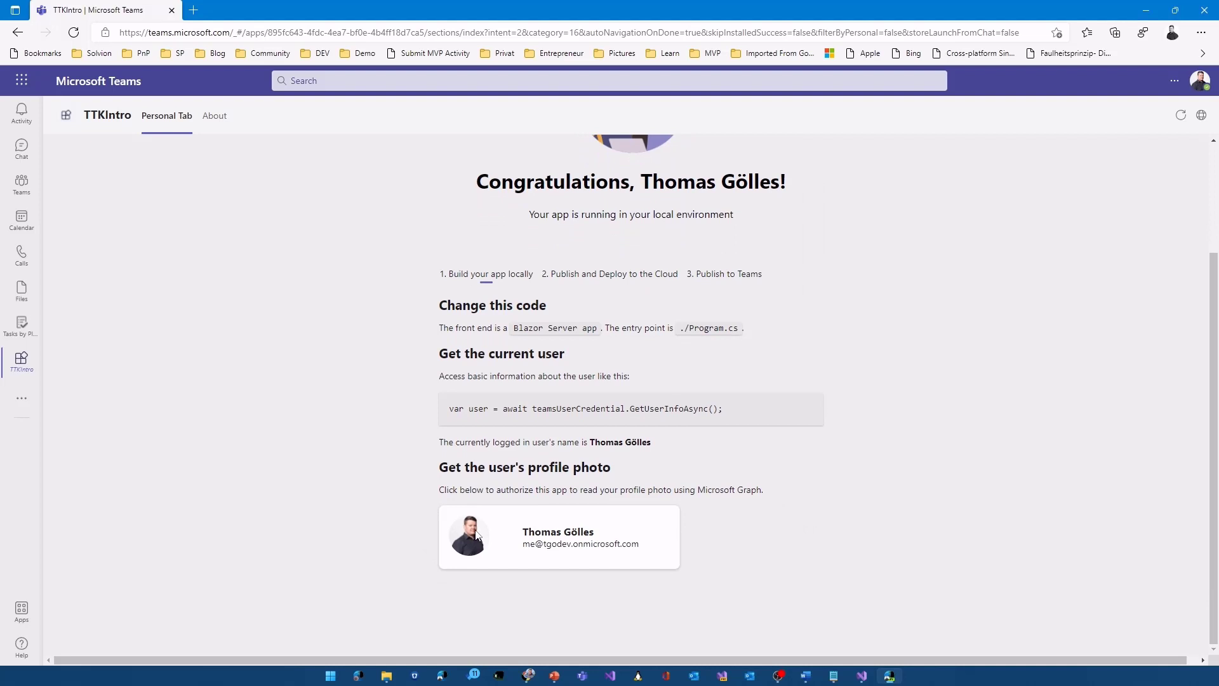
pyautogui.moveTo(569, 562)
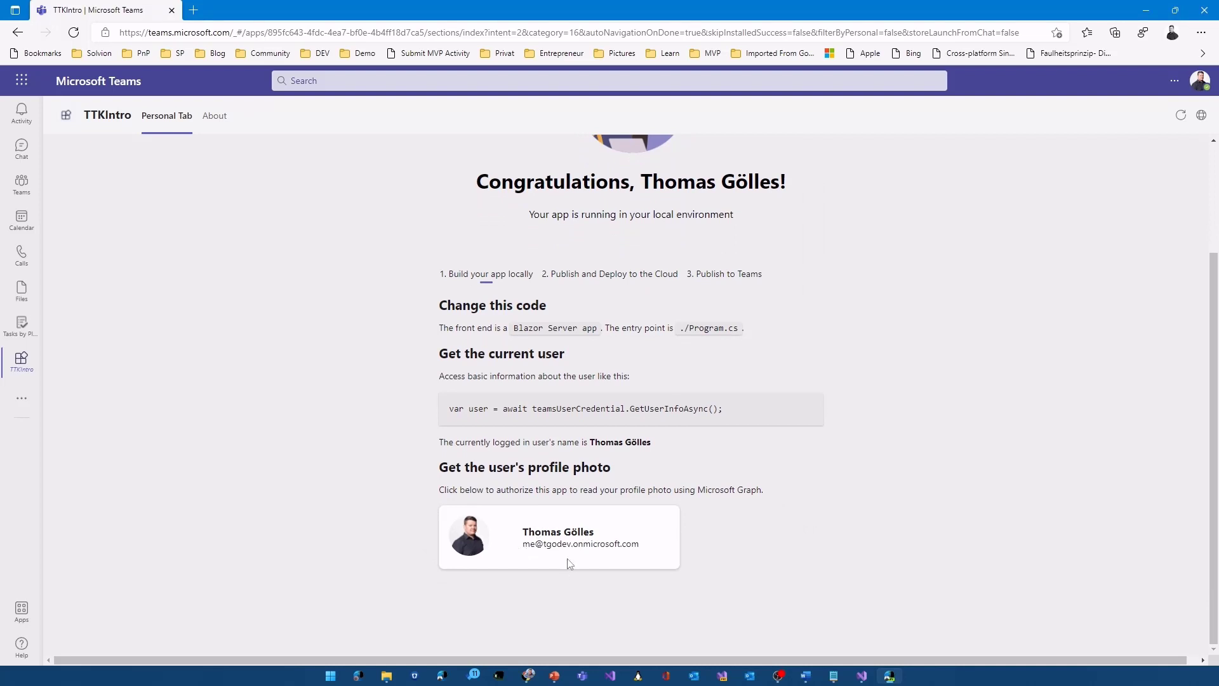
pyautogui.moveTo(562, 561)
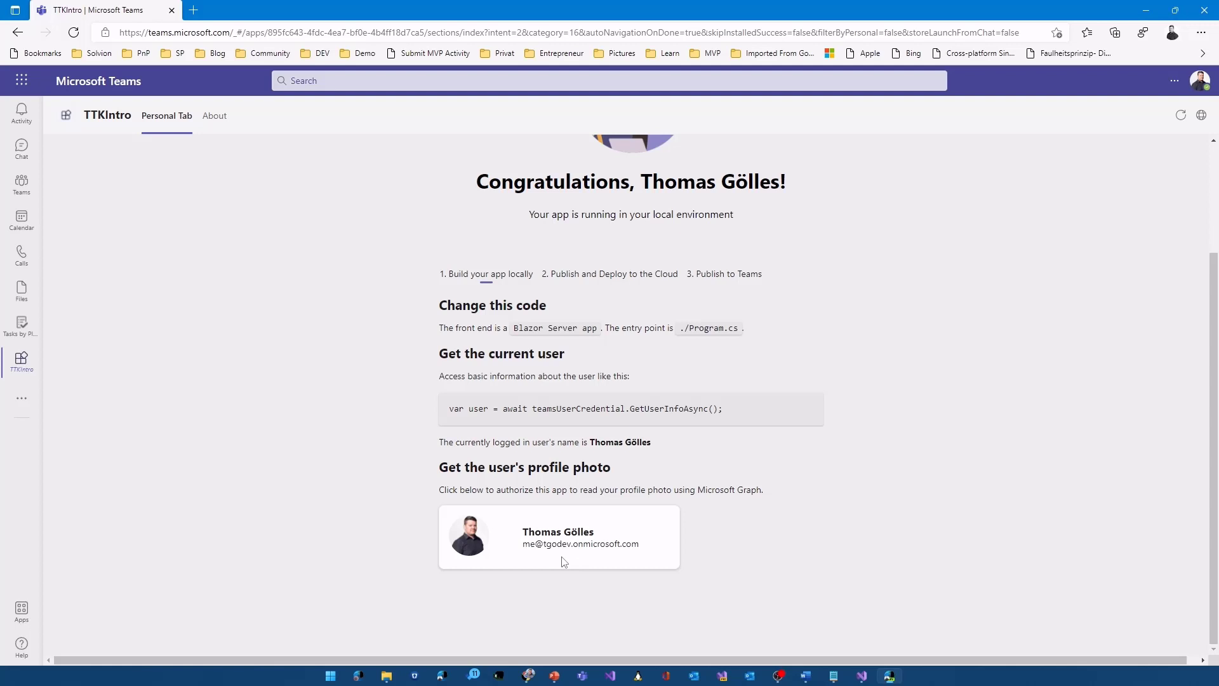
pyautogui.moveTo(1144, 47)
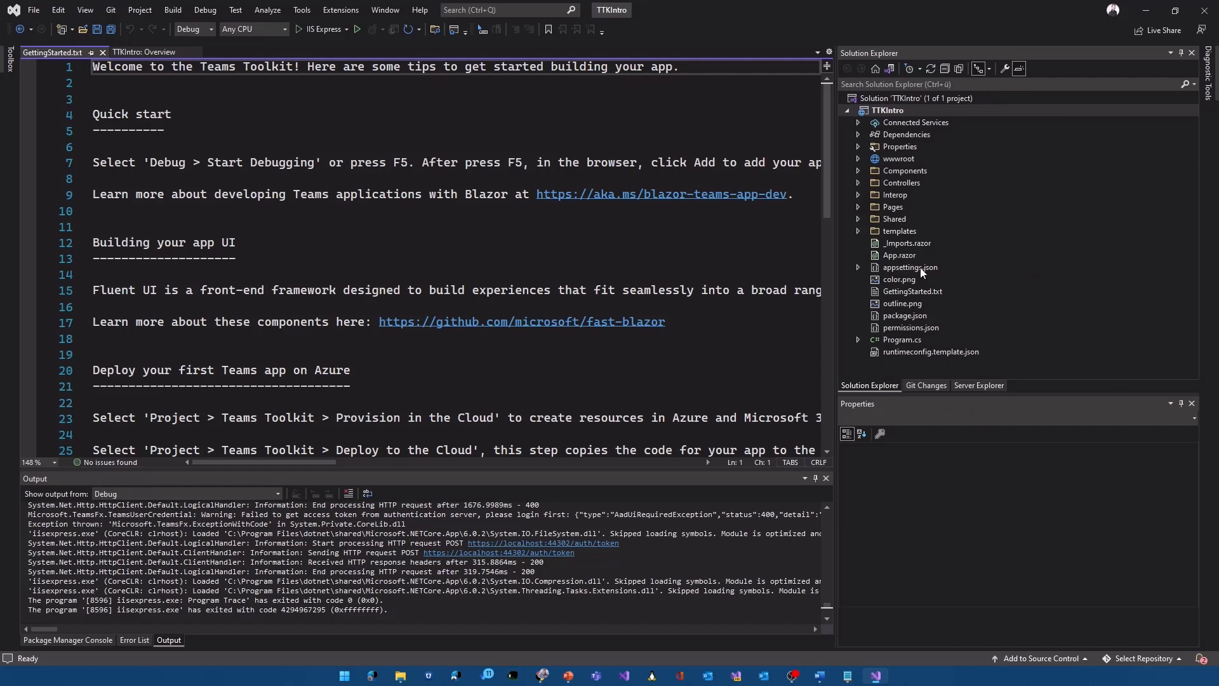
# Step: View appsettings.json with the client ID and TeamsFx settings, then bring up the TTKIntro project's actions
pyautogui.doubleClick(908, 266)
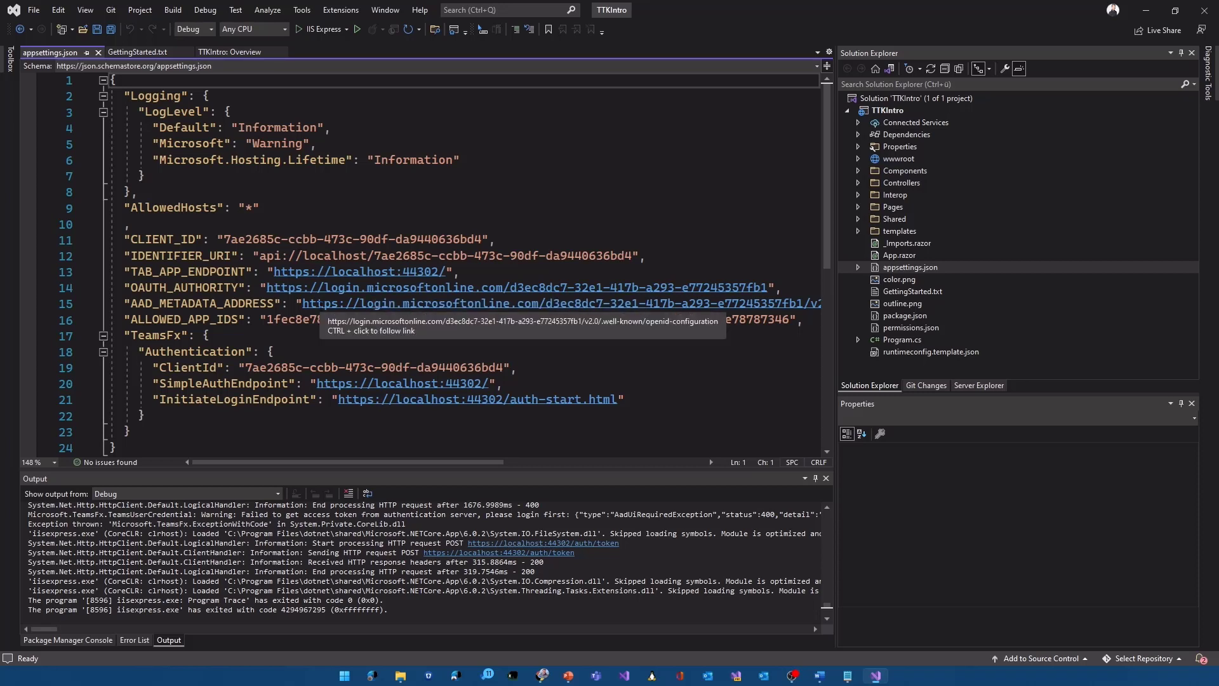
pyautogui.moveTo(216, 307)
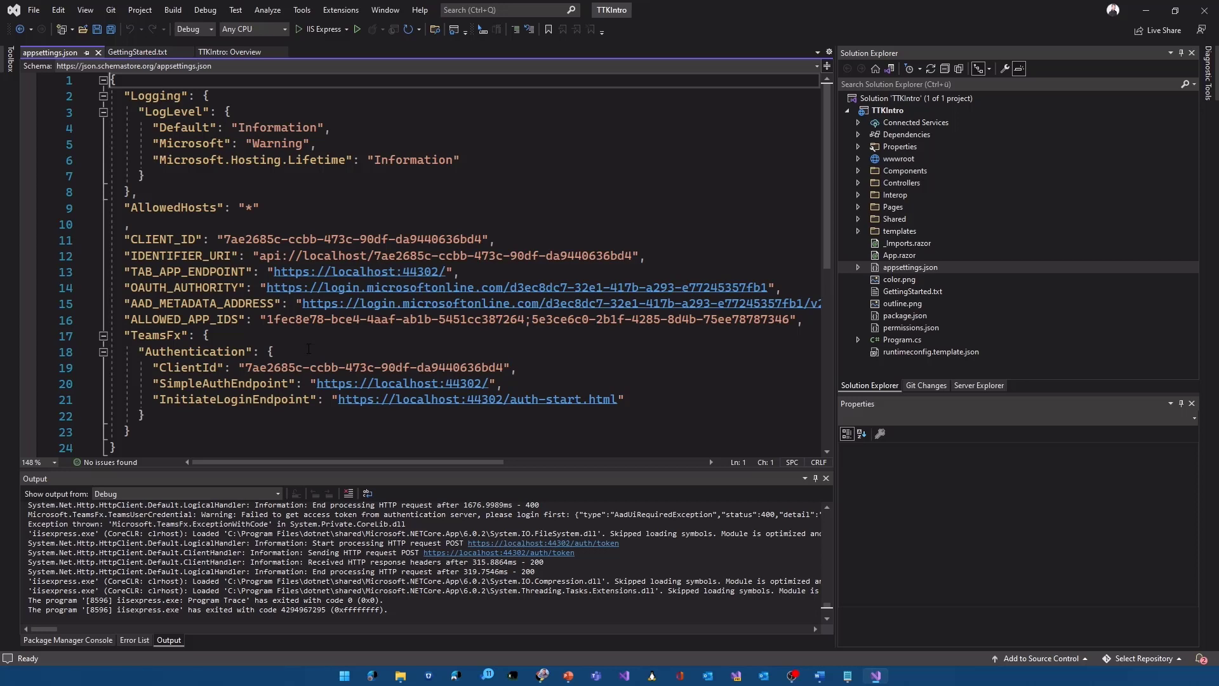
pyautogui.moveTo(293, 480)
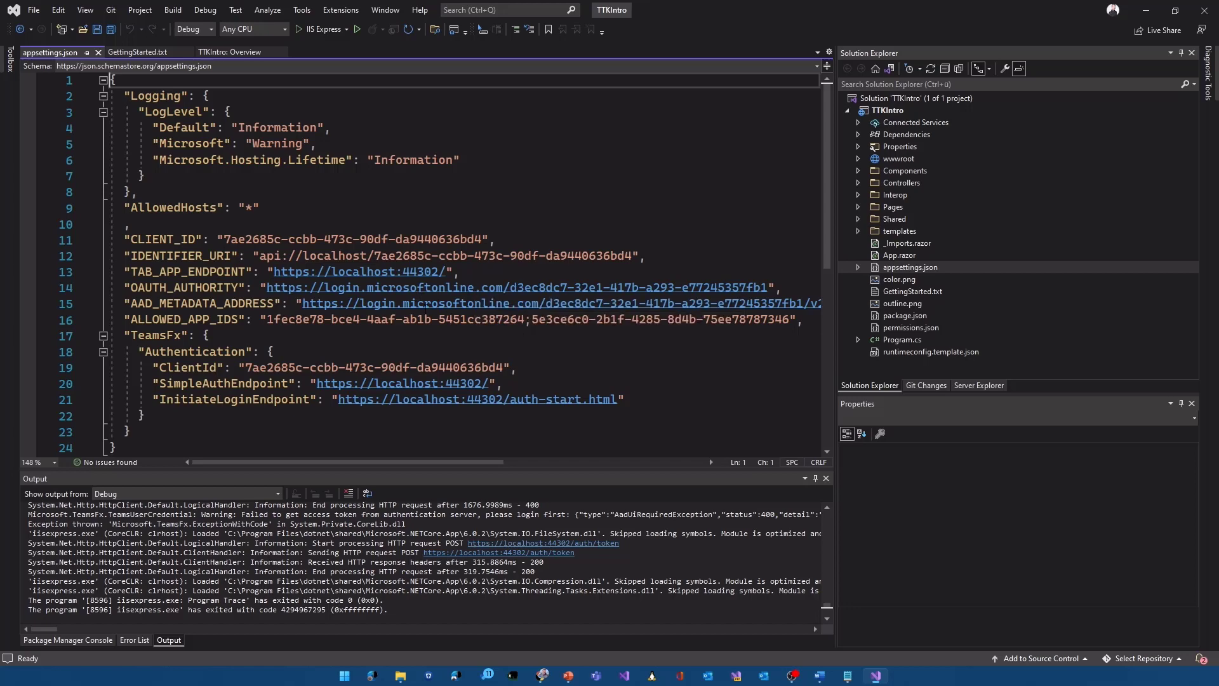
pyautogui.click(887, 110)
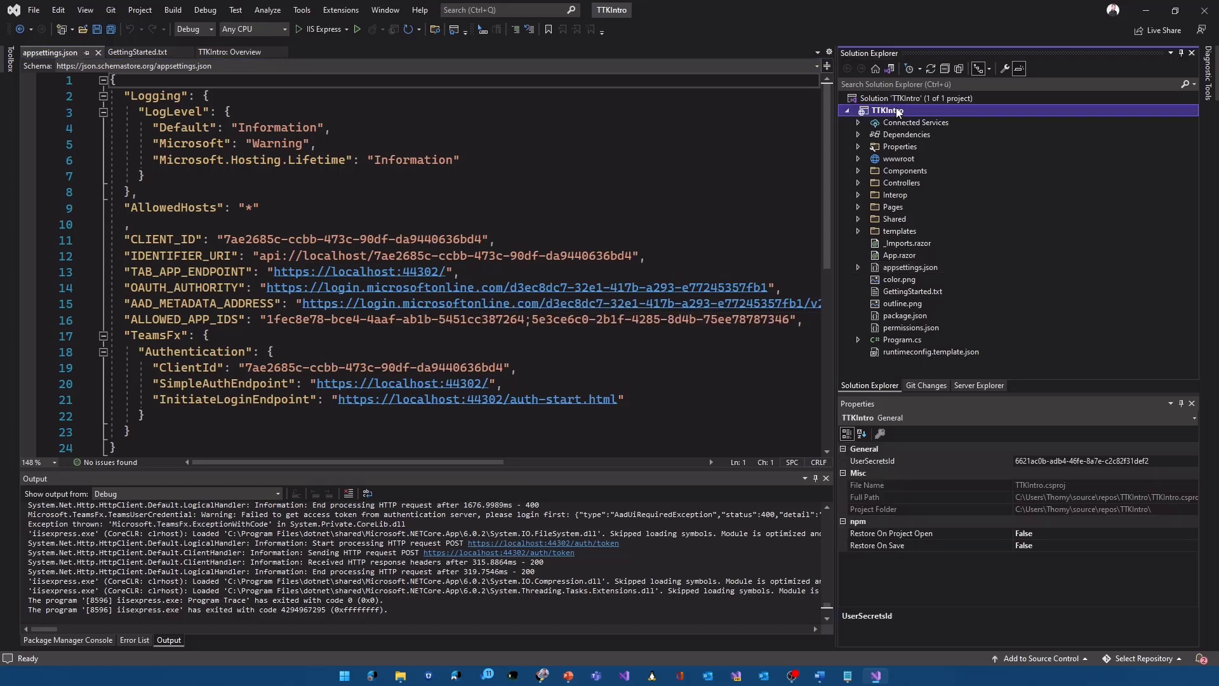
pyautogui.rightClick(883, 110)
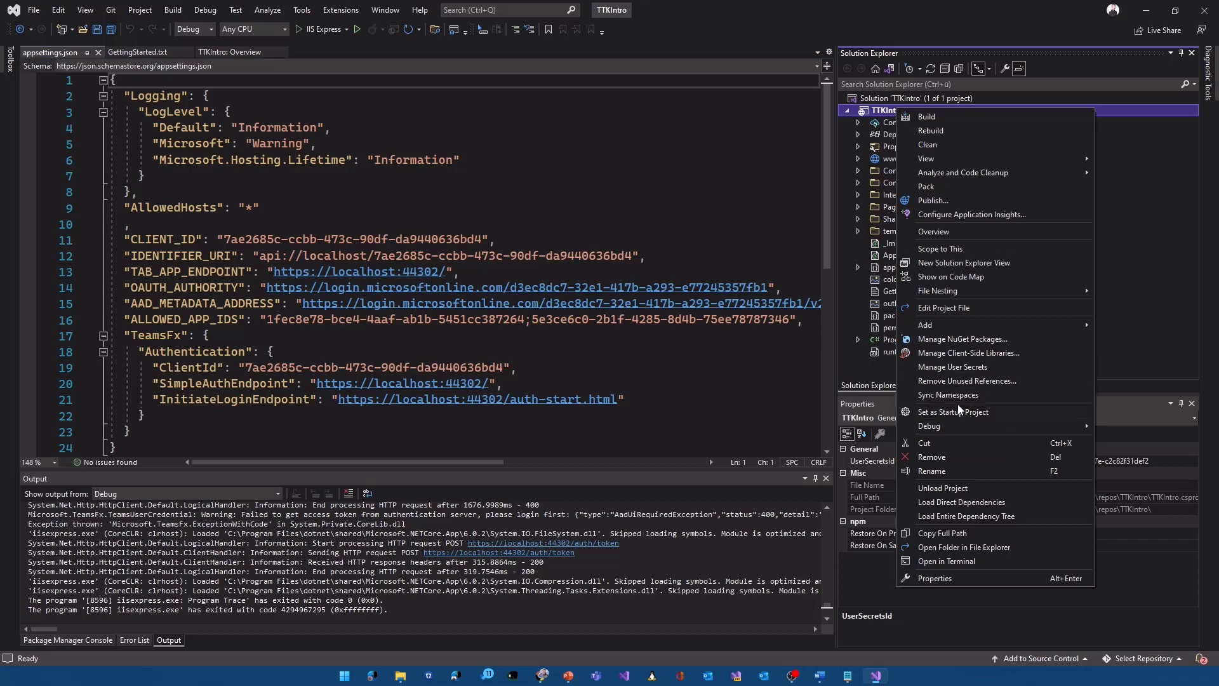
pyautogui.moveTo(797, 372)
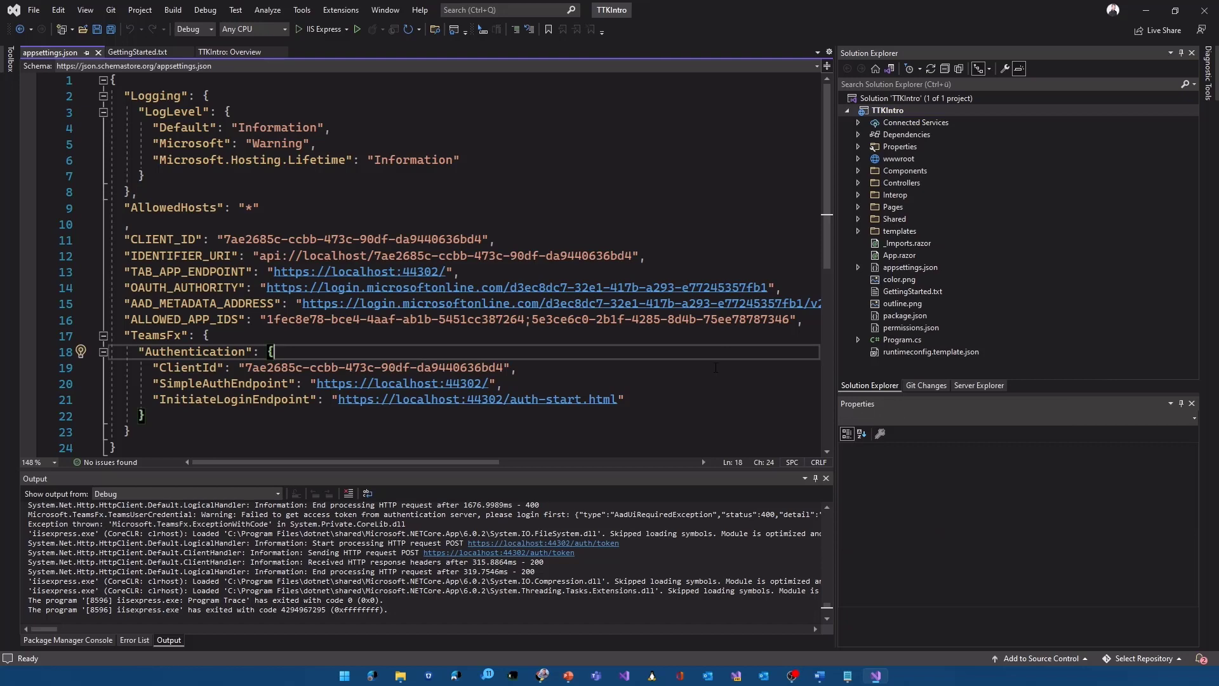
pyautogui.moveTo(865, 194)
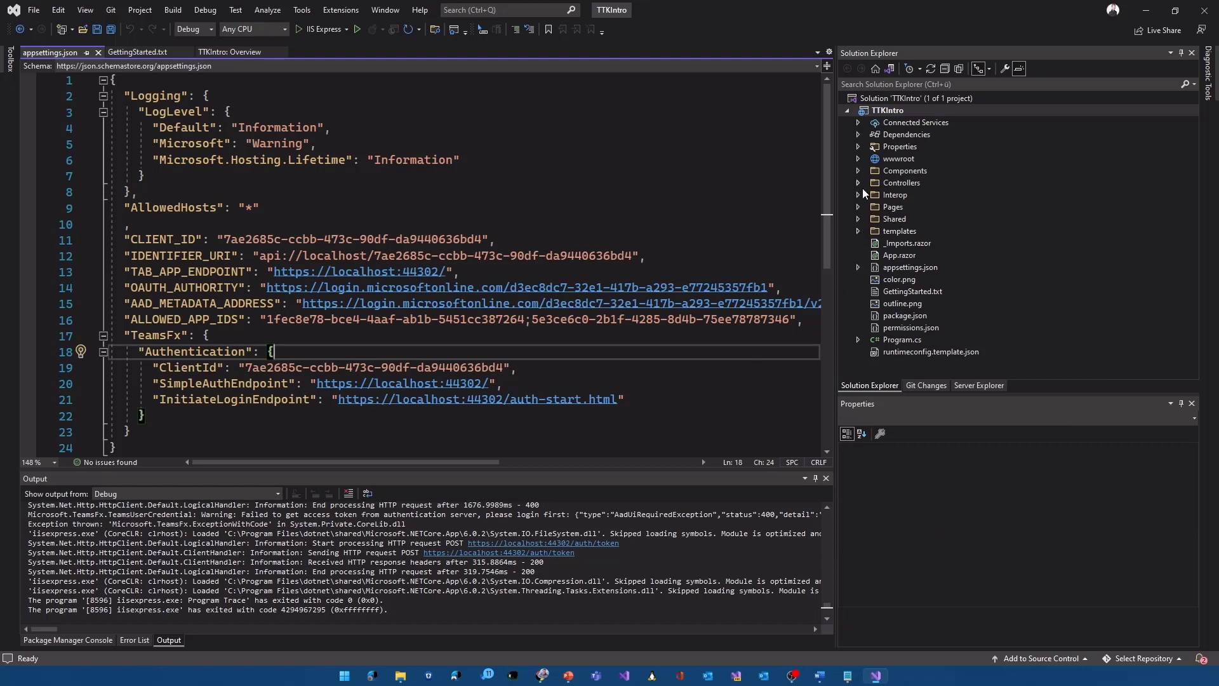
# Step: Show Tab.razor rendering the Welcome component and list the Components folder's files
pyautogui.click(857, 207)
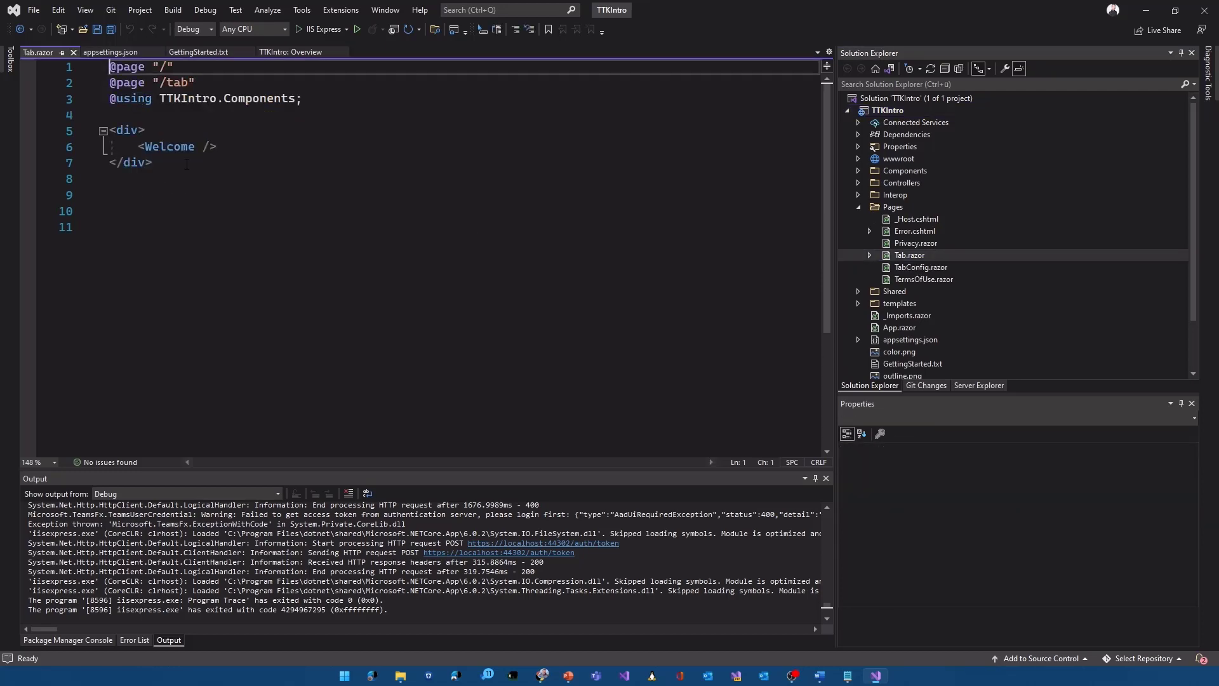
pyautogui.moveTo(168, 146)
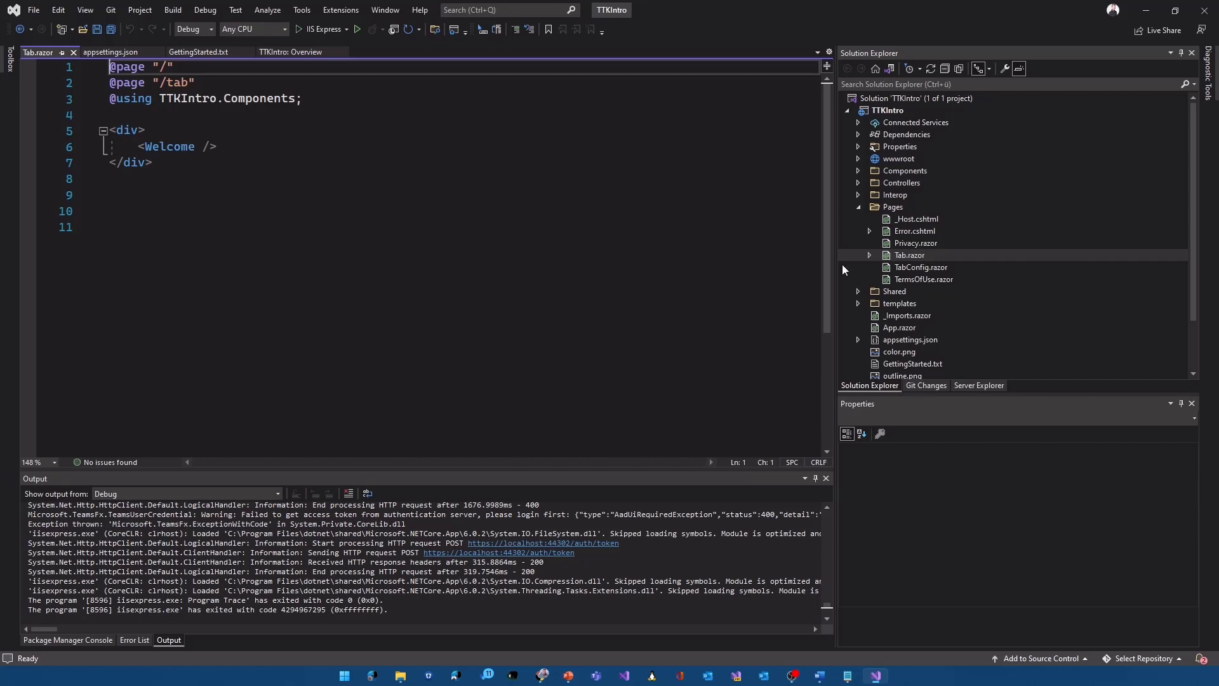
pyautogui.moveTo(804, 269)
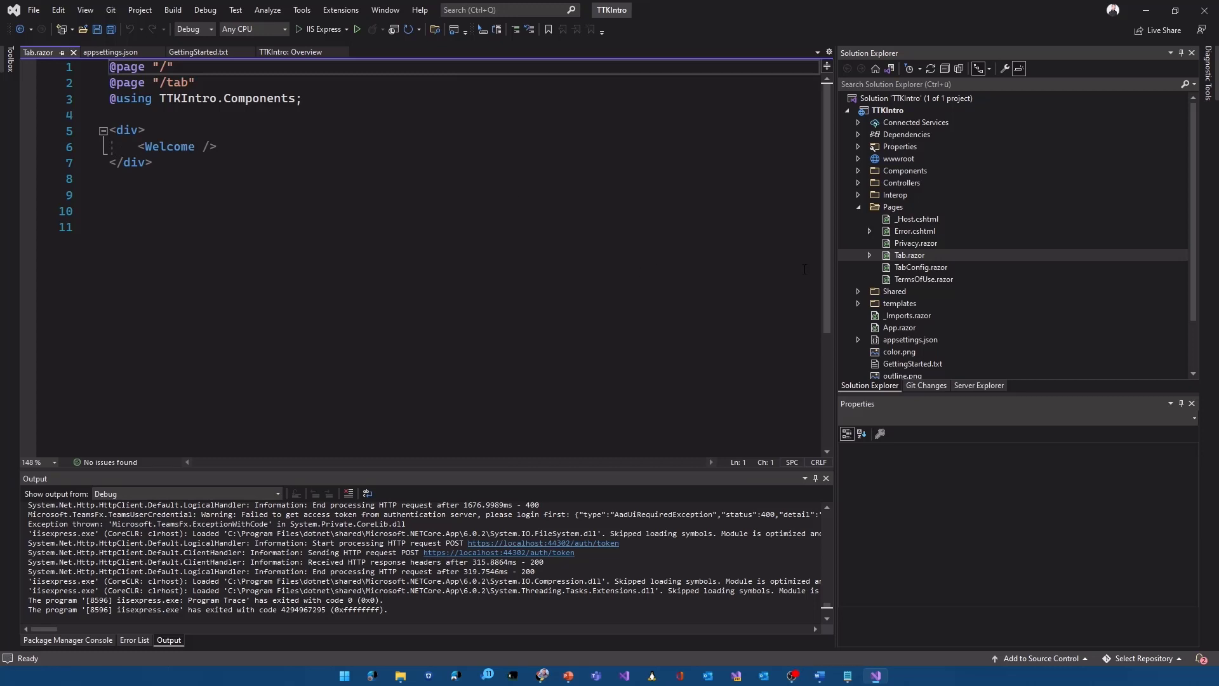
pyautogui.click(859, 171)
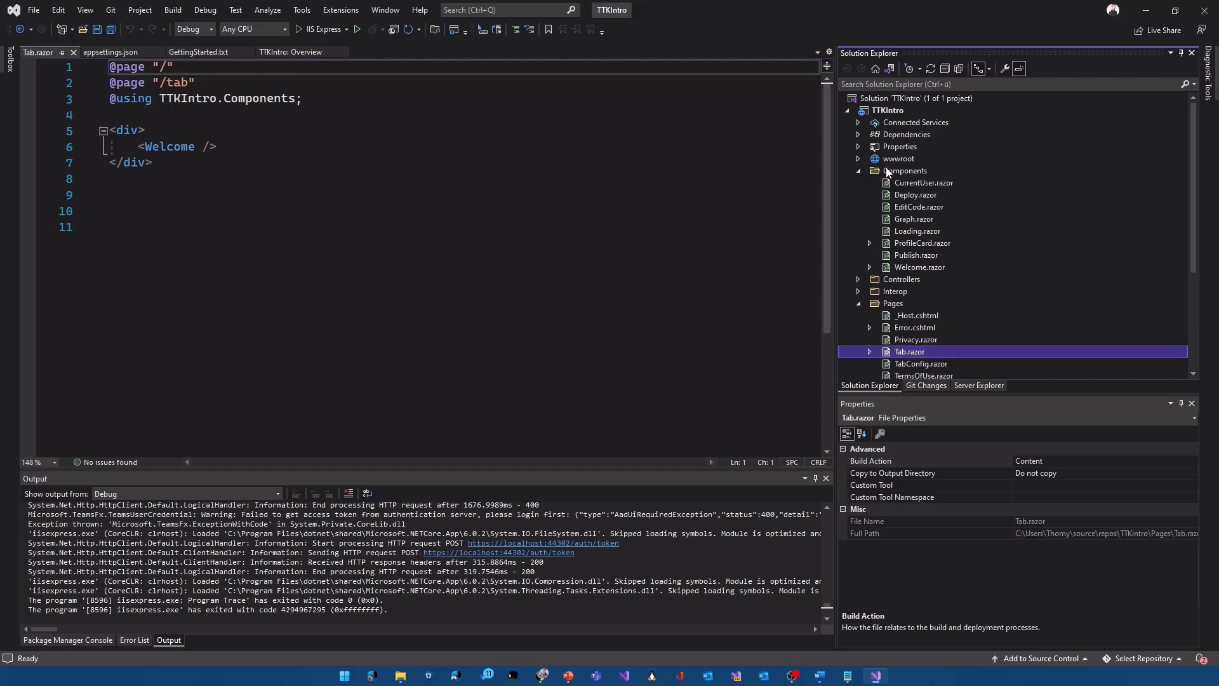
pyautogui.moveTo(926, 272)
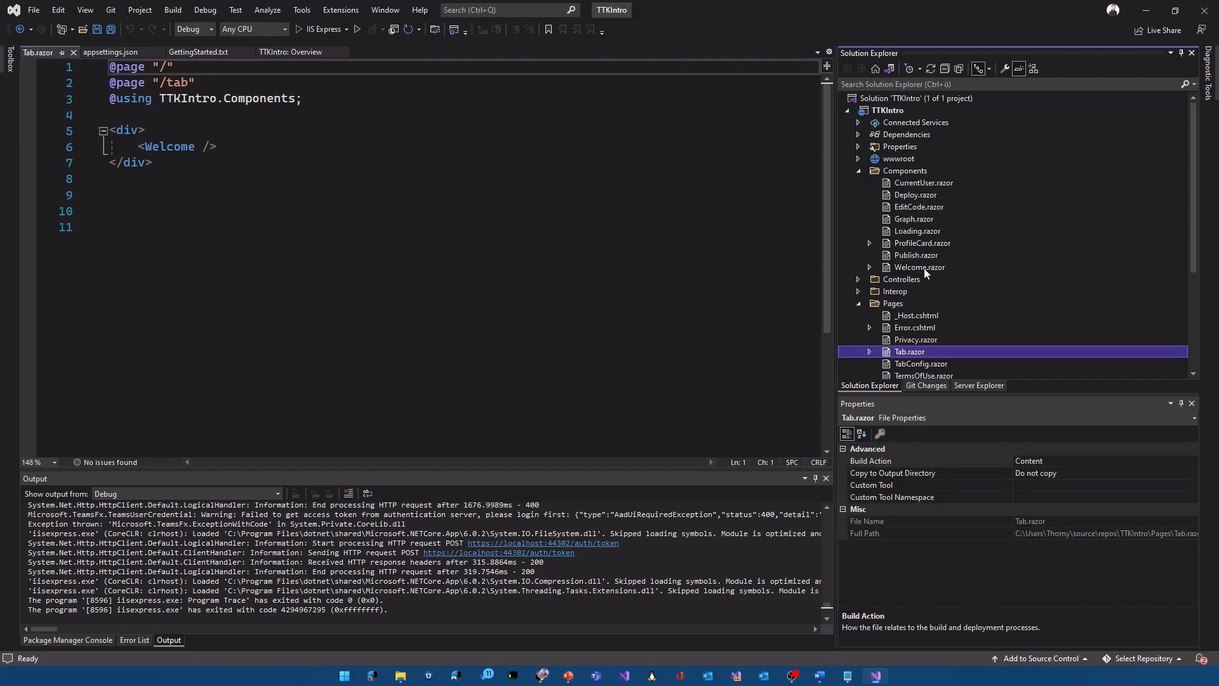
pyautogui.doubleClick(919, 268)
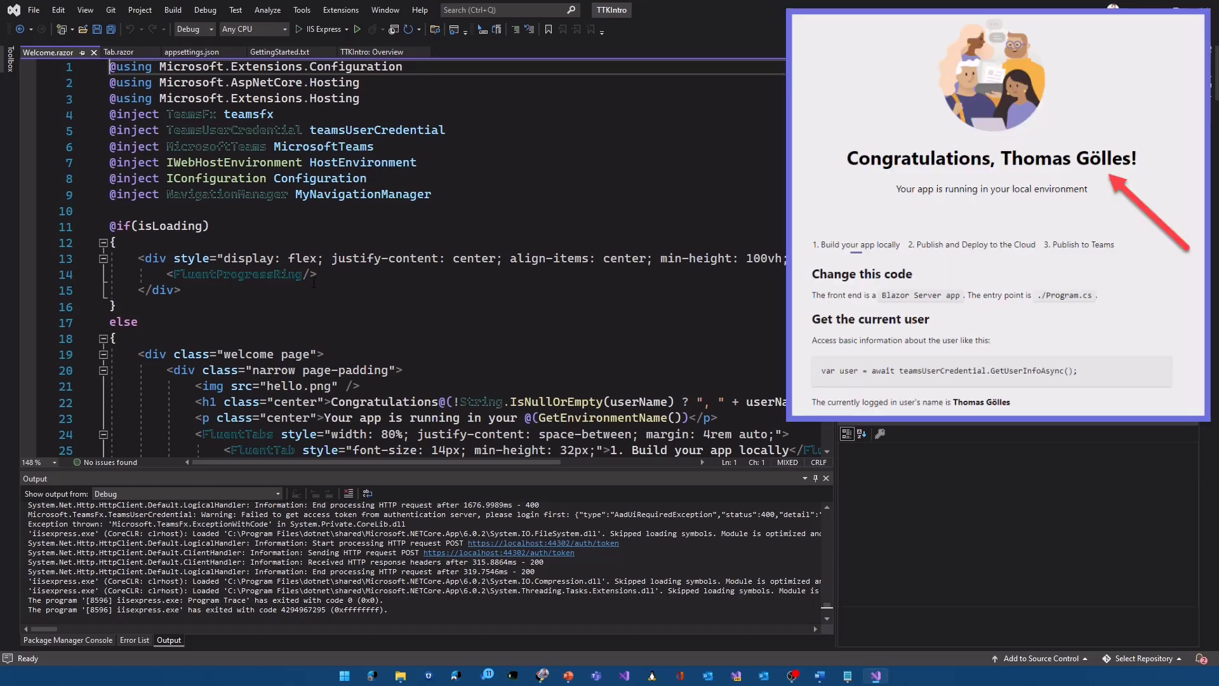
pyautogui.scroll(-3)
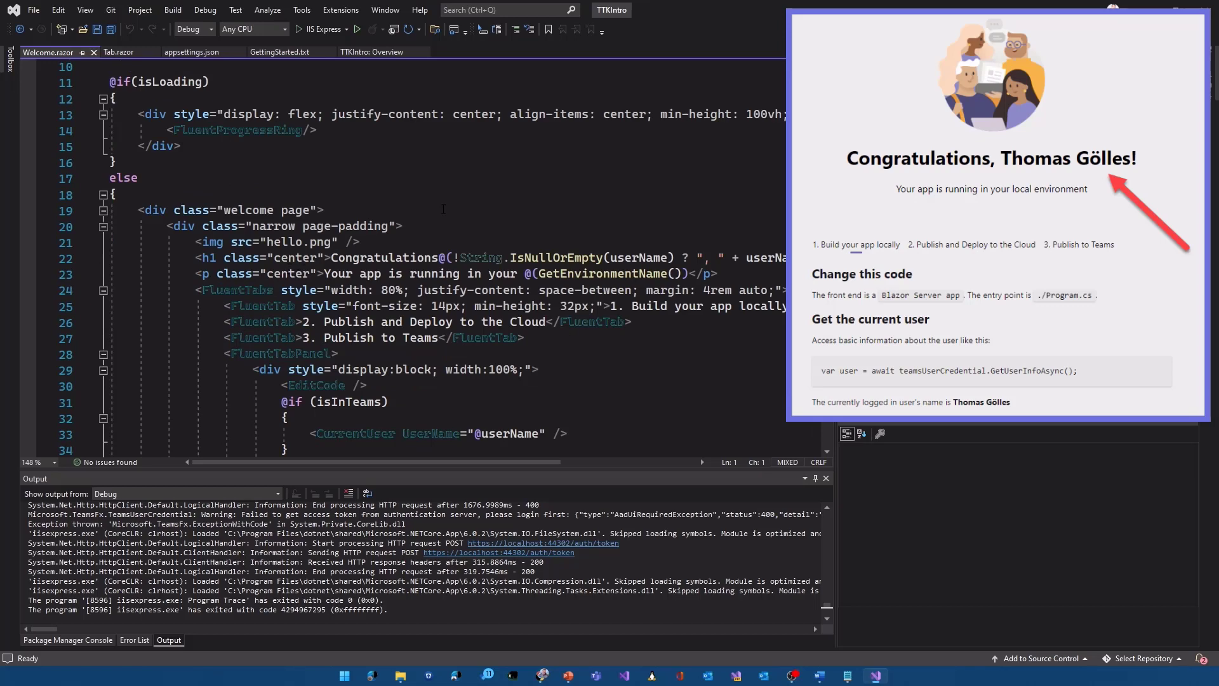
pyautogui.scroll(-3)
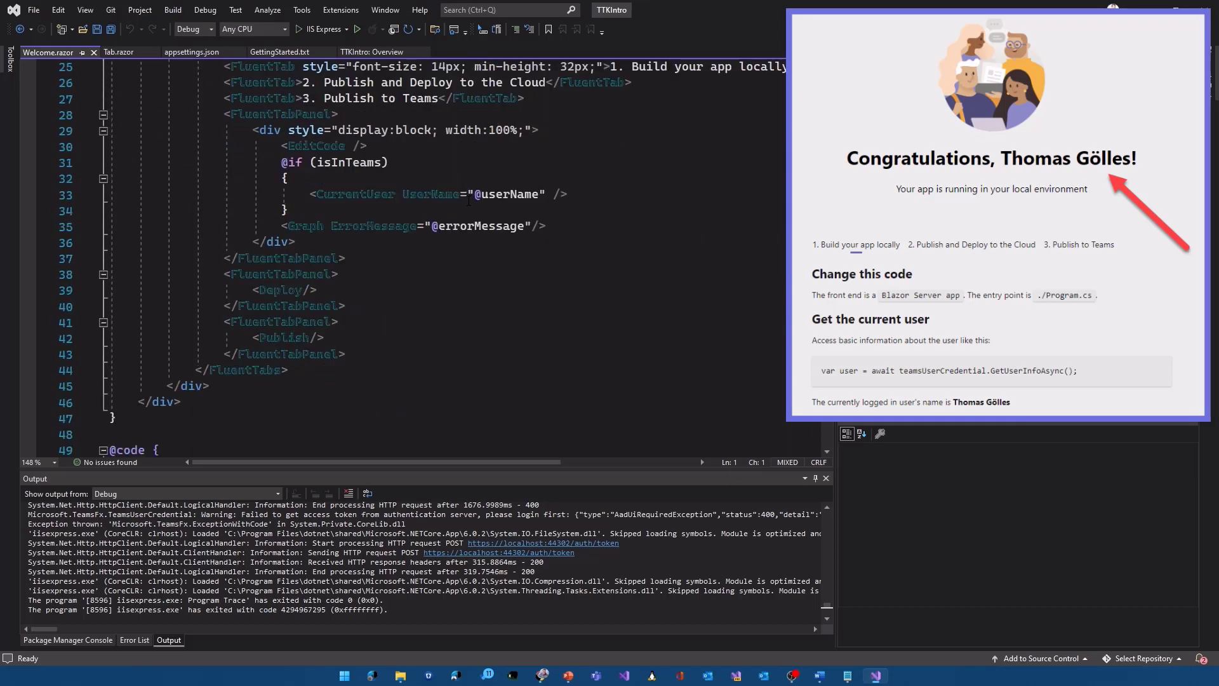
pyautogui.moveTo(512, 193)
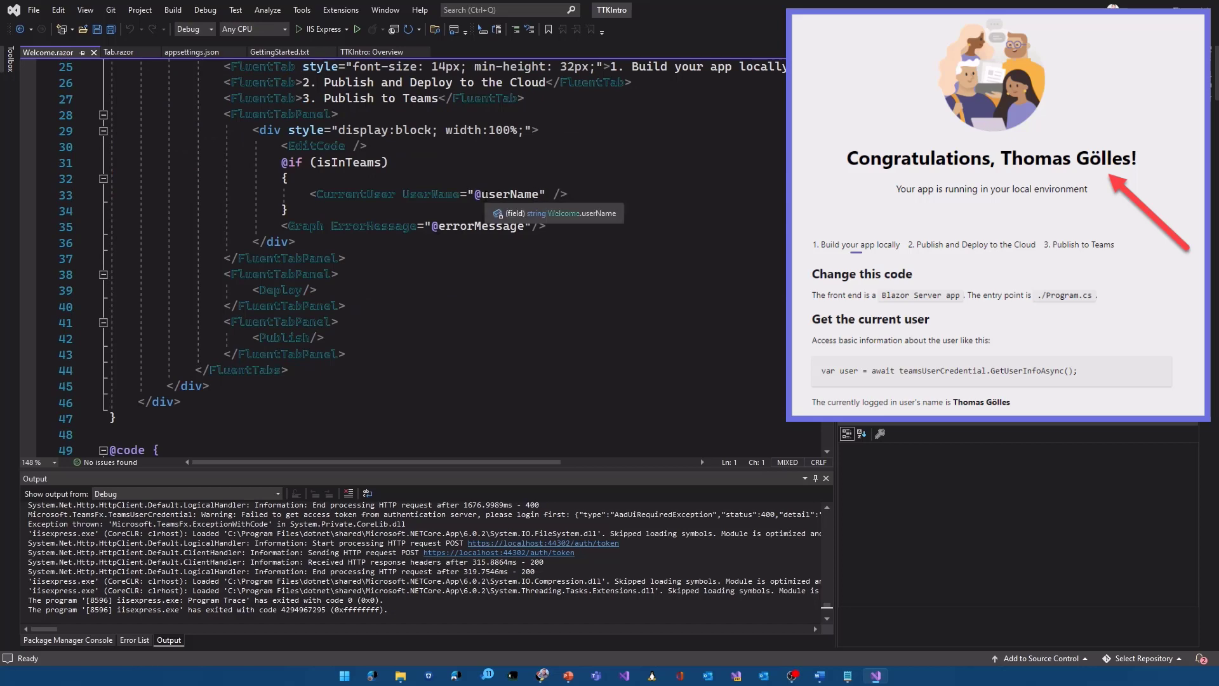
pyautogui.scroll(-3)
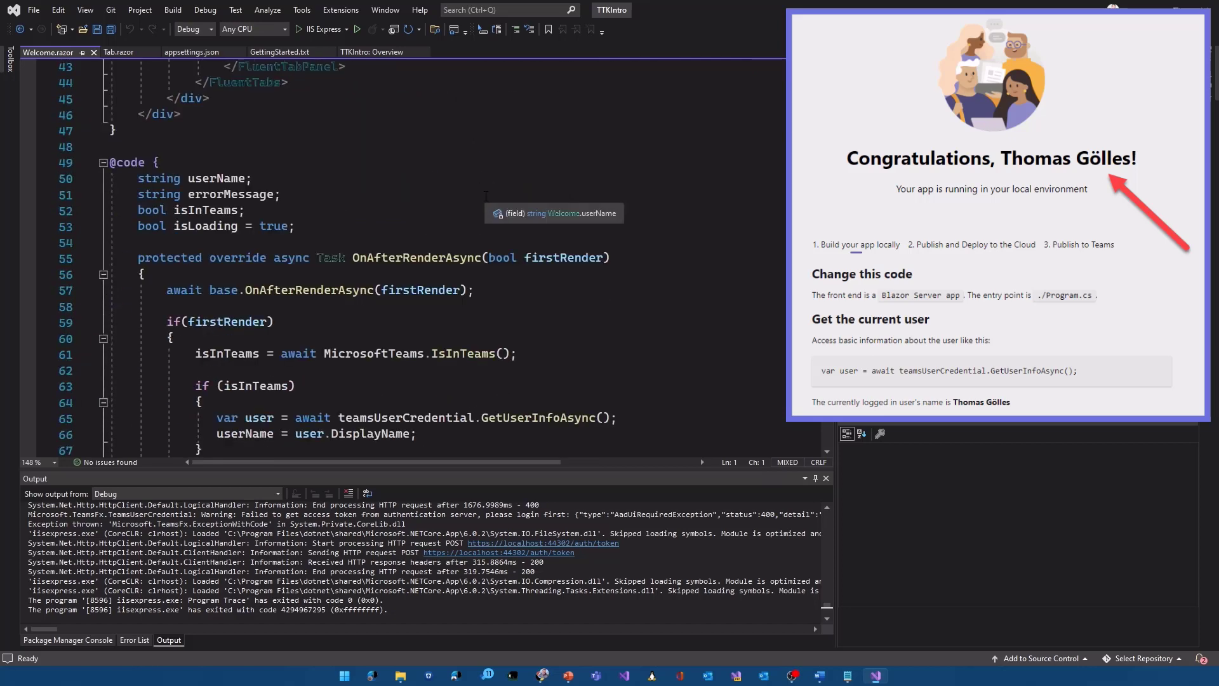
pyautogui.moveTo(527, 196)
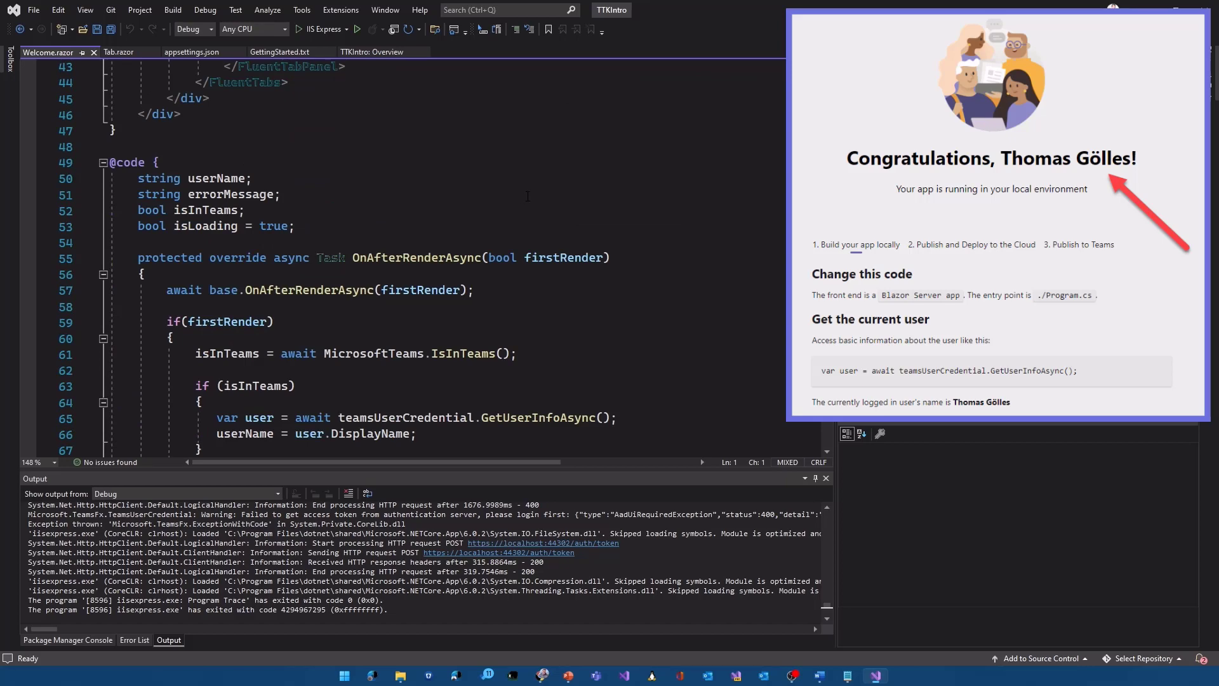
pyautogui.scroll(-3)
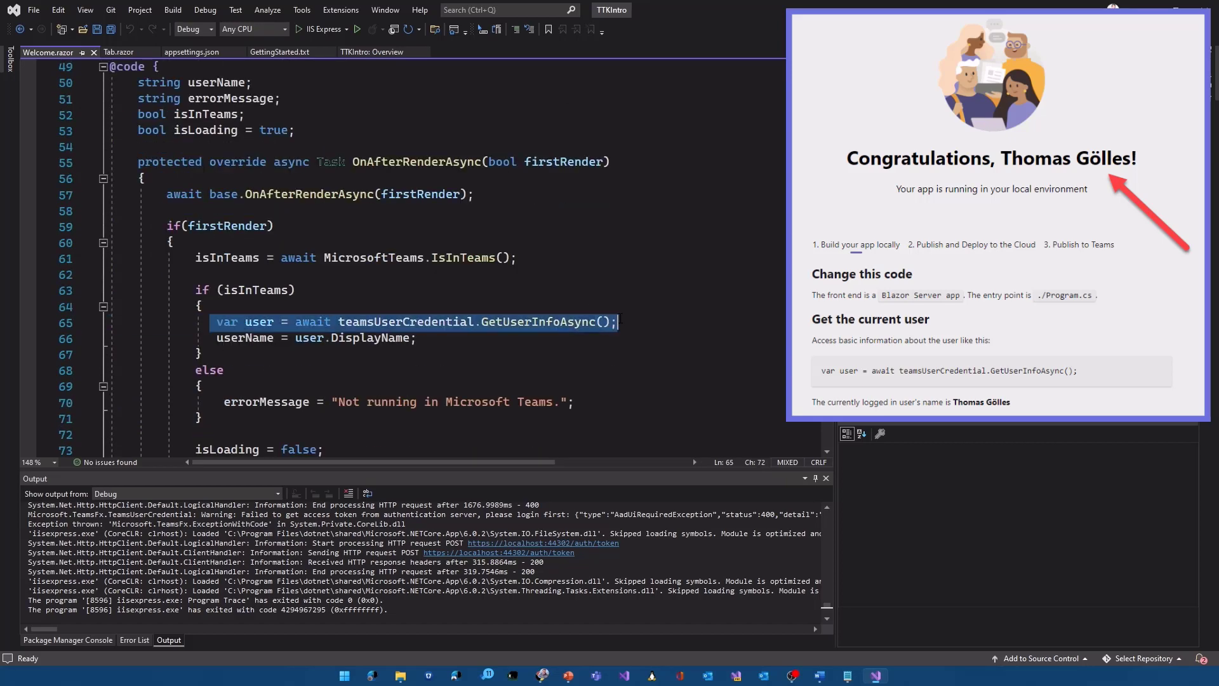
pyautogui.moveTo(377, 338)
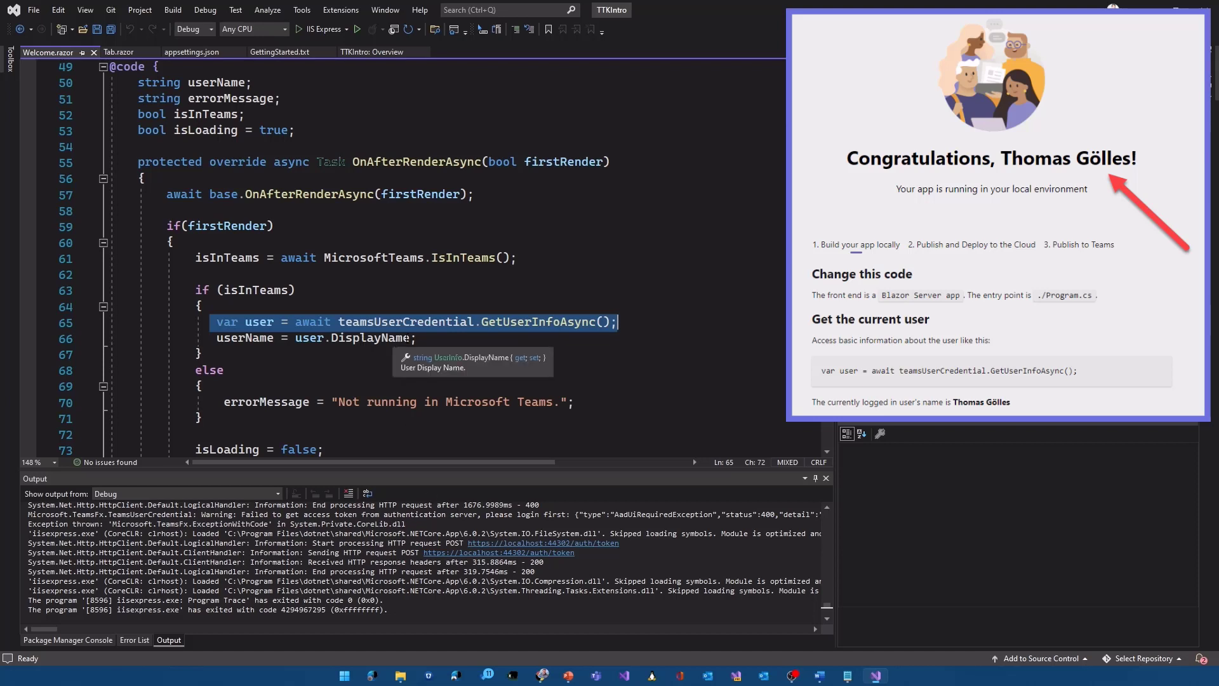
pyautogui.click(204, 354)
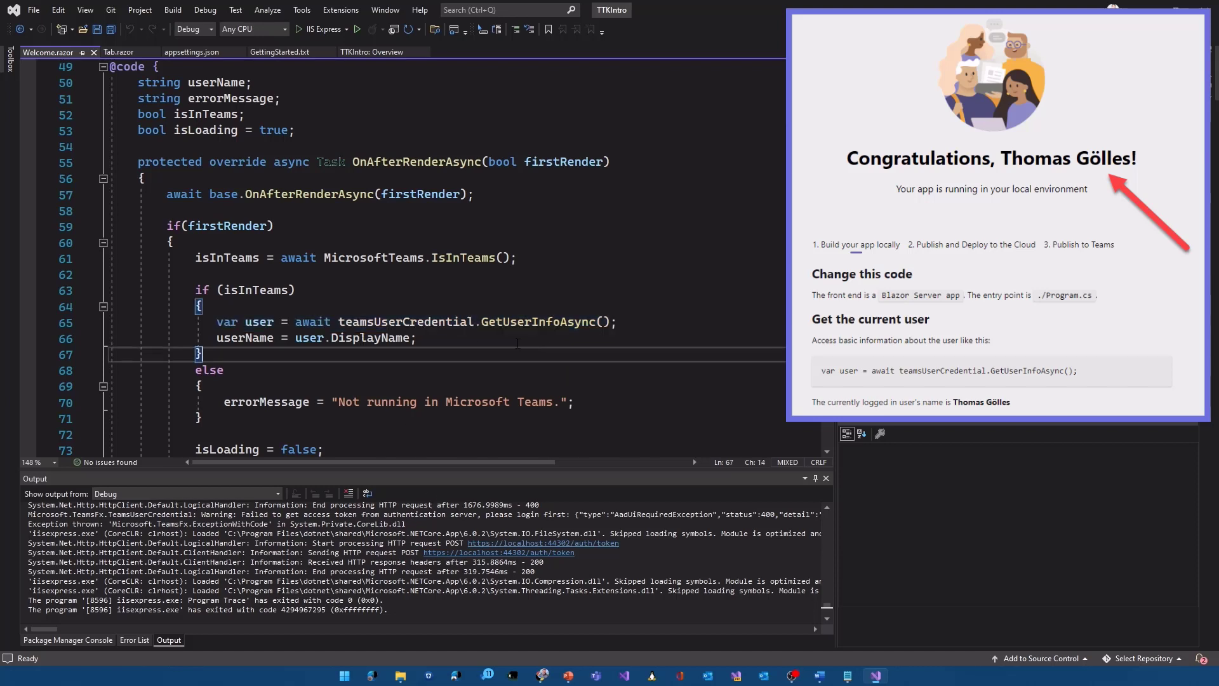
pyautogui.moveTo(437, 322)
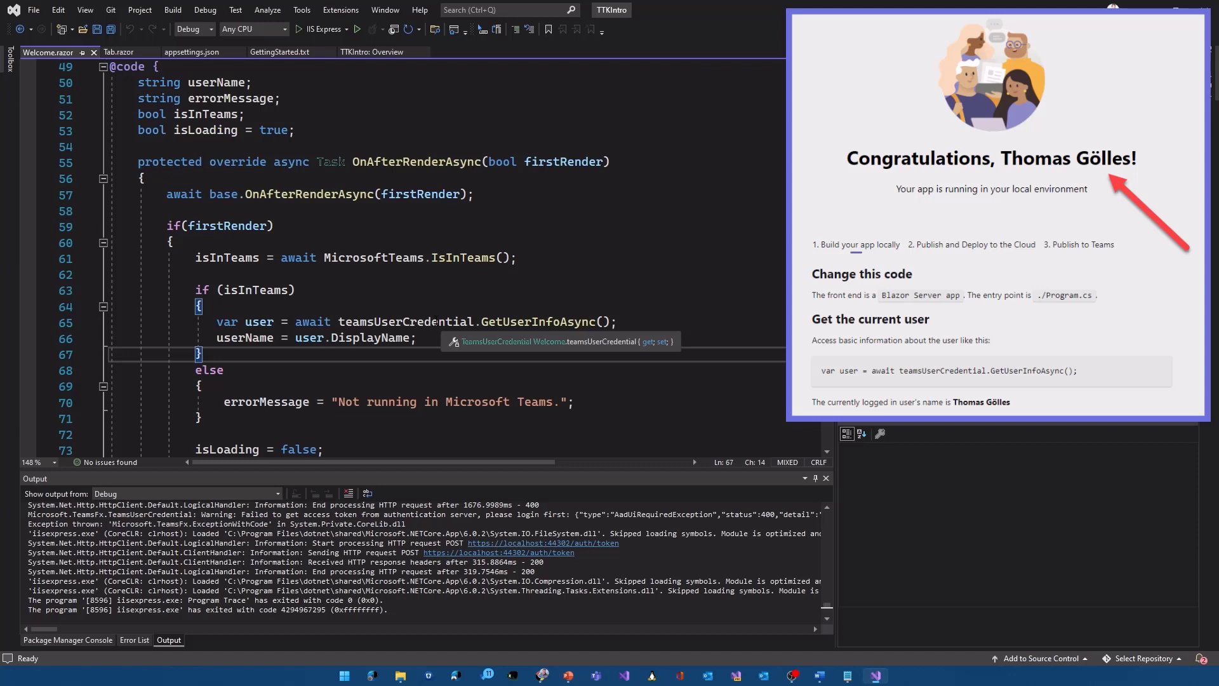
pyautogui.moveTo(521, 321)
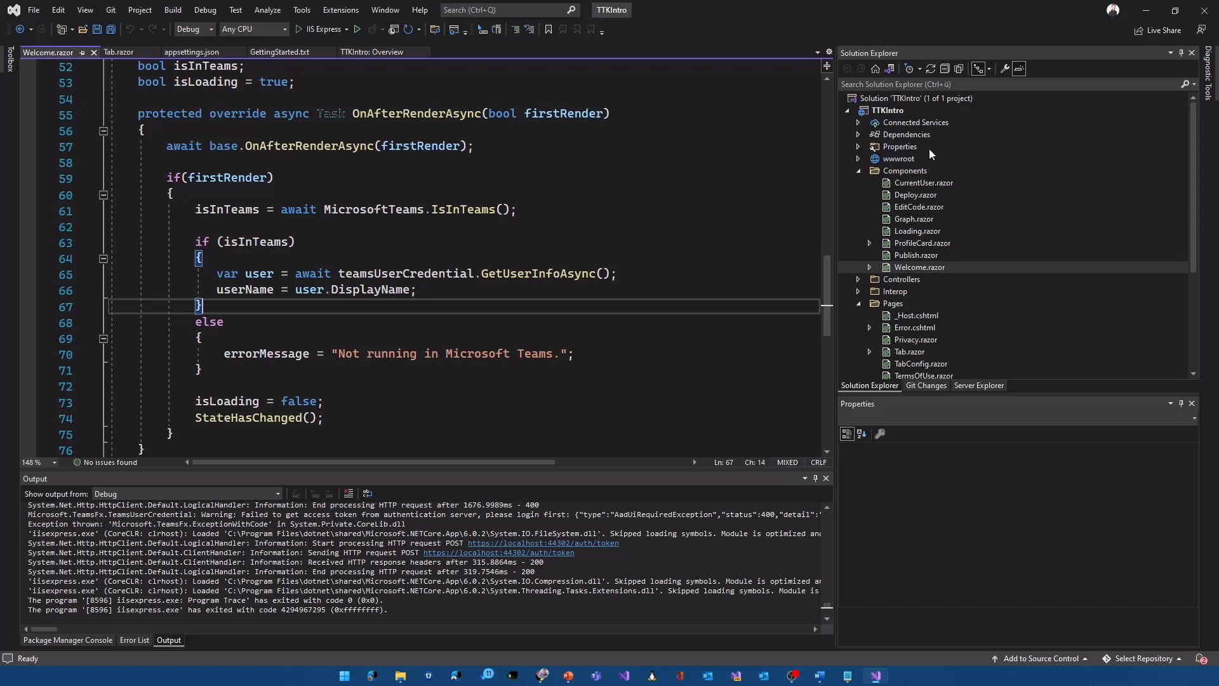
pyautogui.moveTo(923, 226)
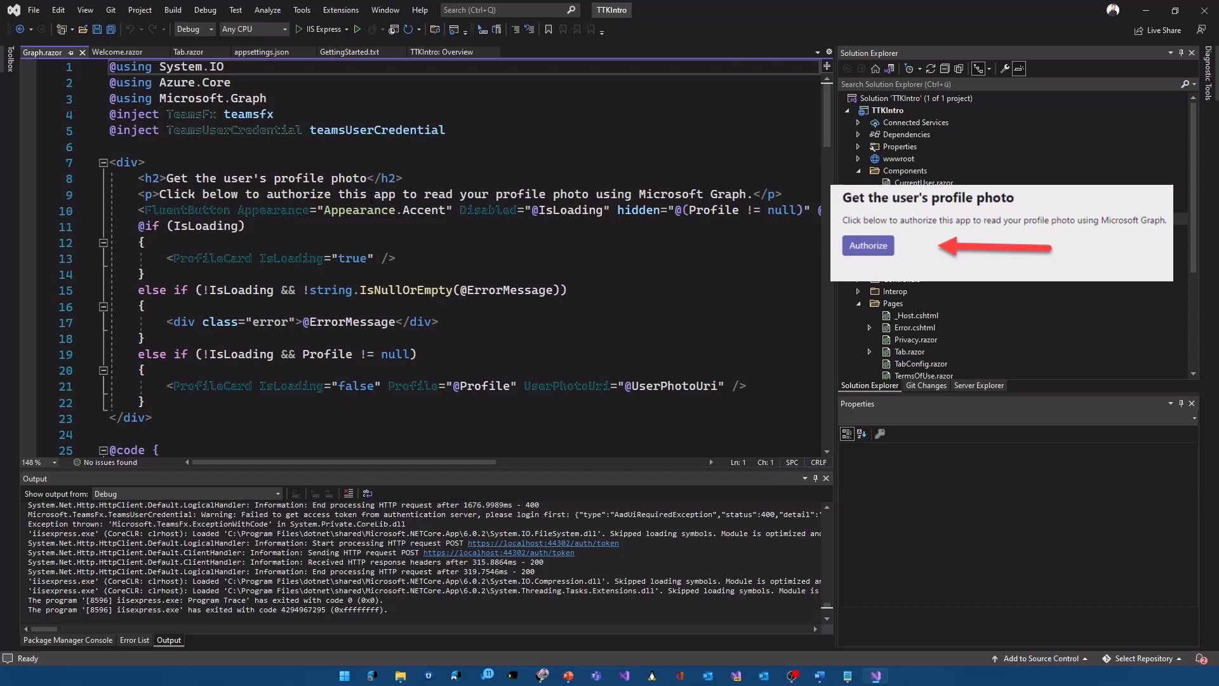
pyautogui.moveTo(579, 210)
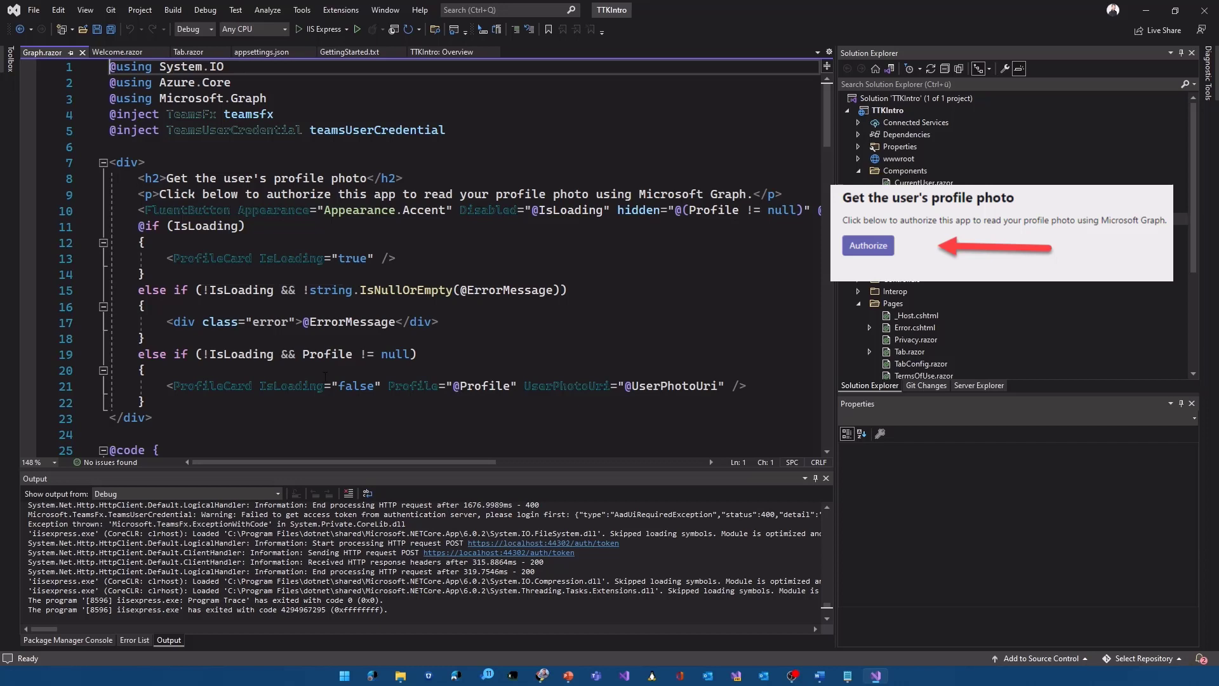
pyautogui.click(868, 245)
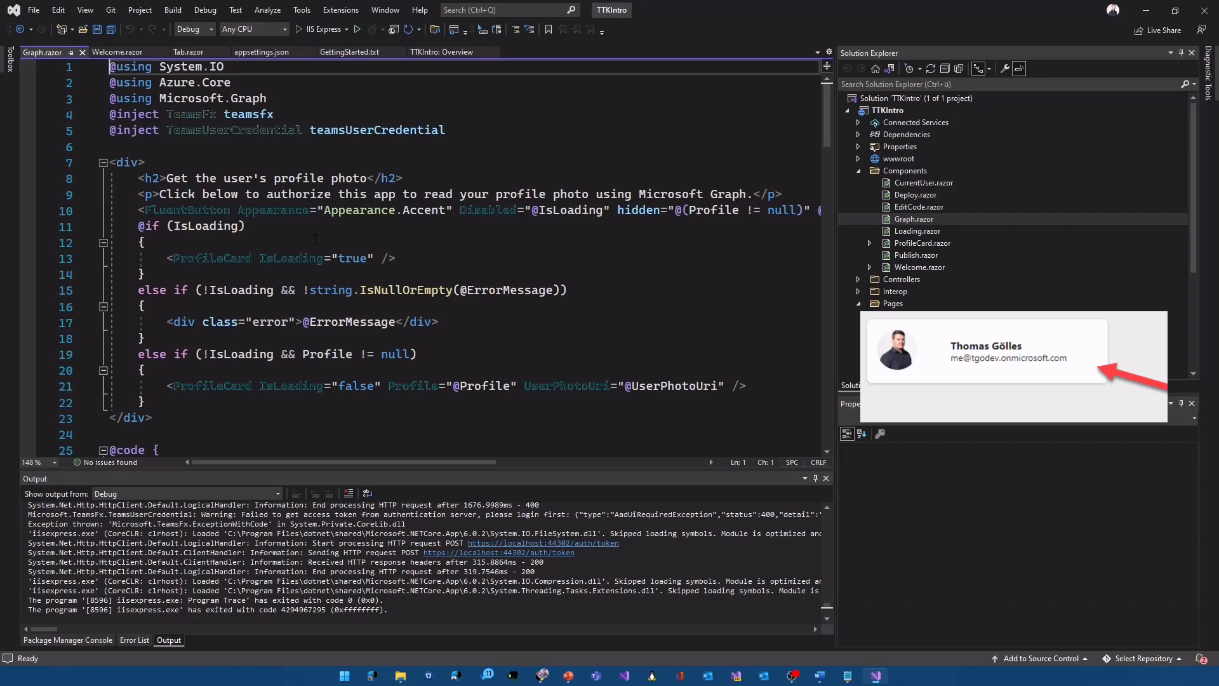
pyautogui.scroll(-3)
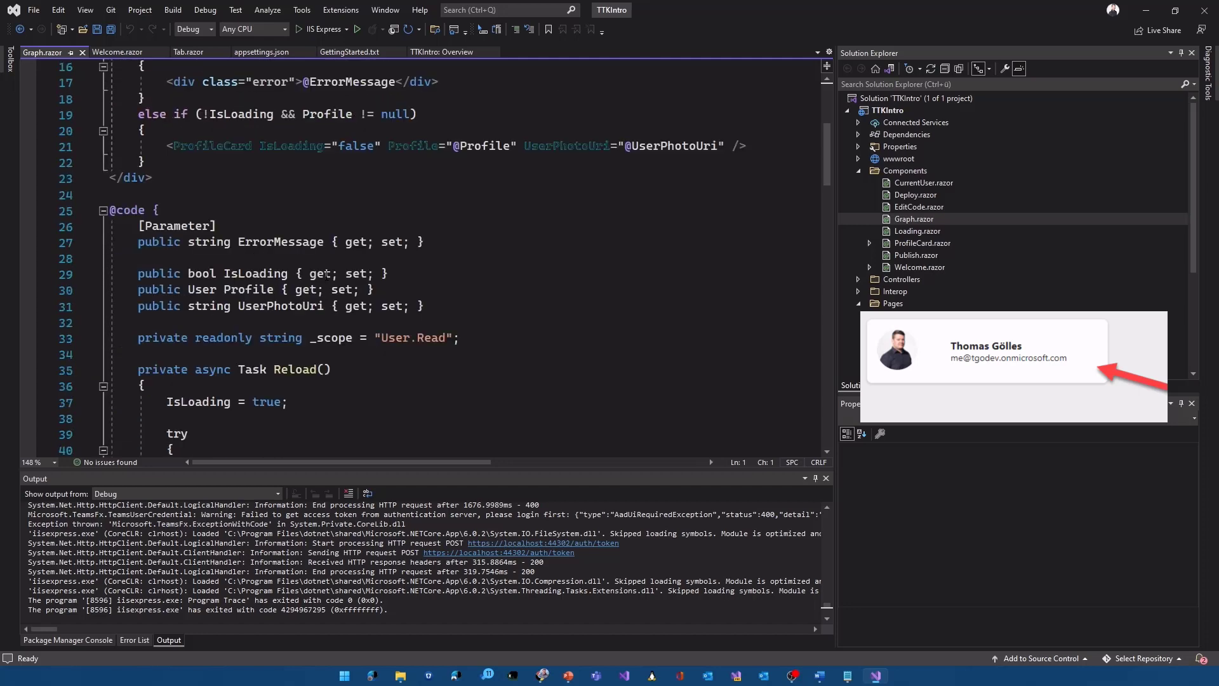
pyautogui.scroll(-3)
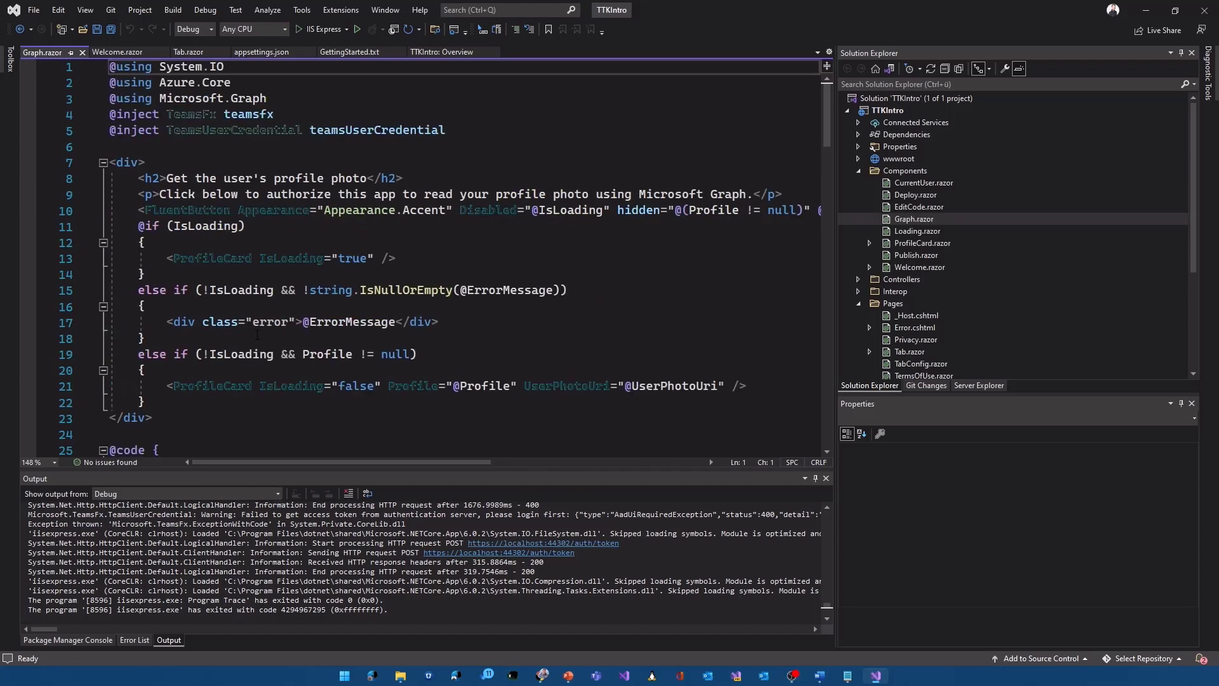
pyautogui.scroll(-3)
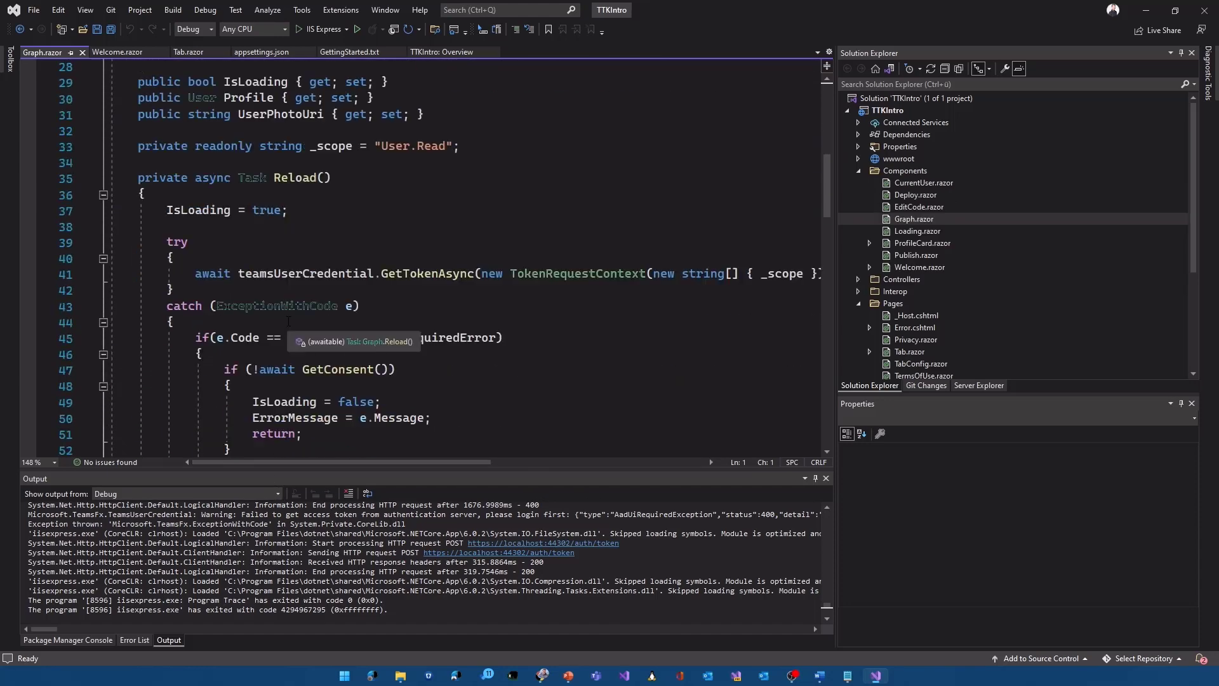
pyautogui.scroll(-3)
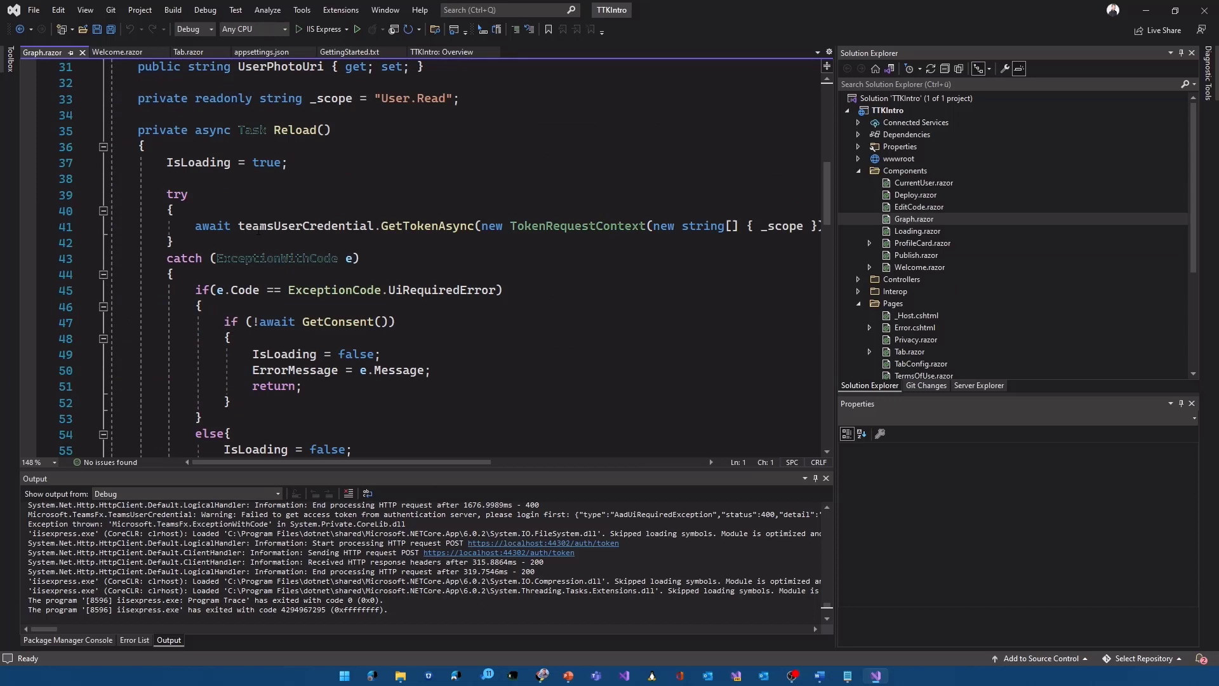
pyautogui.moveTo(315, 226)
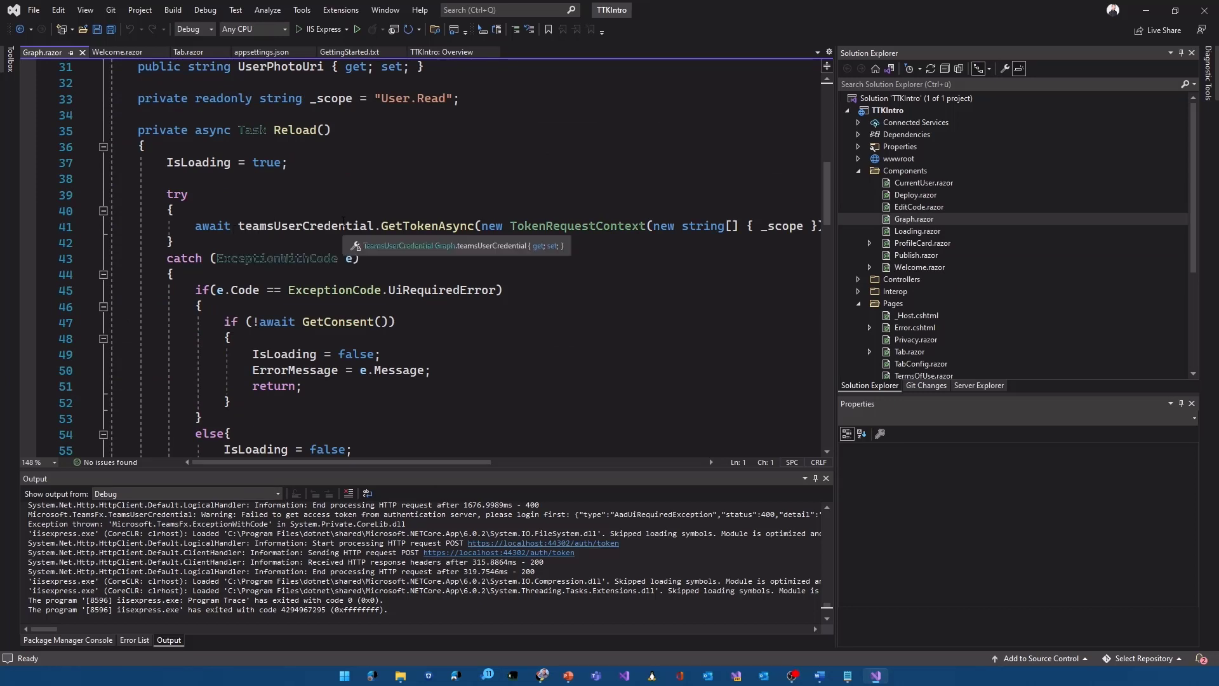
pyautogui.moveTo(577, 226)
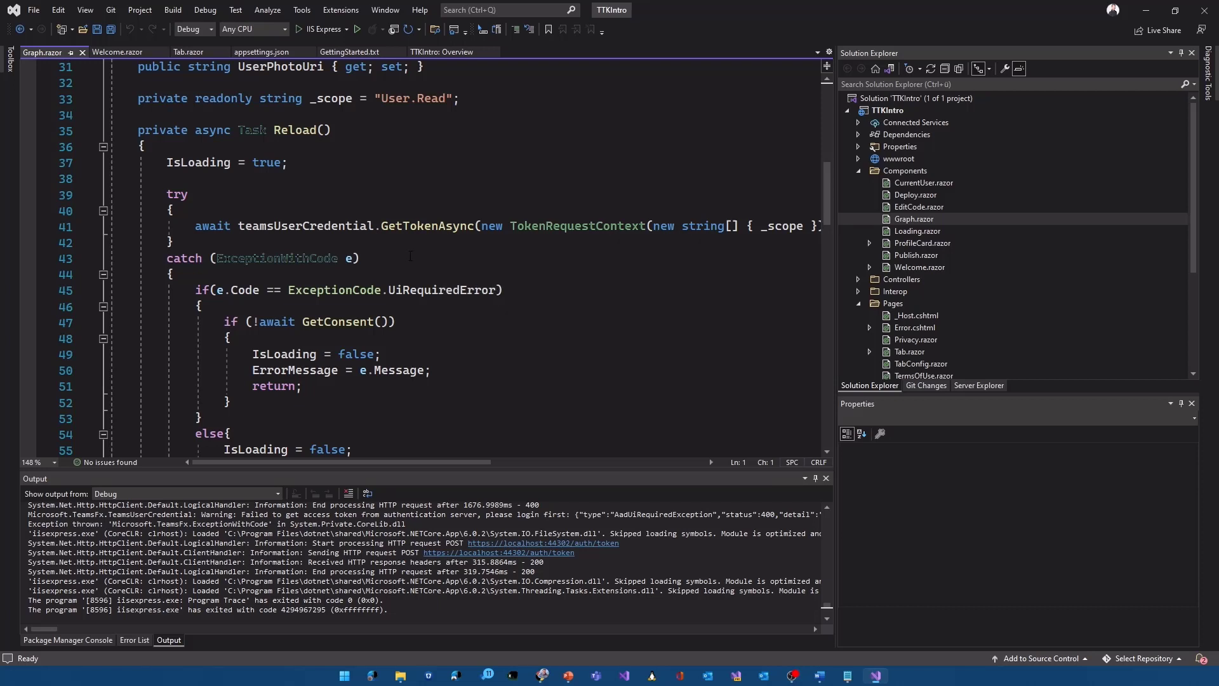
pyautogui.scroll(-3)
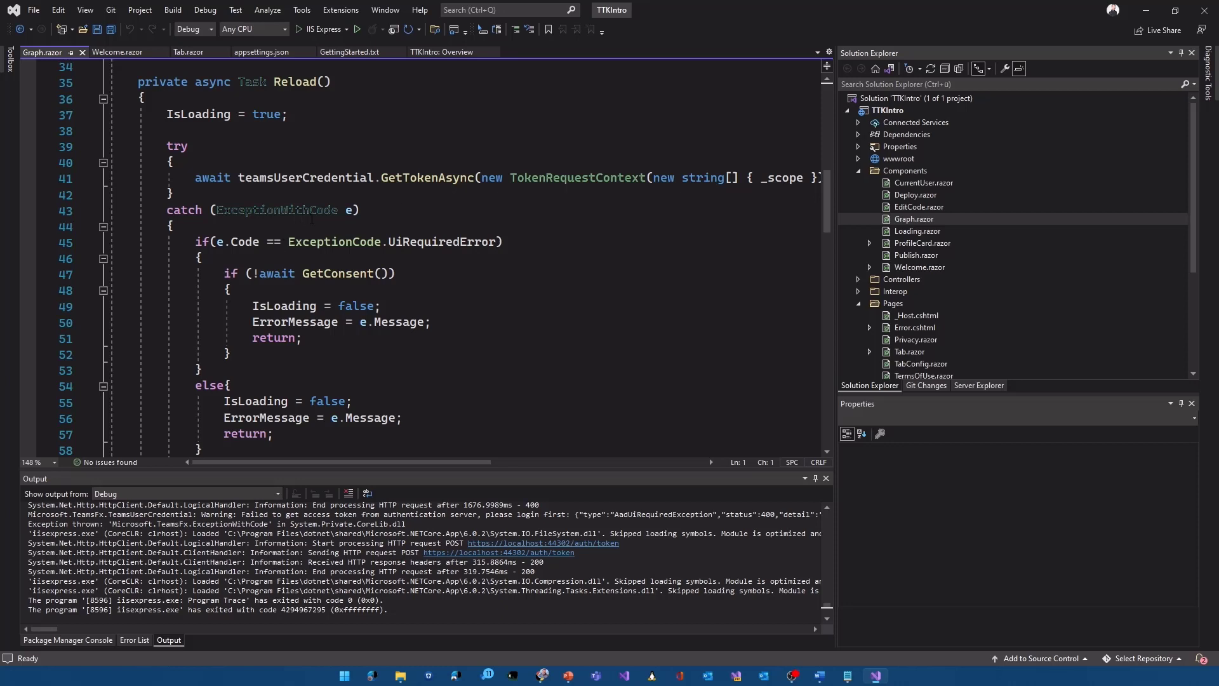
pyautogui.moveTo(276, 210)
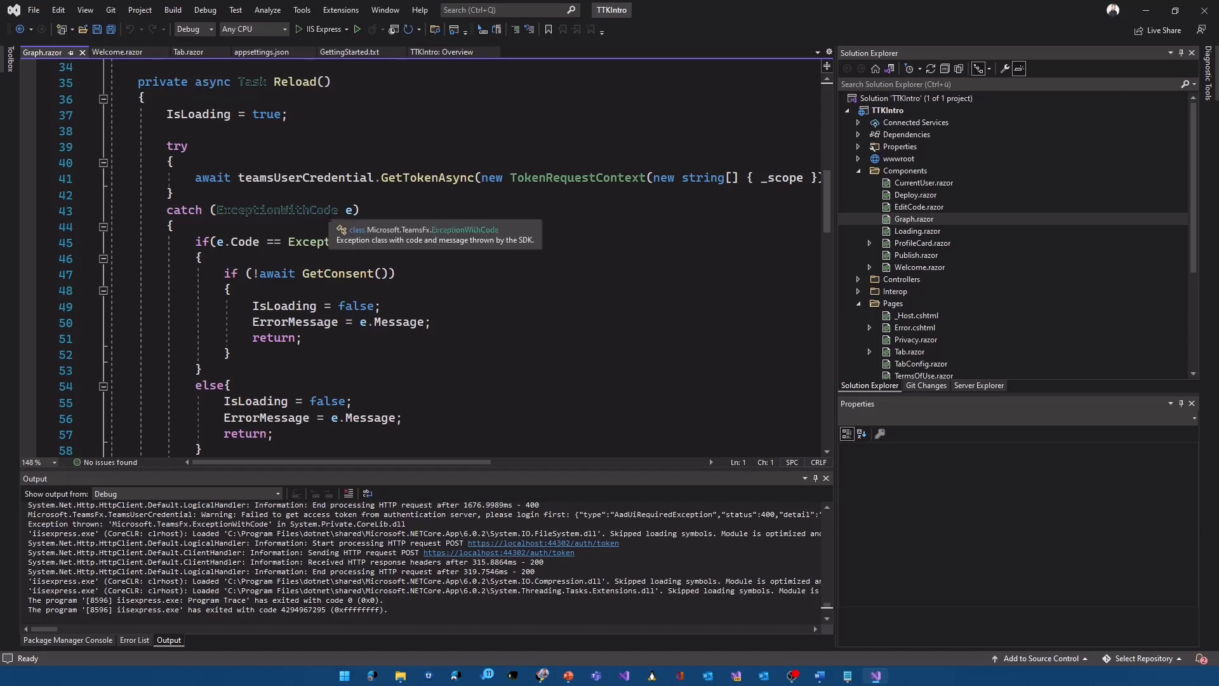
pyautogui.moveTo(346, 241)
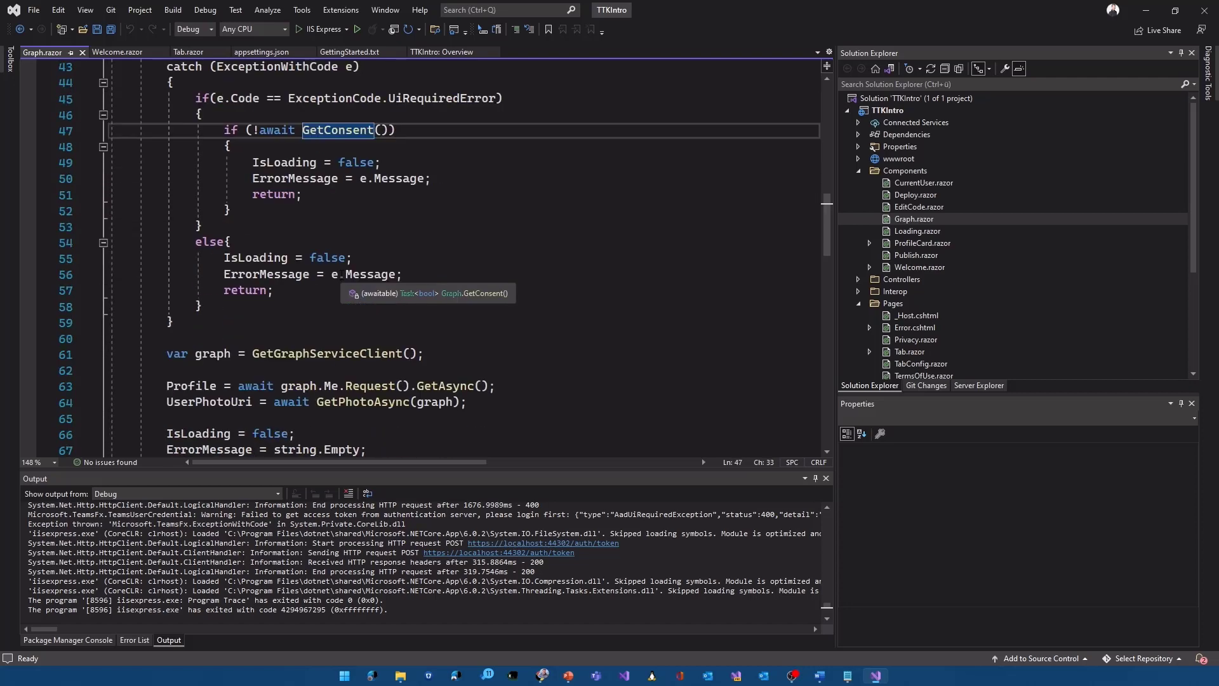
pyautogui.scroll(-3)
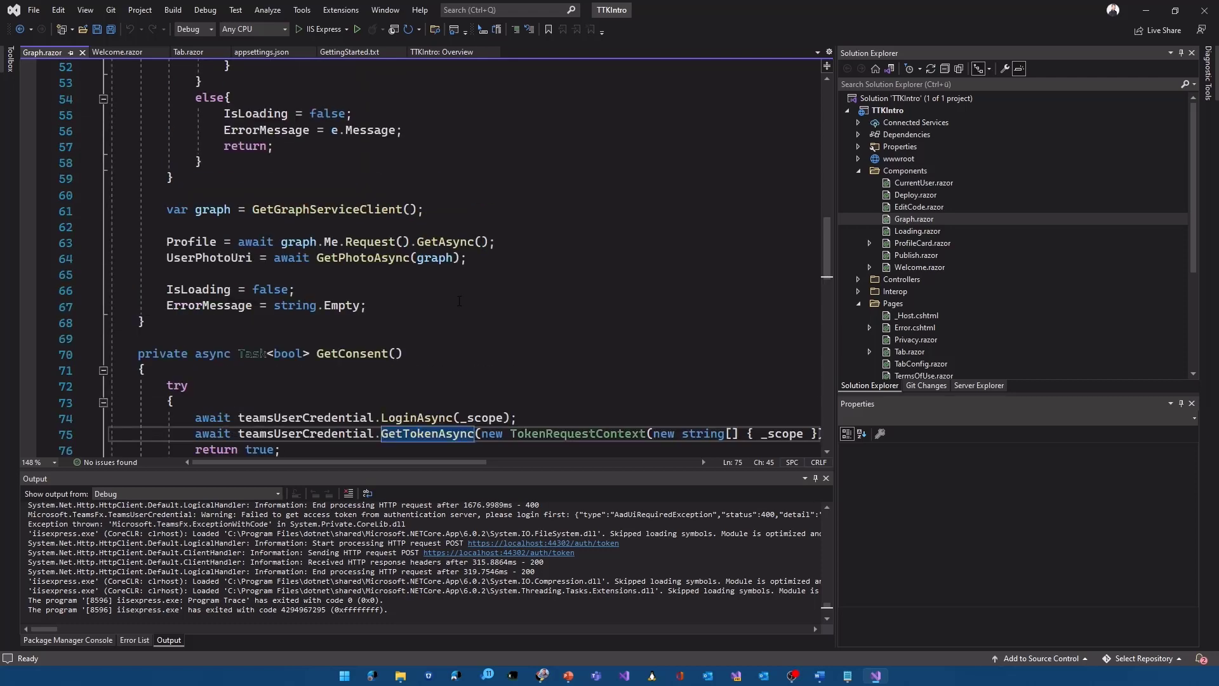
pyautogui.scroll(3)
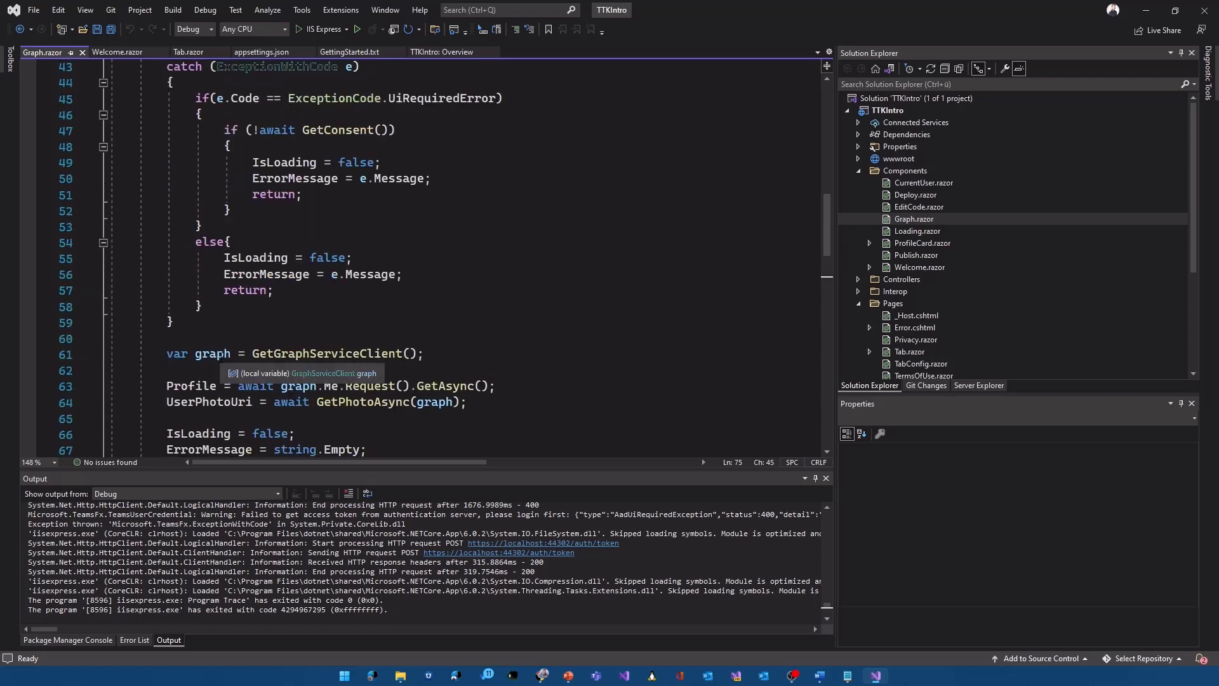
pyautogui.moveTo(300, 353)
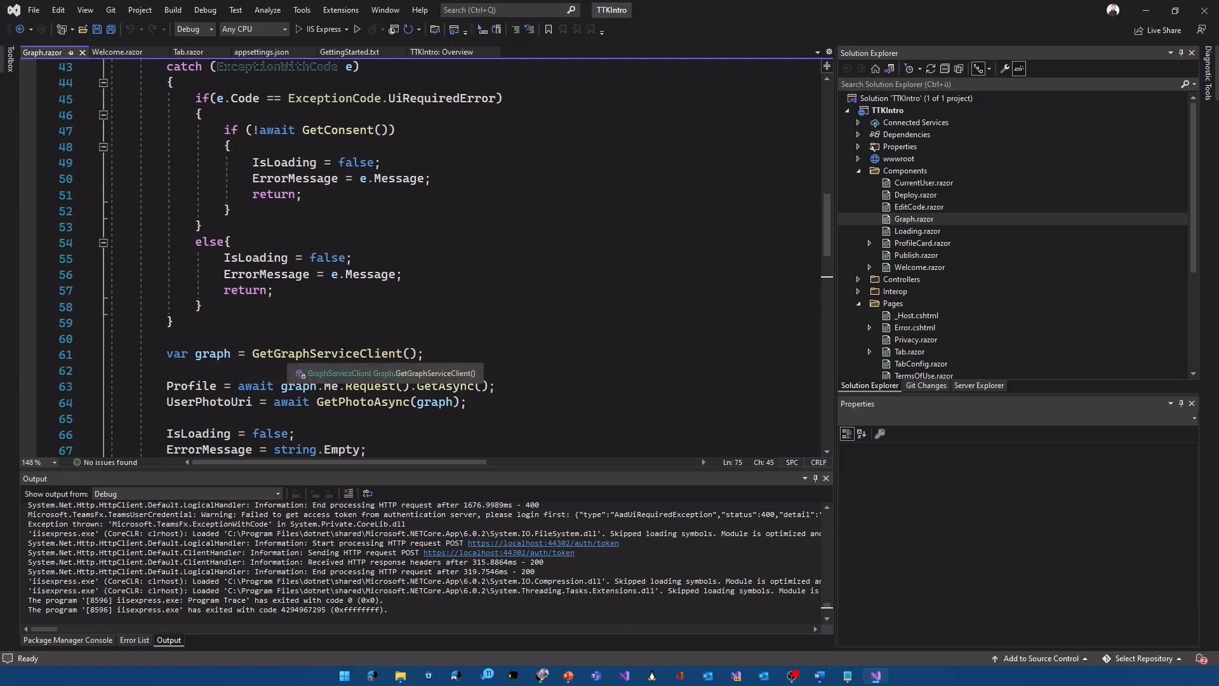
pyautogui.scroll(-3)
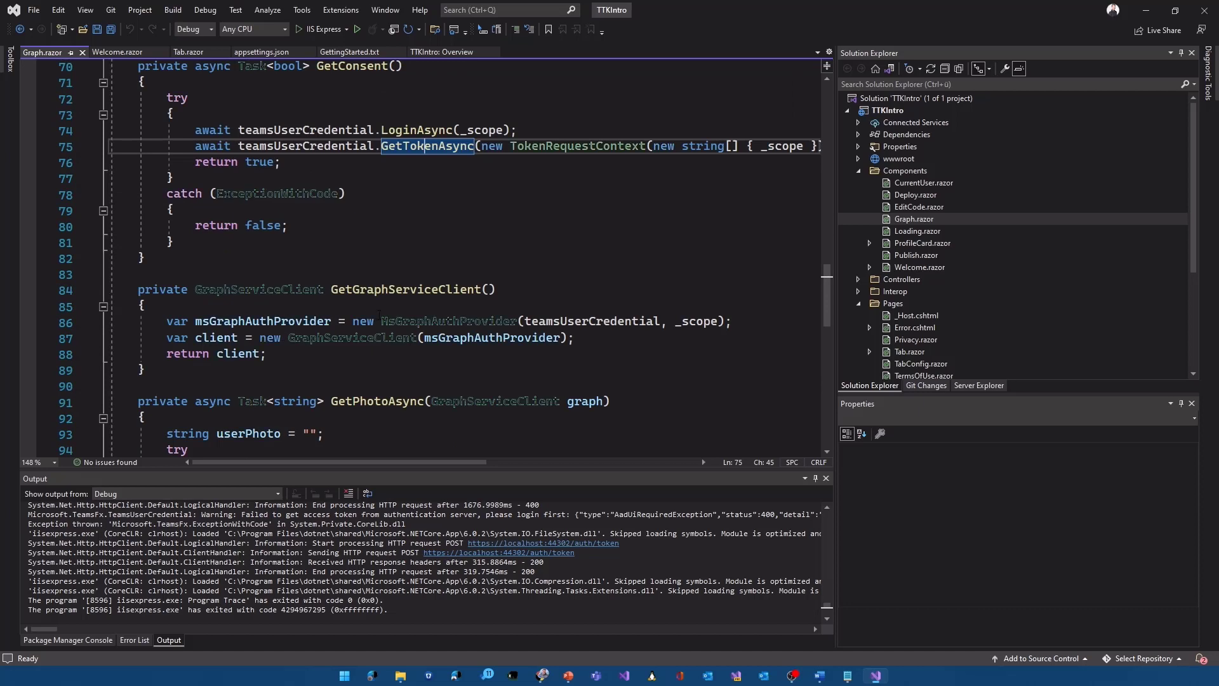
pyautogui.moveTo(451, 320)
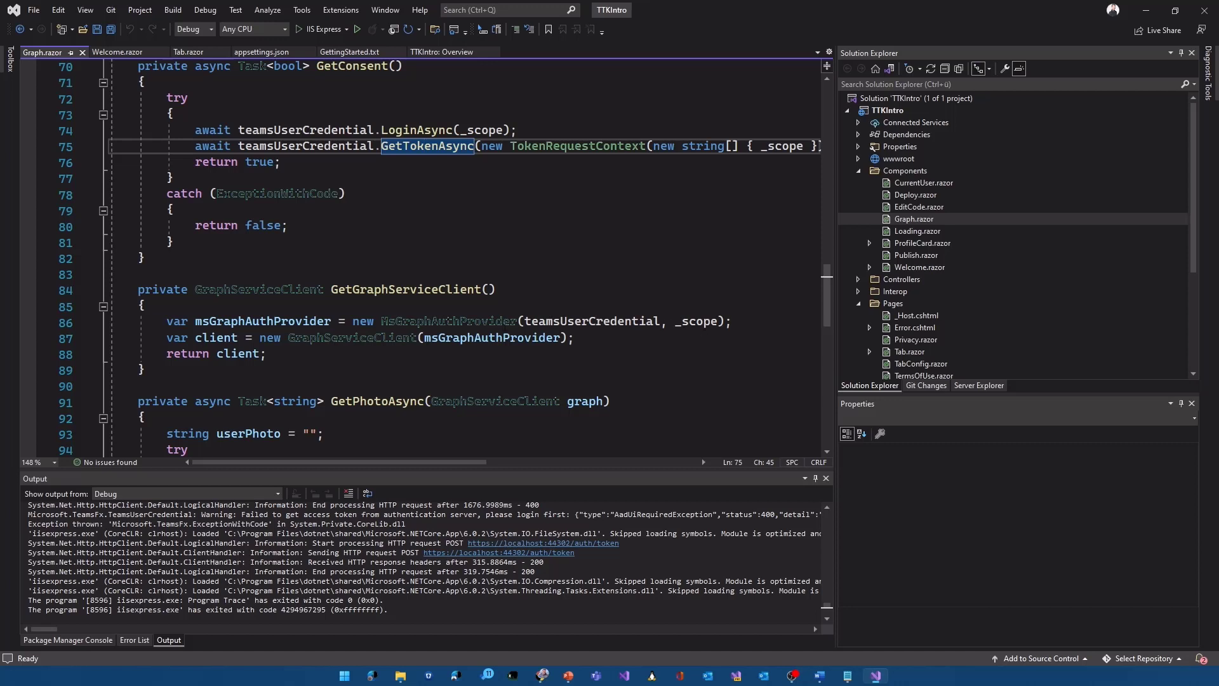
pyautogui.doubleClick(449, 322)
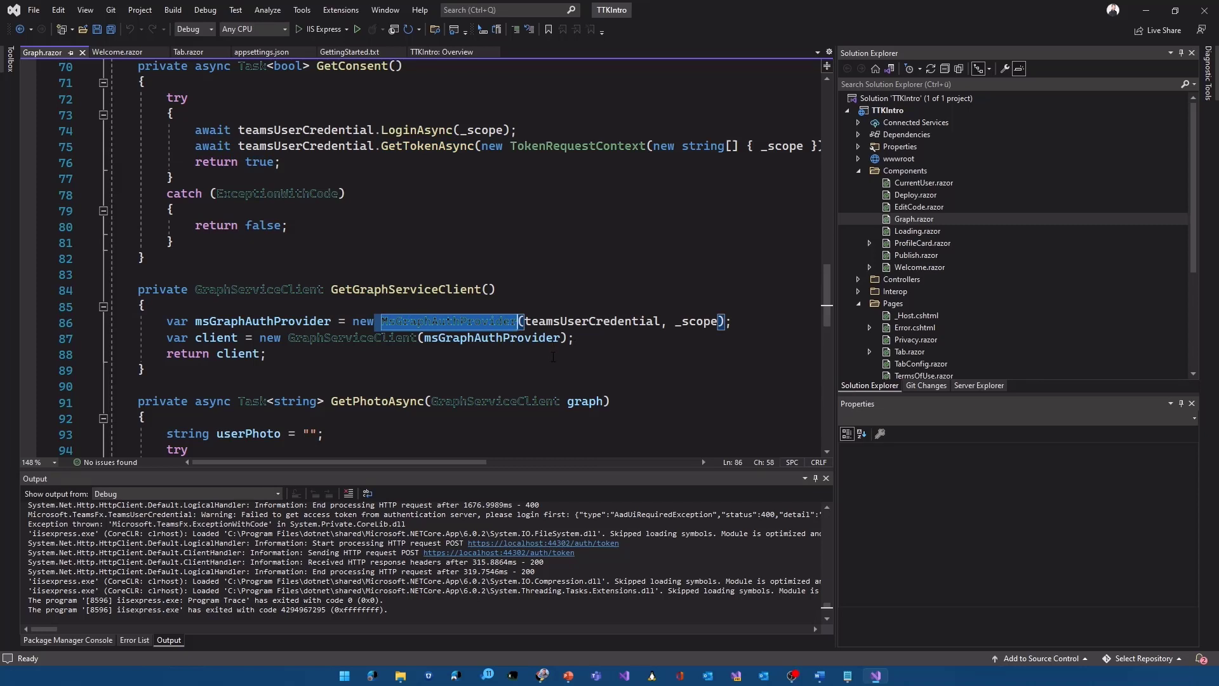
pyautogui.doubleClick(351, 338)
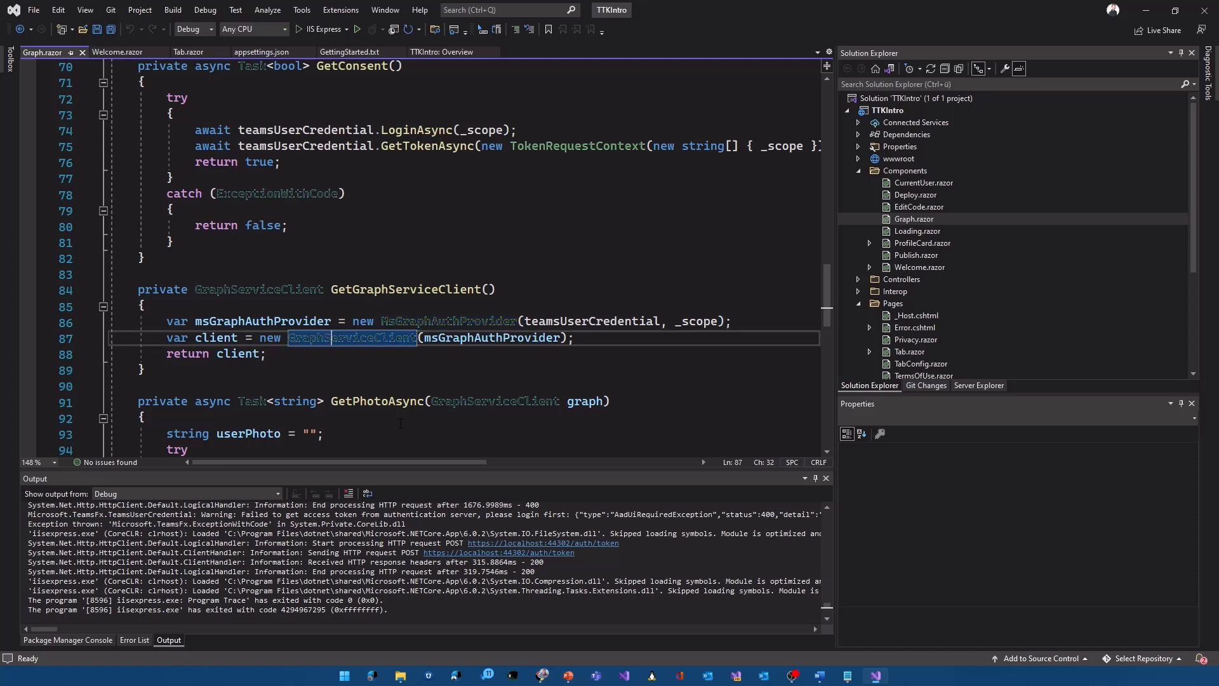
pyautogui.moveTo(374, 338)
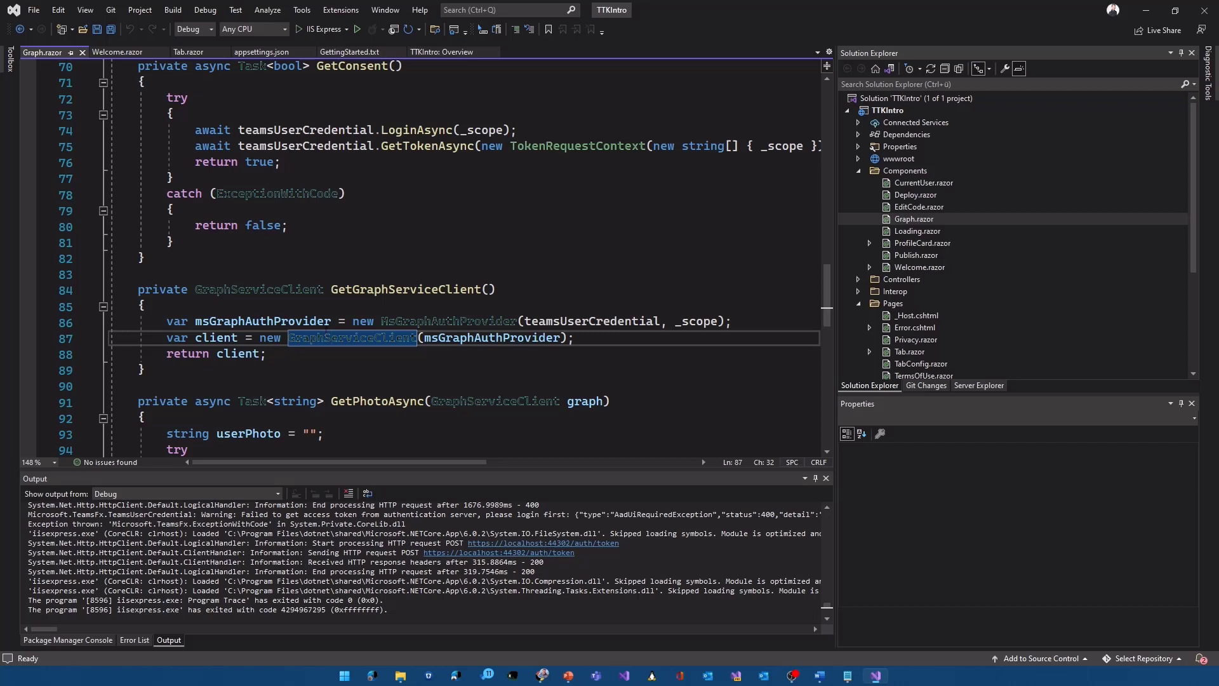
pyautogui.moveTo(352, 337)
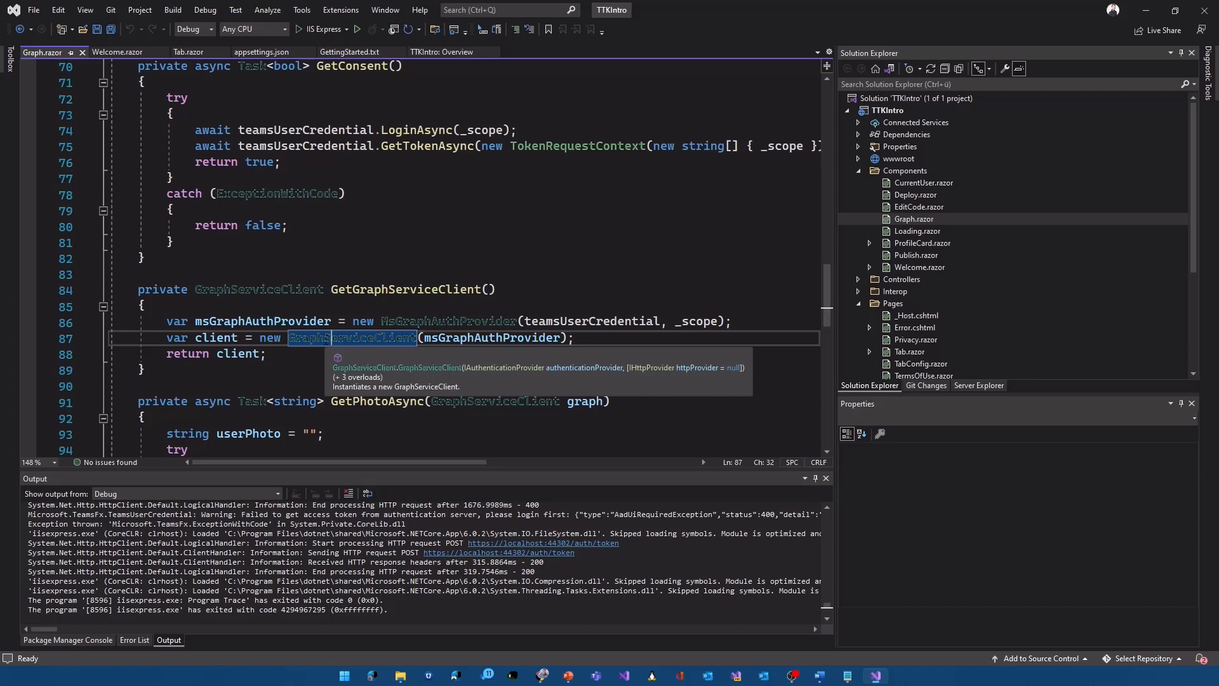
pyautogui.scroll(3)
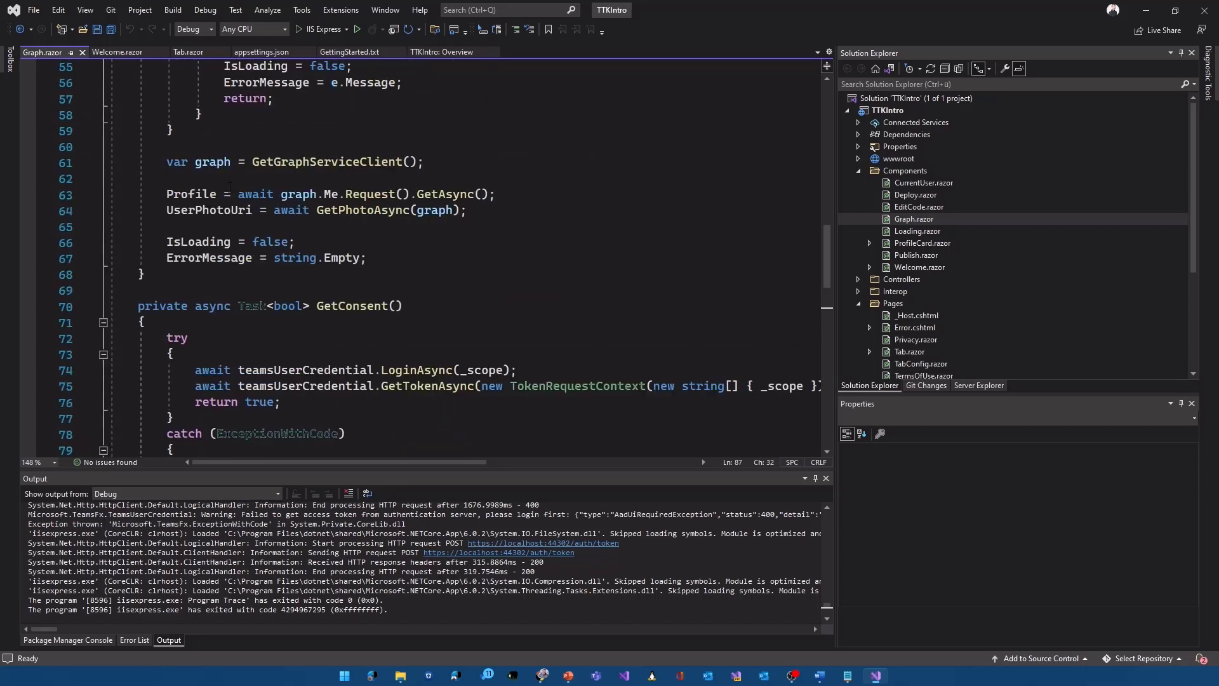
pyautogui.doubleClick(212, 162)
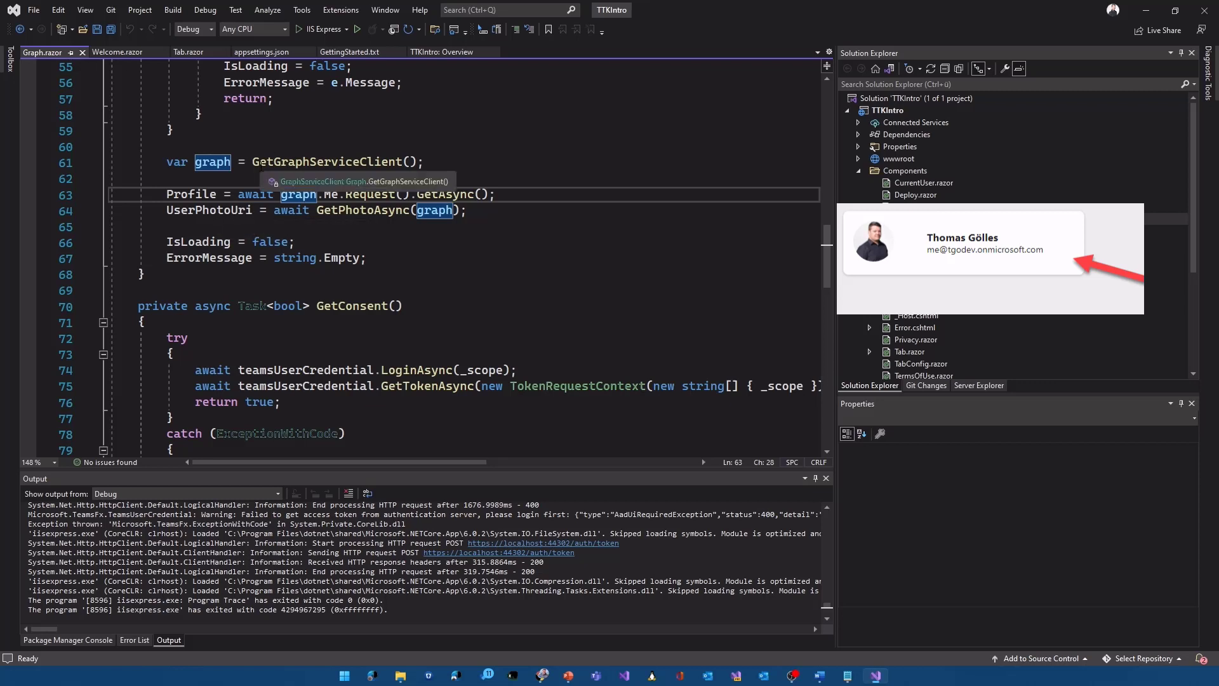
pyautogui.scroll(3)
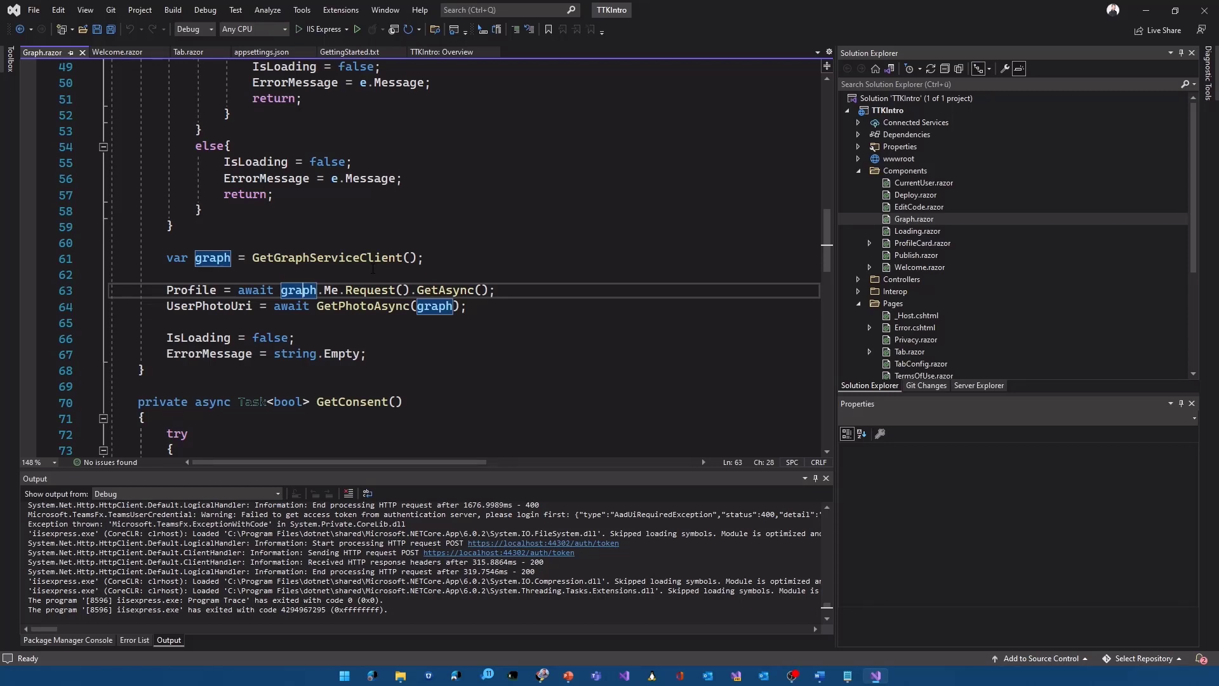
pyautogui.scroll(3)
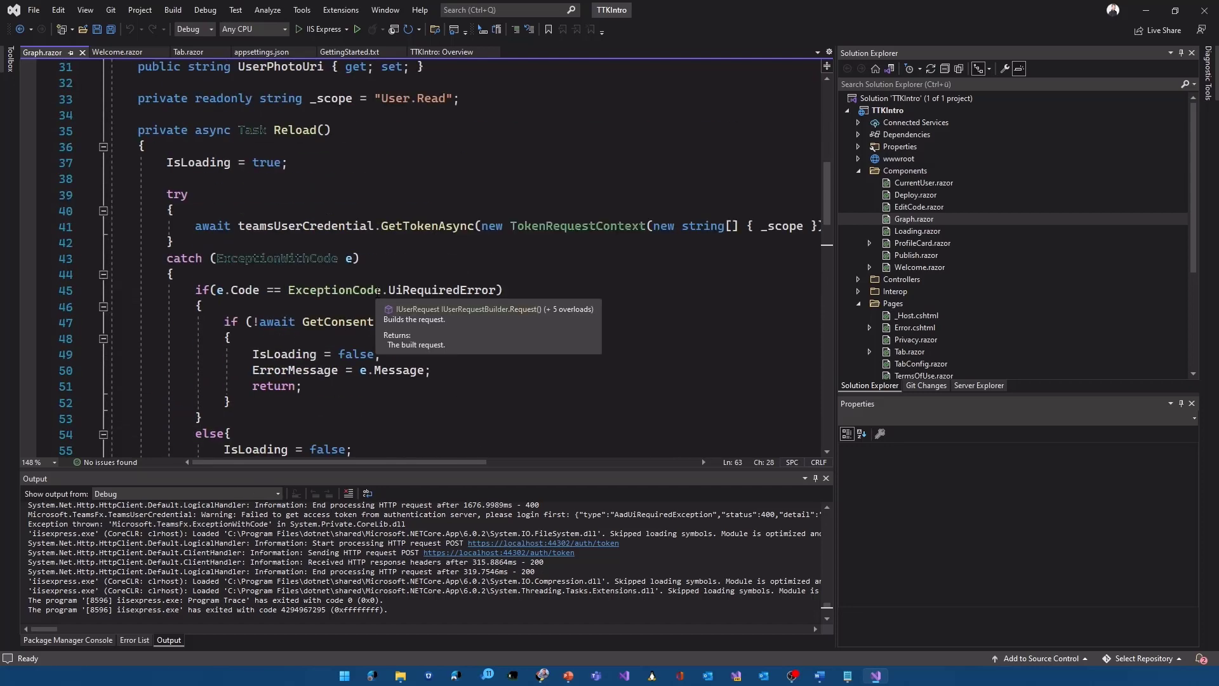
pyautogui.scroll(3)
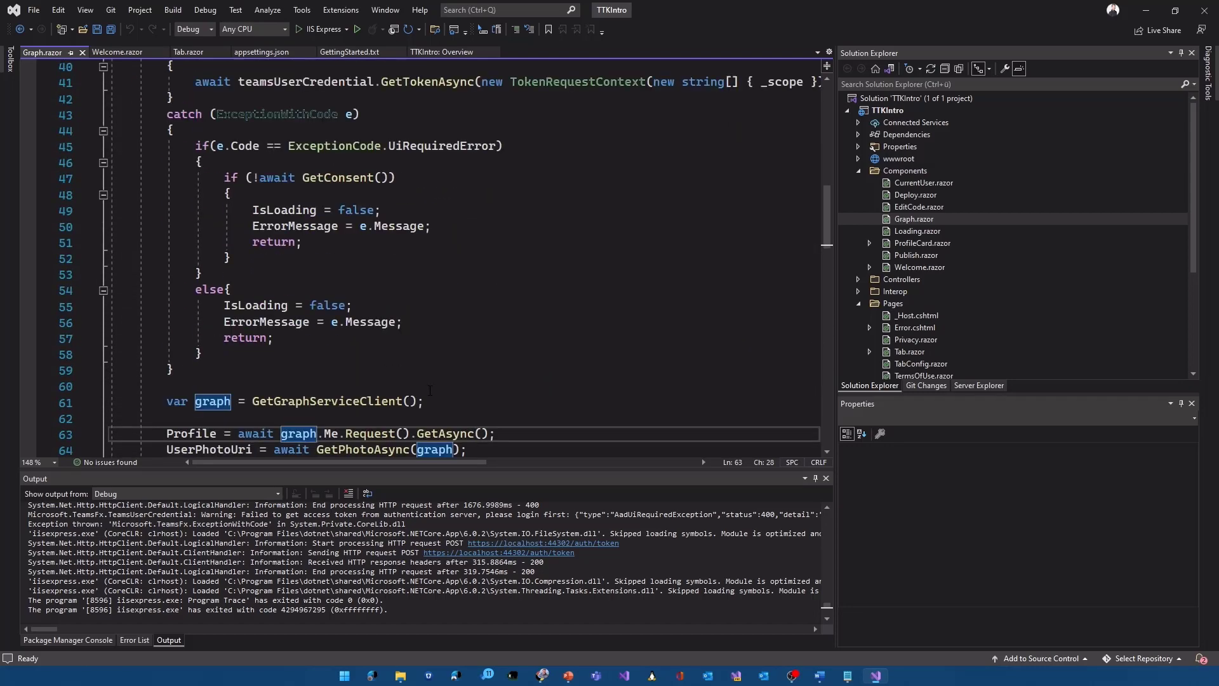
pyautogui.scroll(-3)
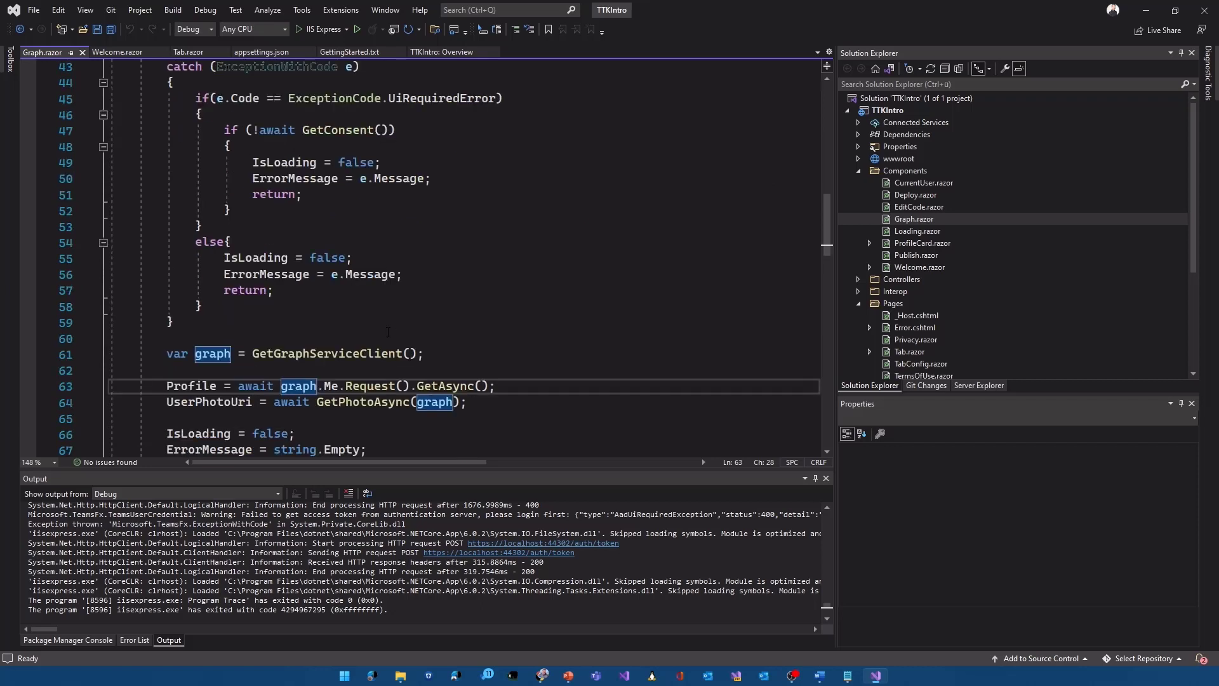
pyautogui.scroll(-3)
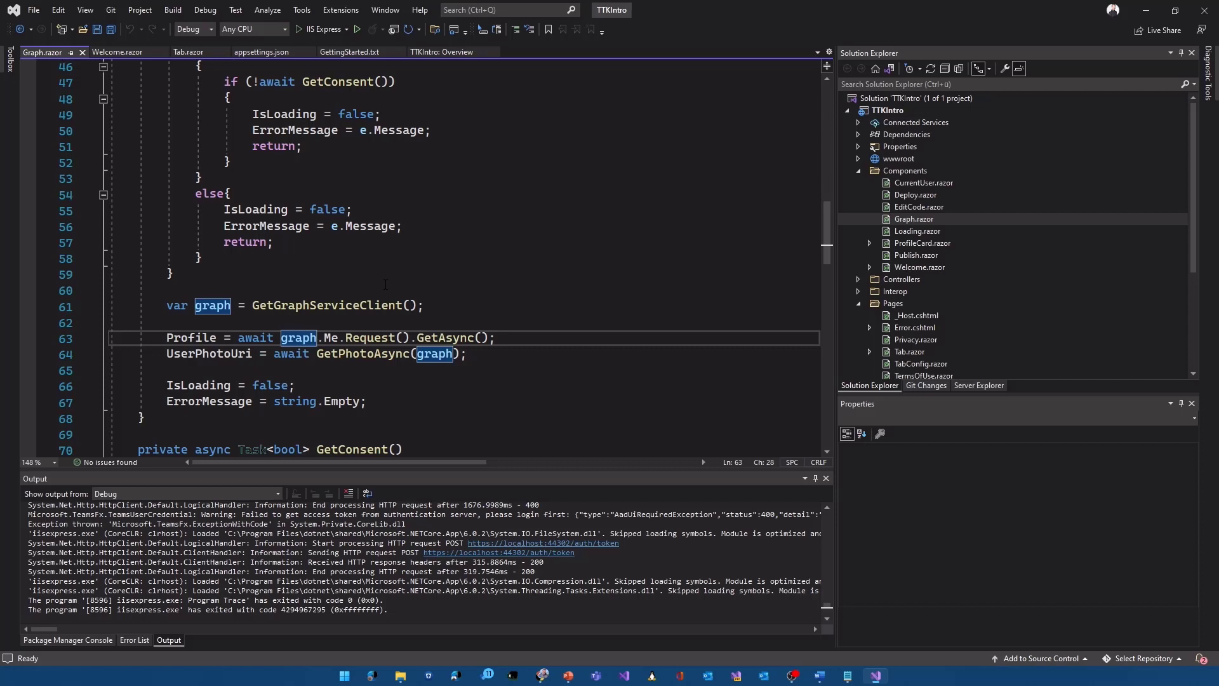
pyautogui.moveTo(970, 256)
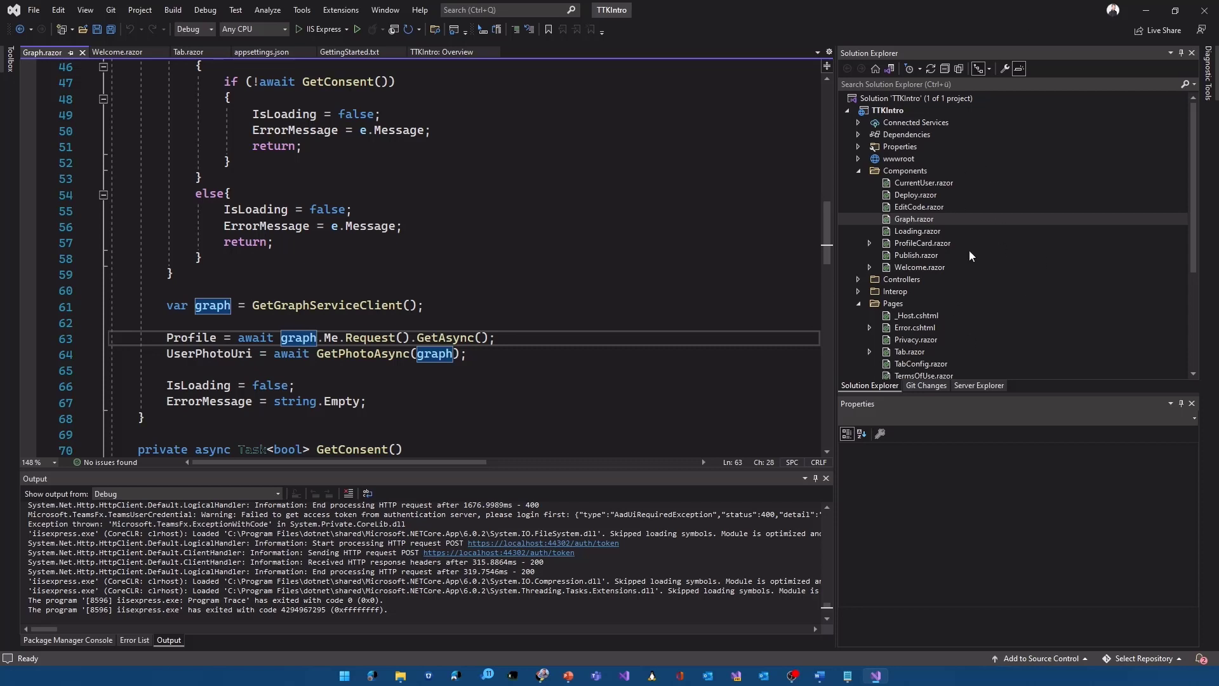
pyautogui.moveTo(965, 279)
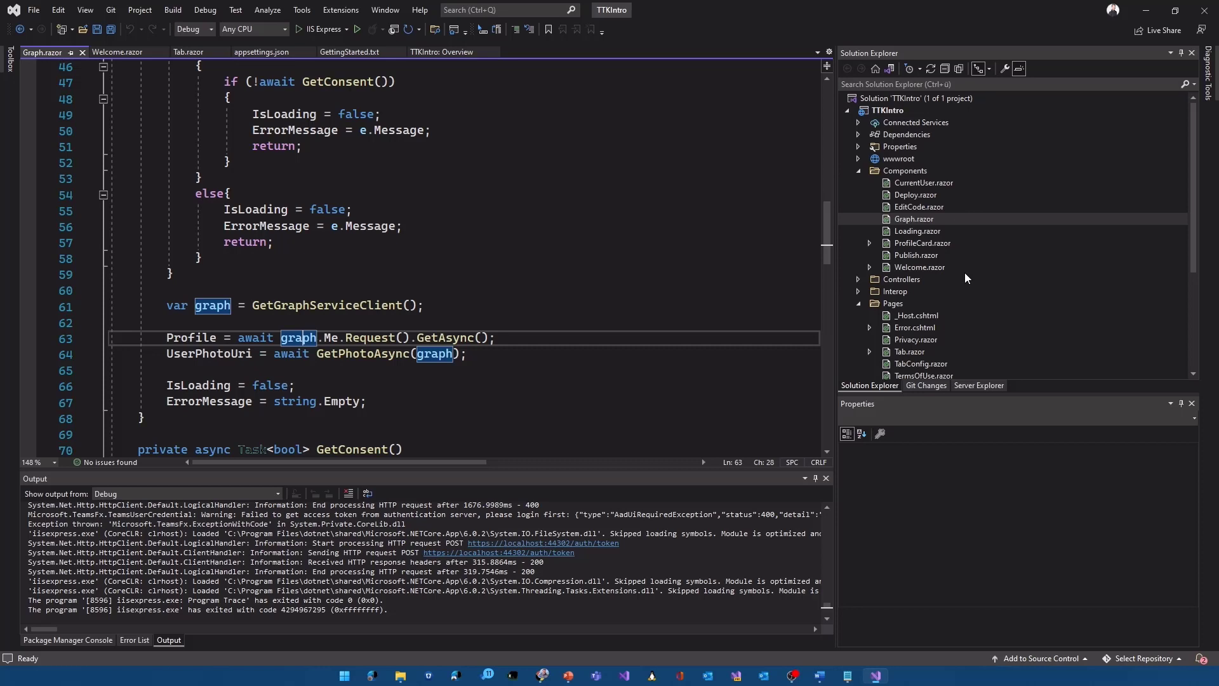
pyautogui.moveTo(576, 302)
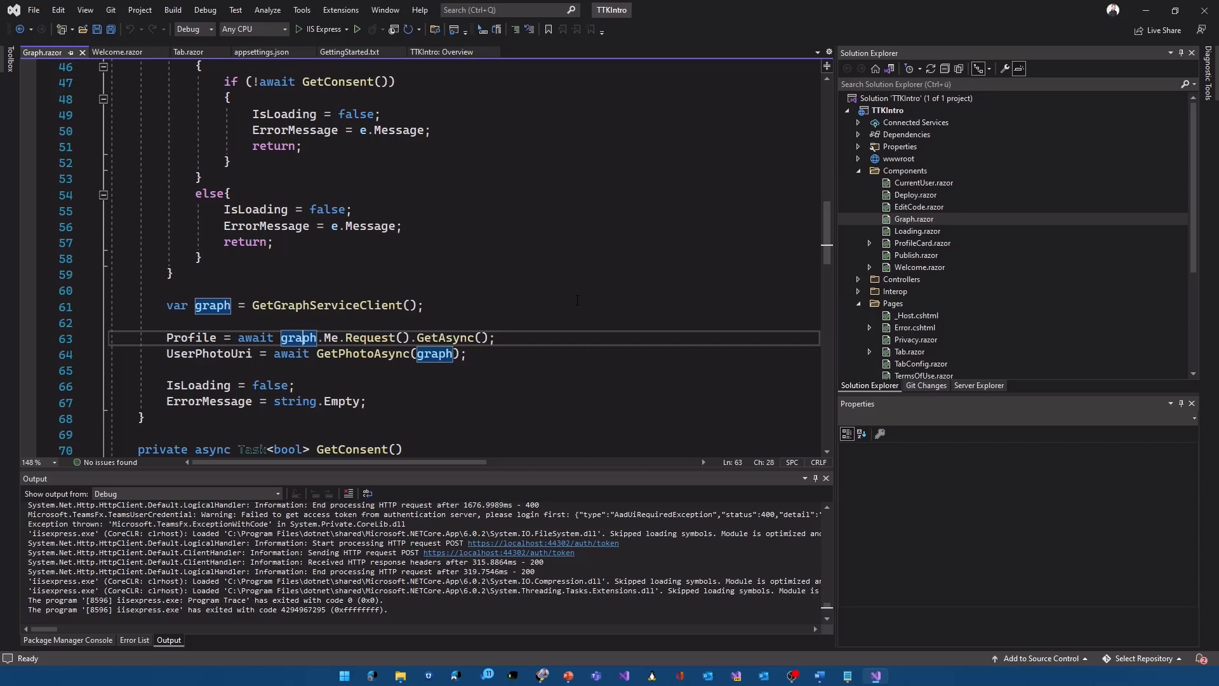